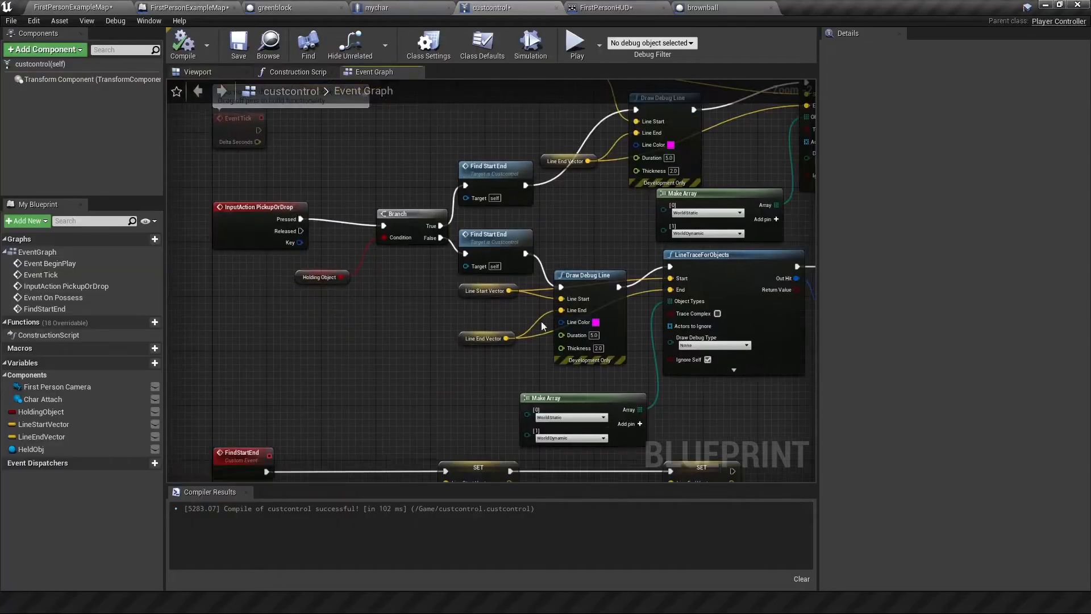
- Feed Get Player Controller into Set Input Mode Game Only and compile the level blueprint
scroll(down, 3)
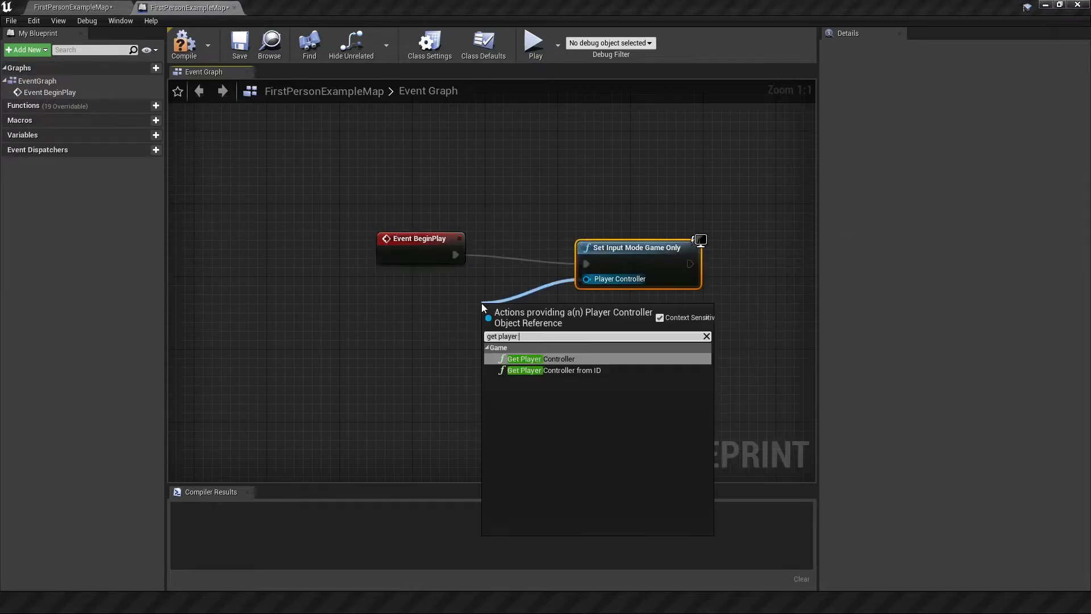
click(539, 358)
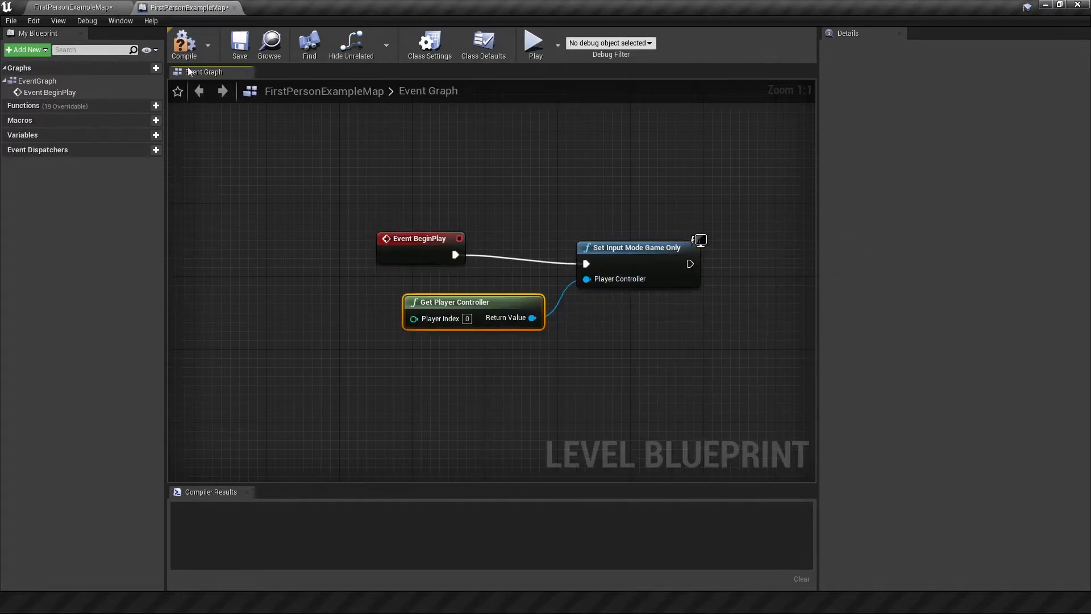
click(534, 42)
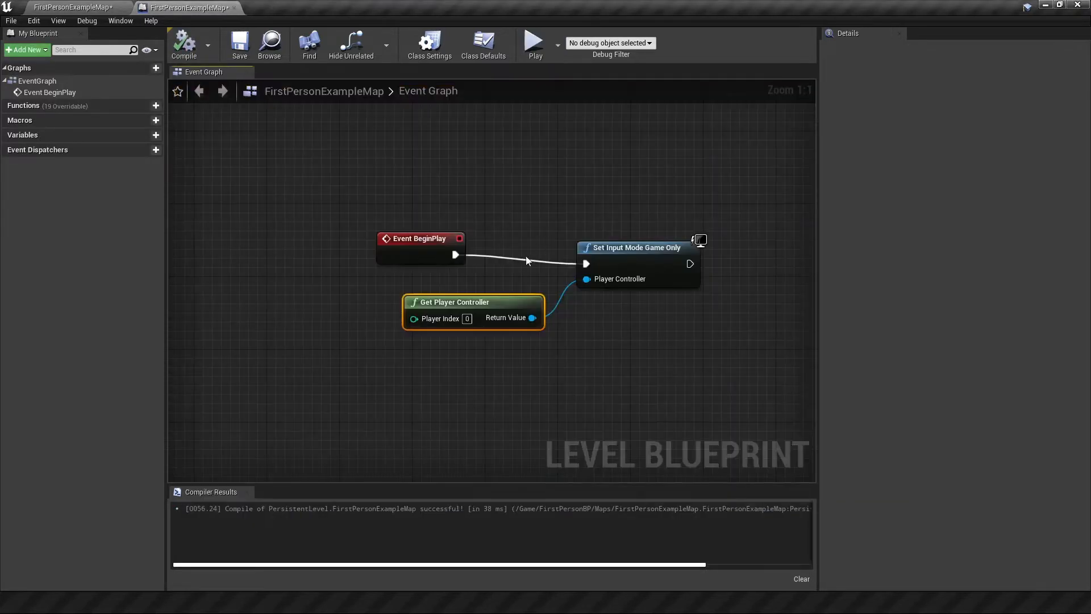
click(534, 42)
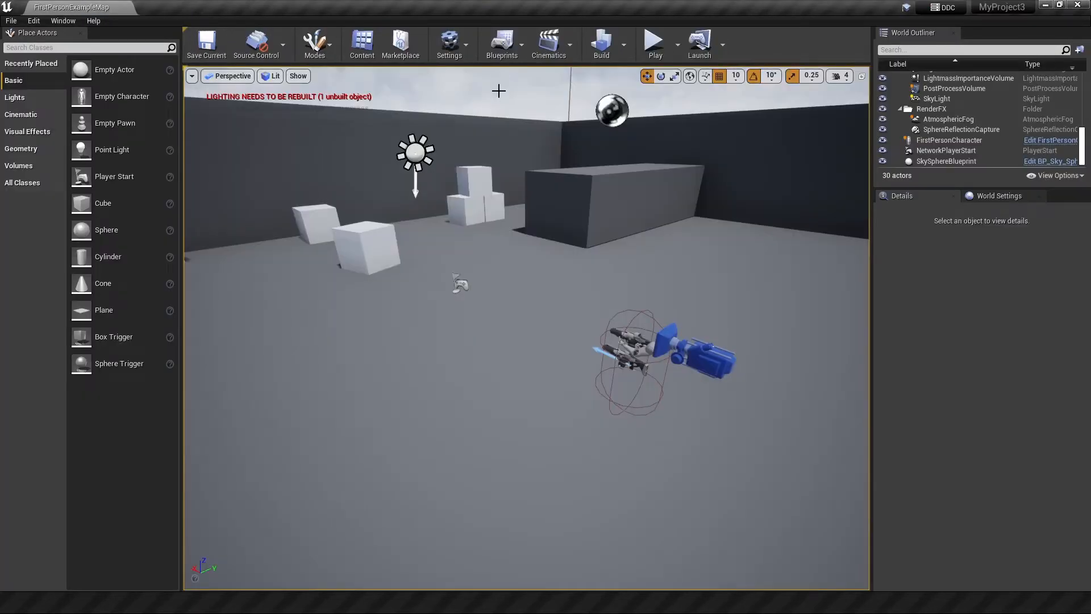
- Set FirstPersonGameMode's Player Controller Class to customControl from its class defaults
click(361, 43)
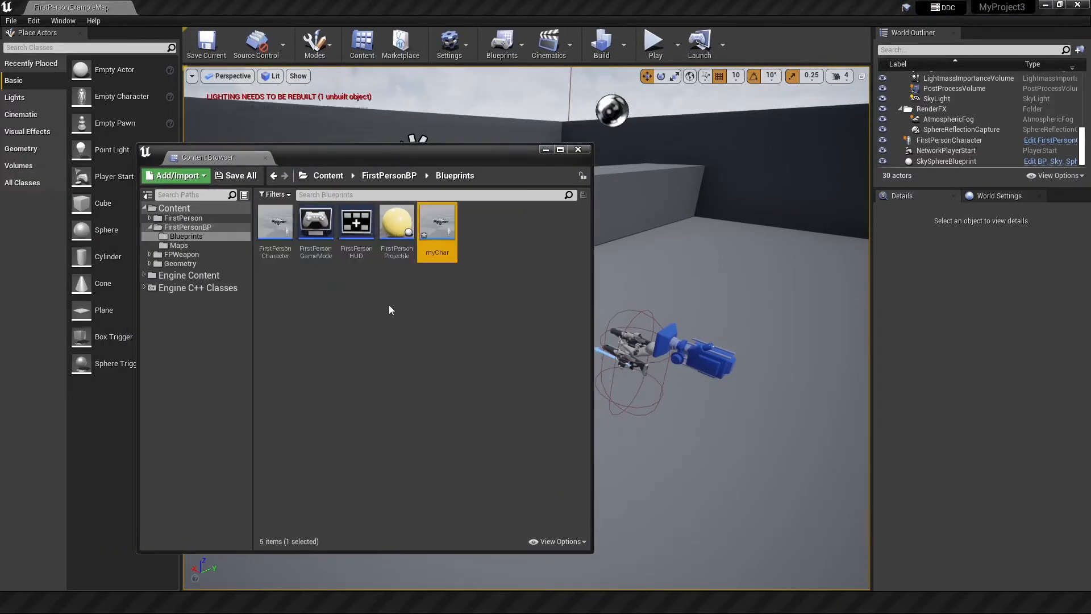
click(328, 175)
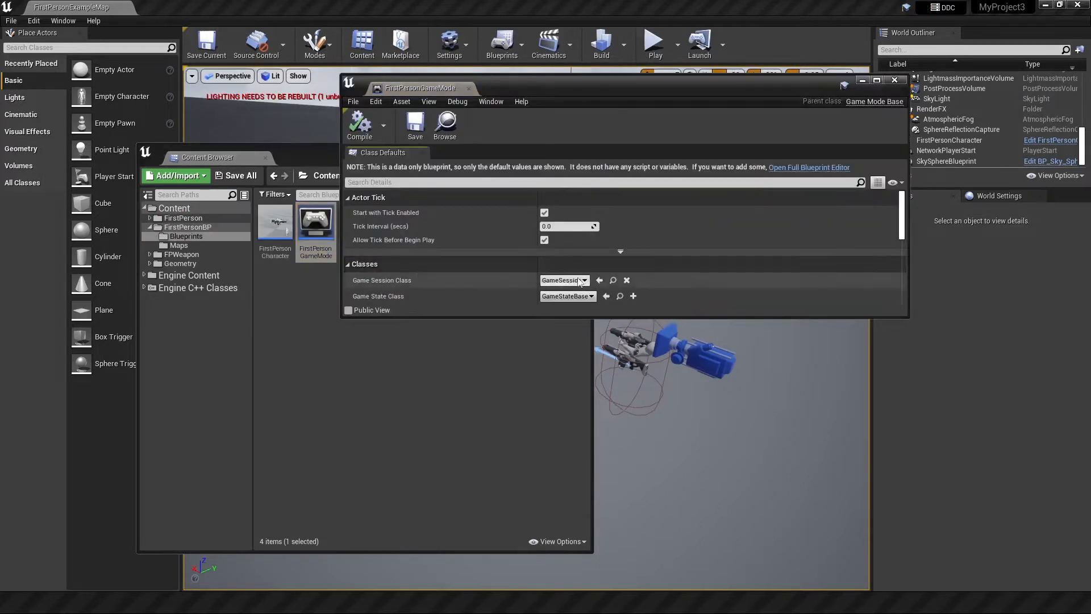
click(592, 258)
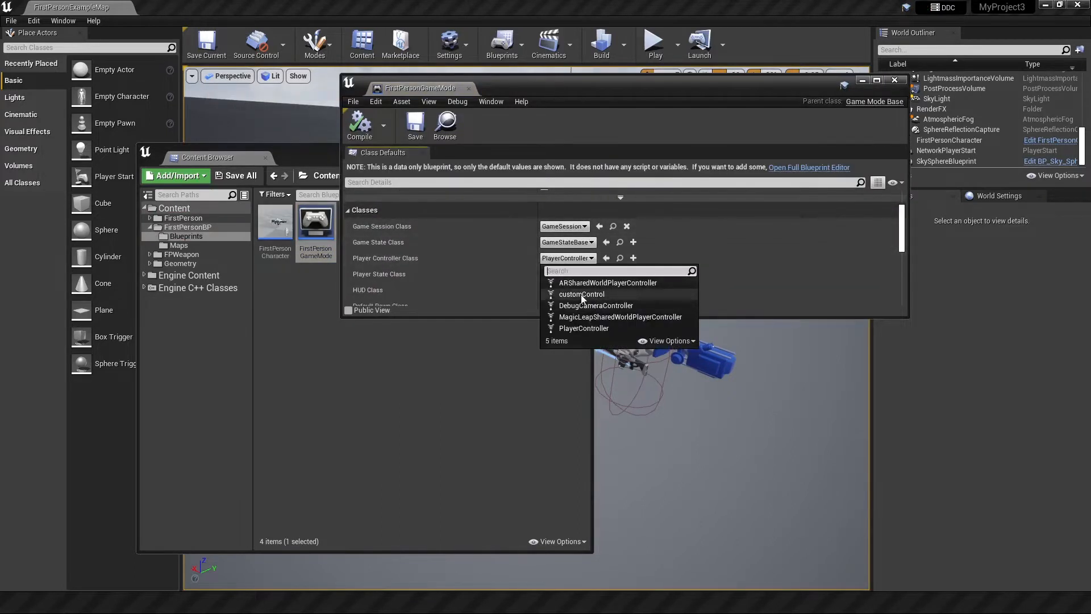
click(582, 293)
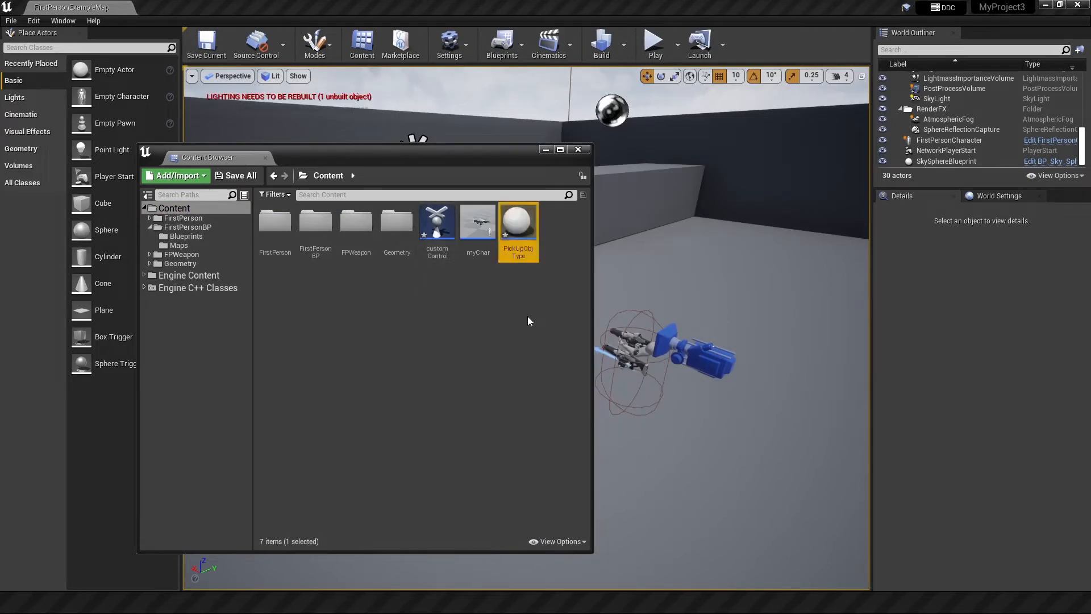
- Add a Scene component to PickUpObjType and rename it BottomOfObject
double_click(518, 221)
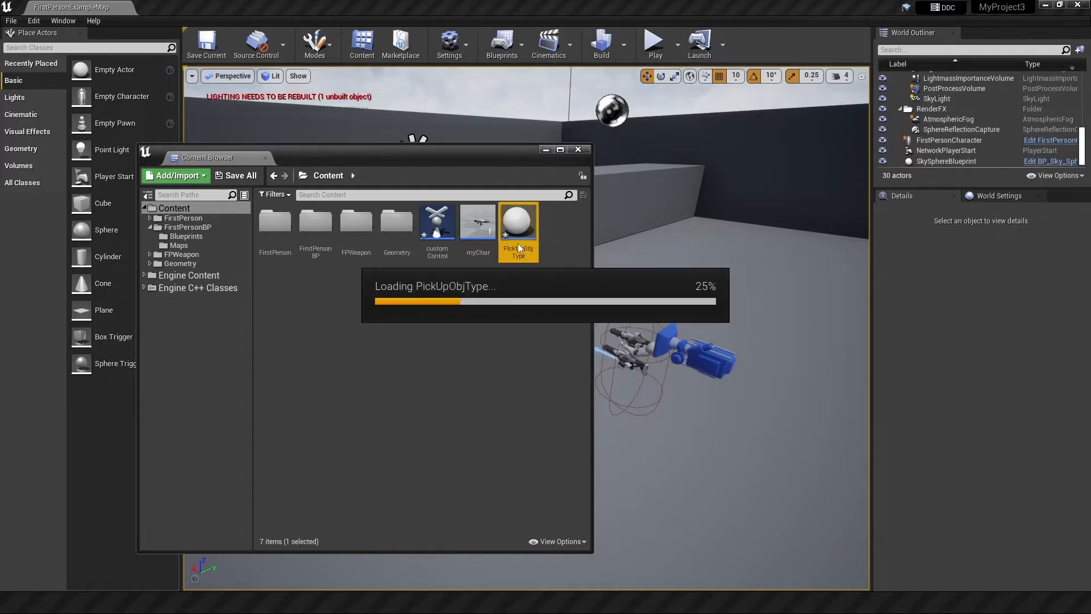
double_click(518, 221)
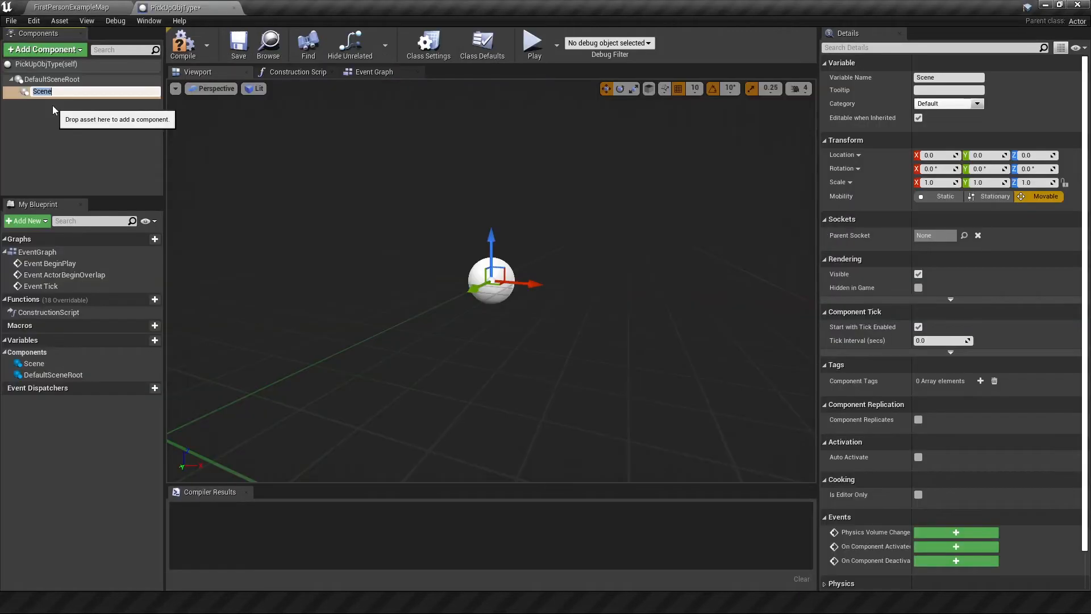
text(BottomOfObject)
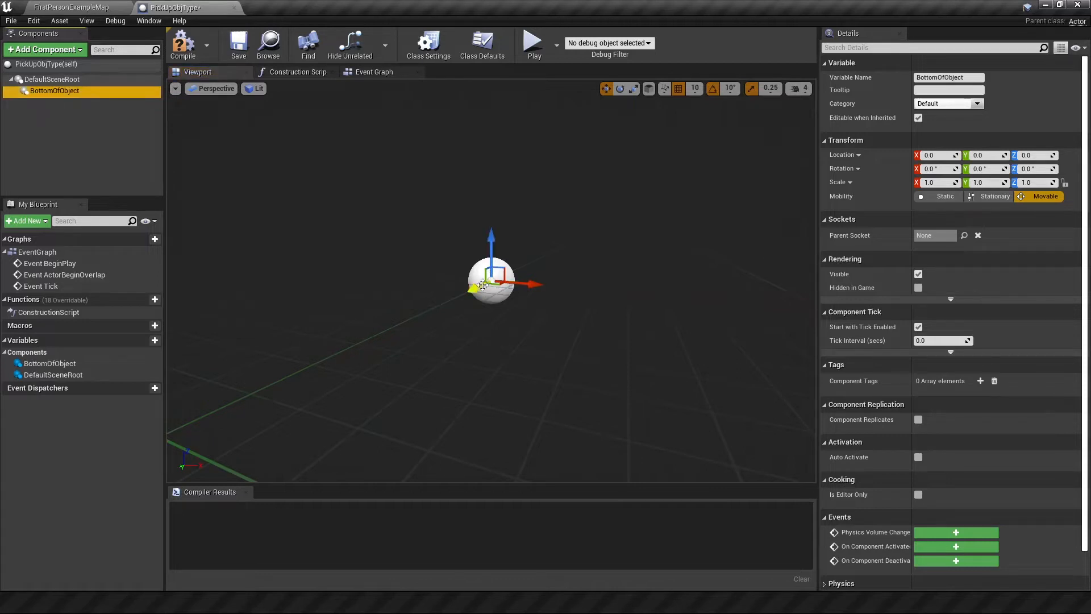
mouse_move(498, 249)
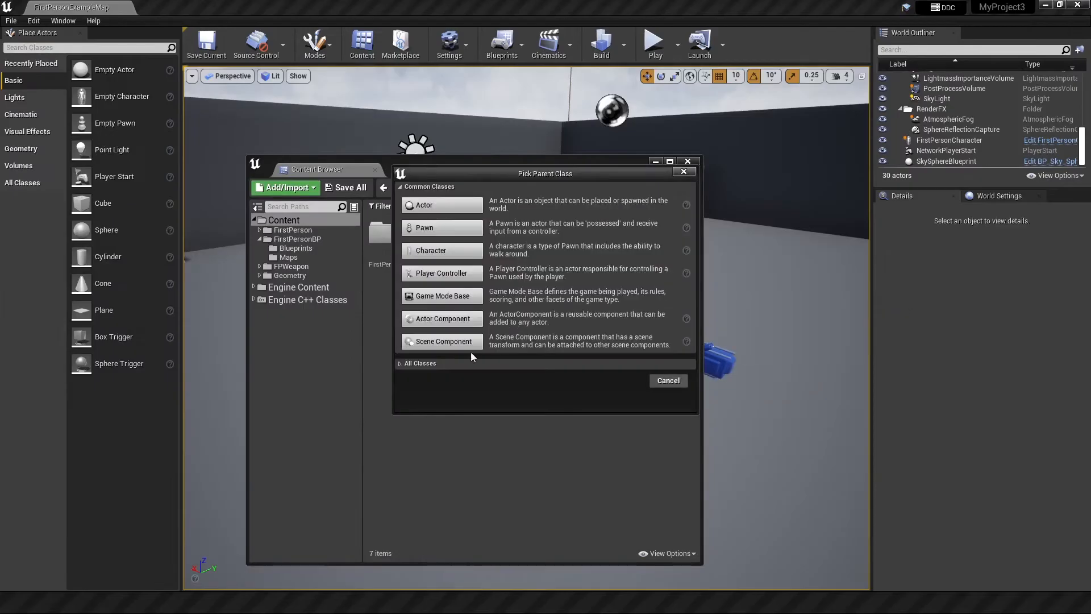
- Create a blueprint class brownball with PickUpObjType as its parent class
click(420, 363)
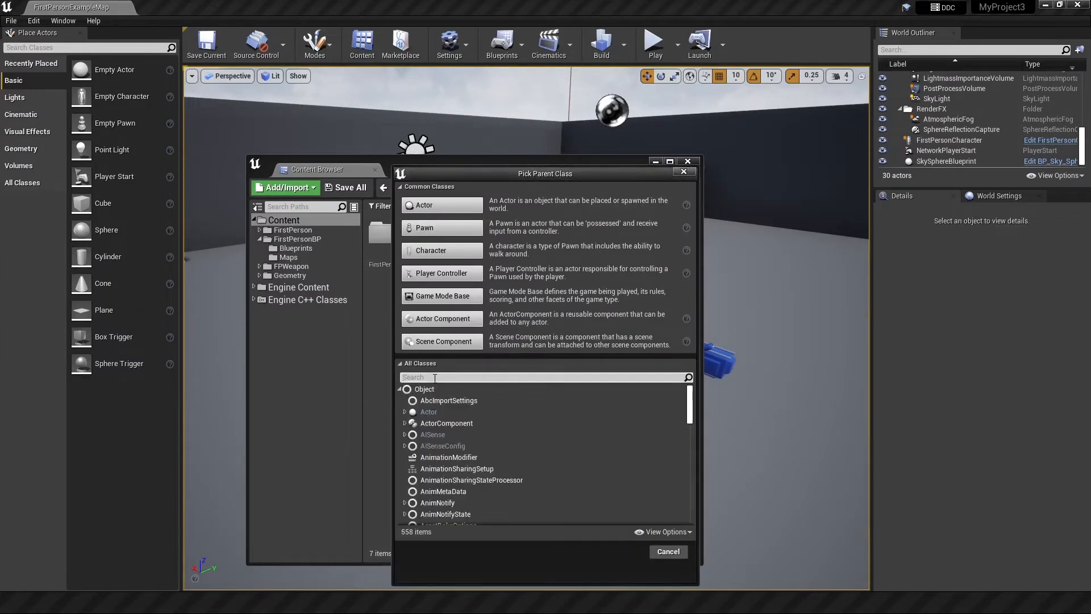
text(pickup)
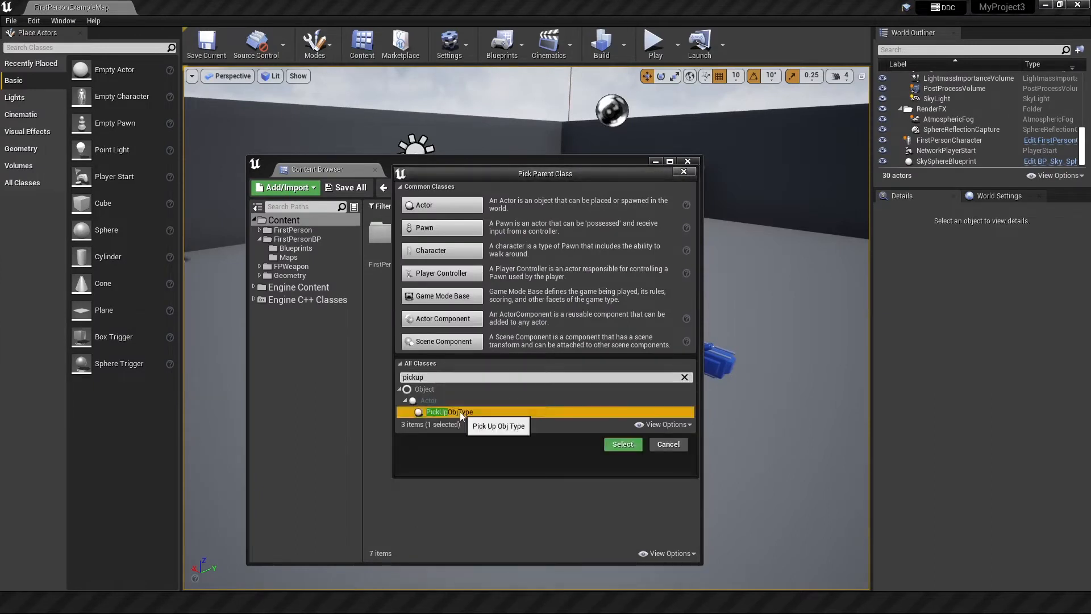
click(622, 444)
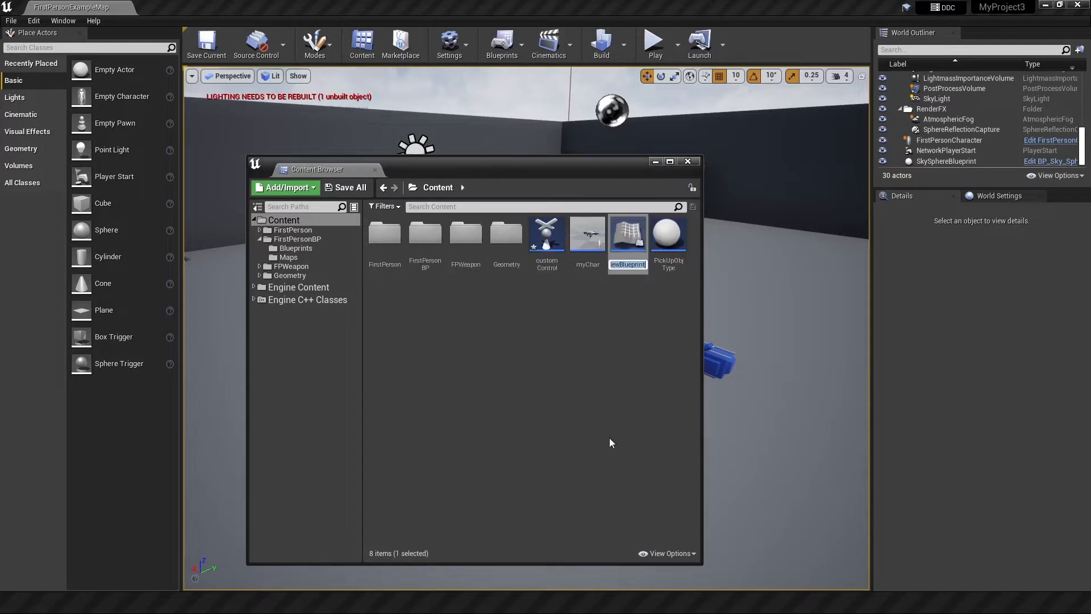
click(587, 233)
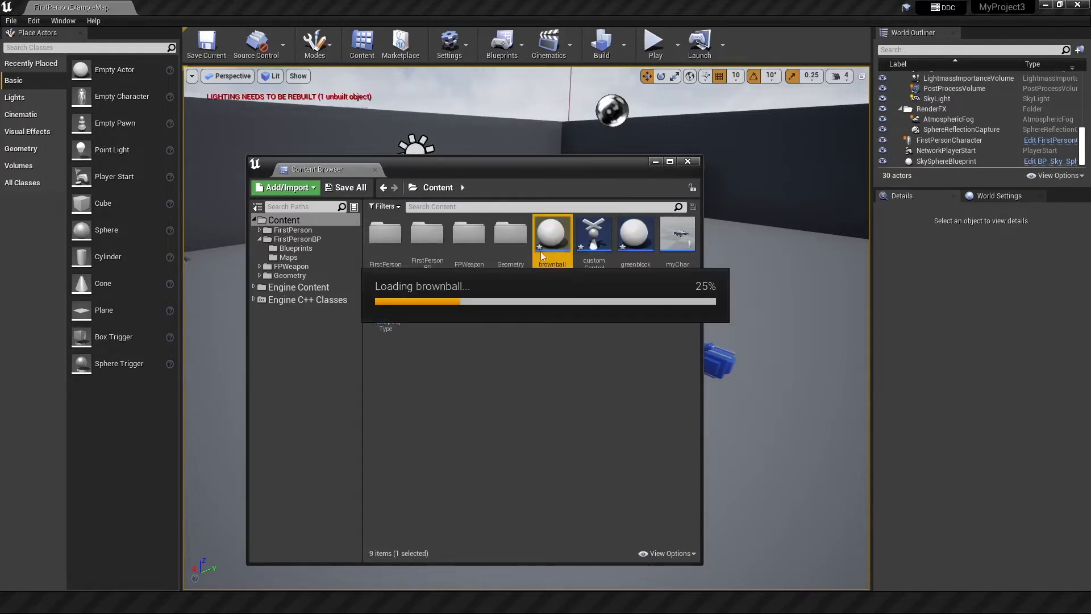
- Add a half-size orange Sphere mesh component inside brownball
double_click(551, 233)
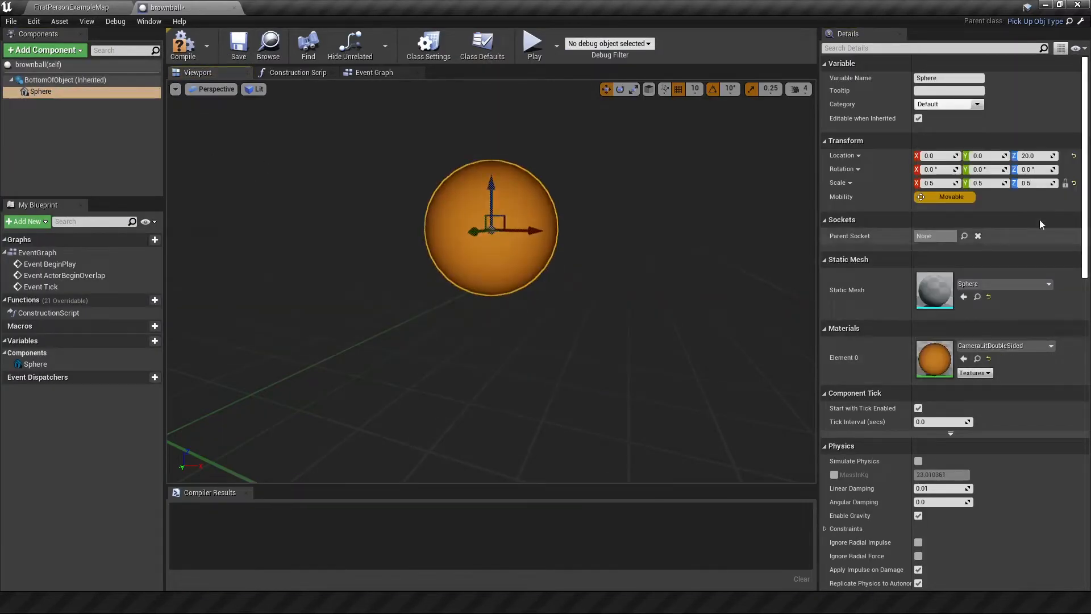
click(65, 79)
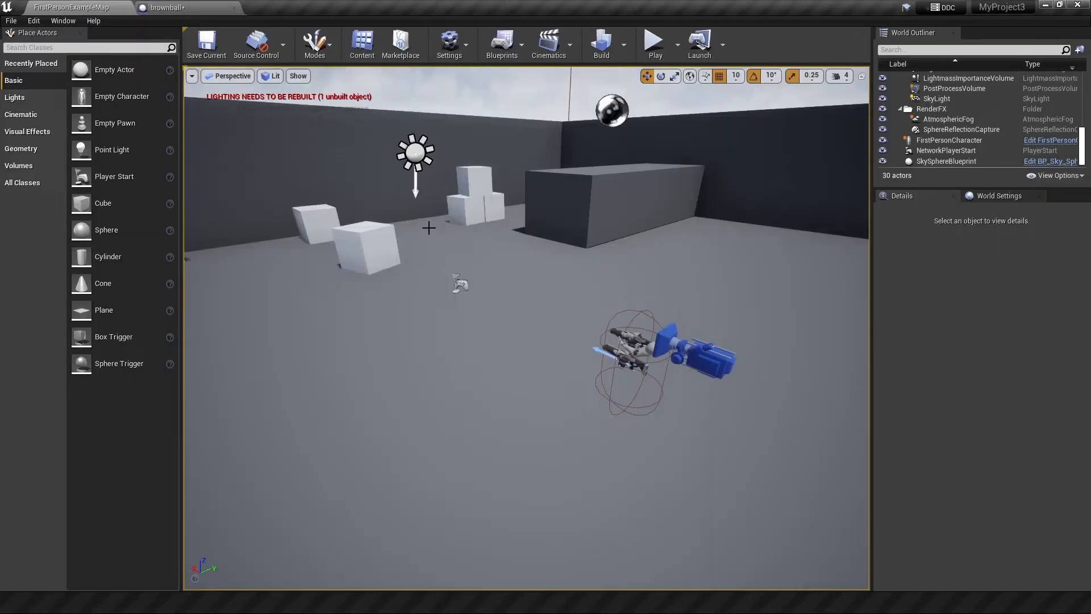
- Place a brownball in the level, delete FirstPersonCharacter, and raise the ball's sphere to Z 25
click(532, 358)
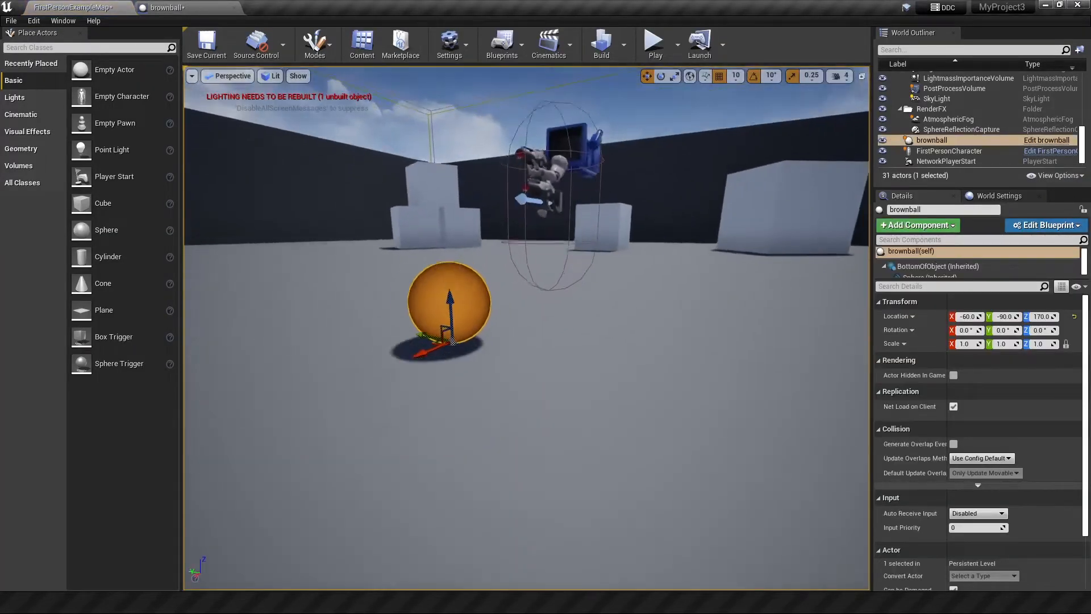
click(948, 150)
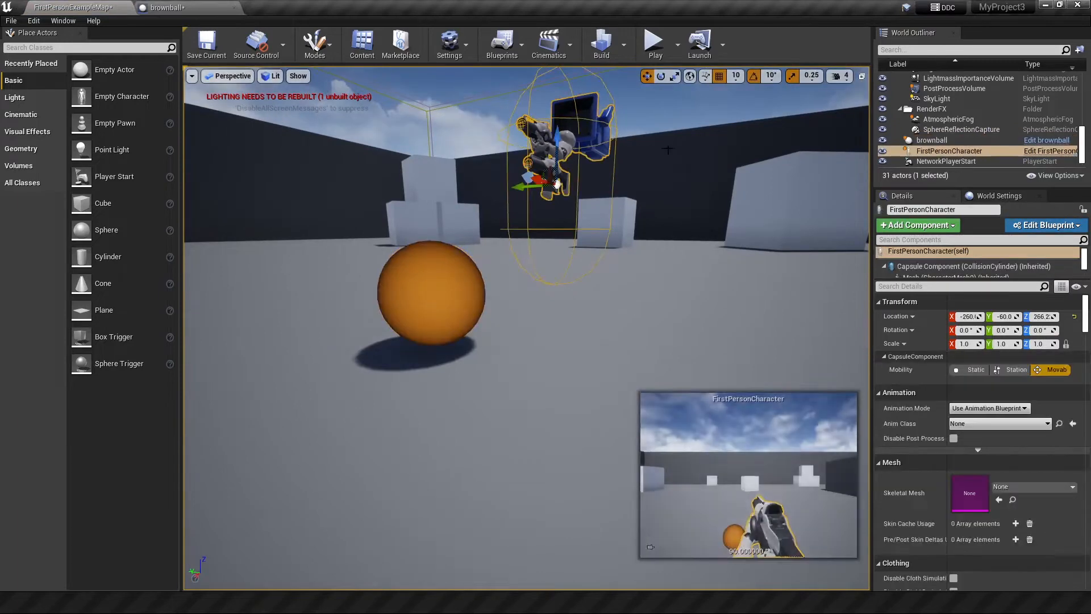
key(Delete)
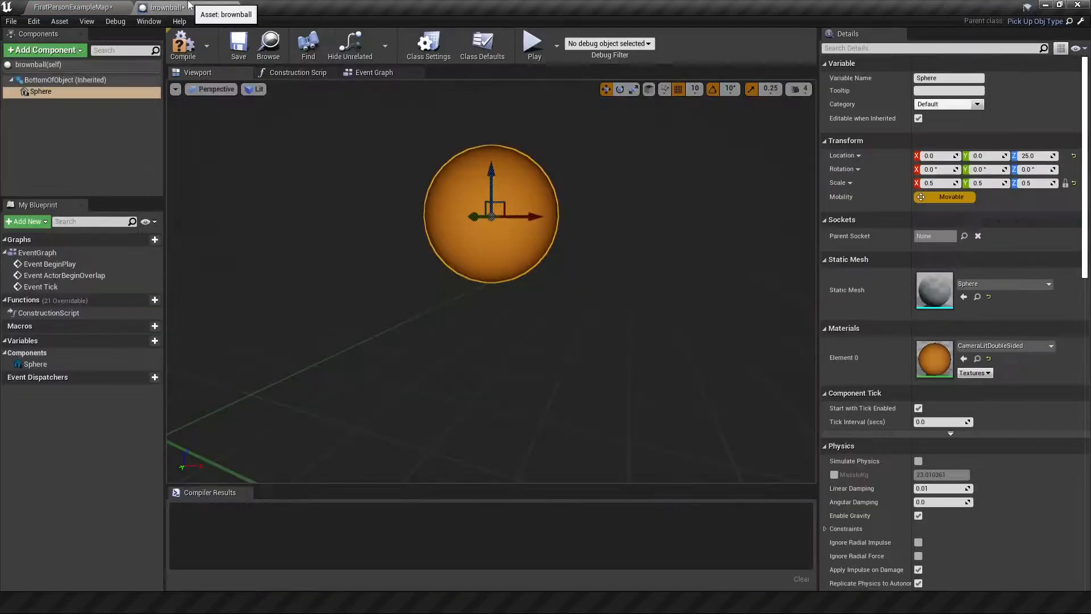
click(66, 8)
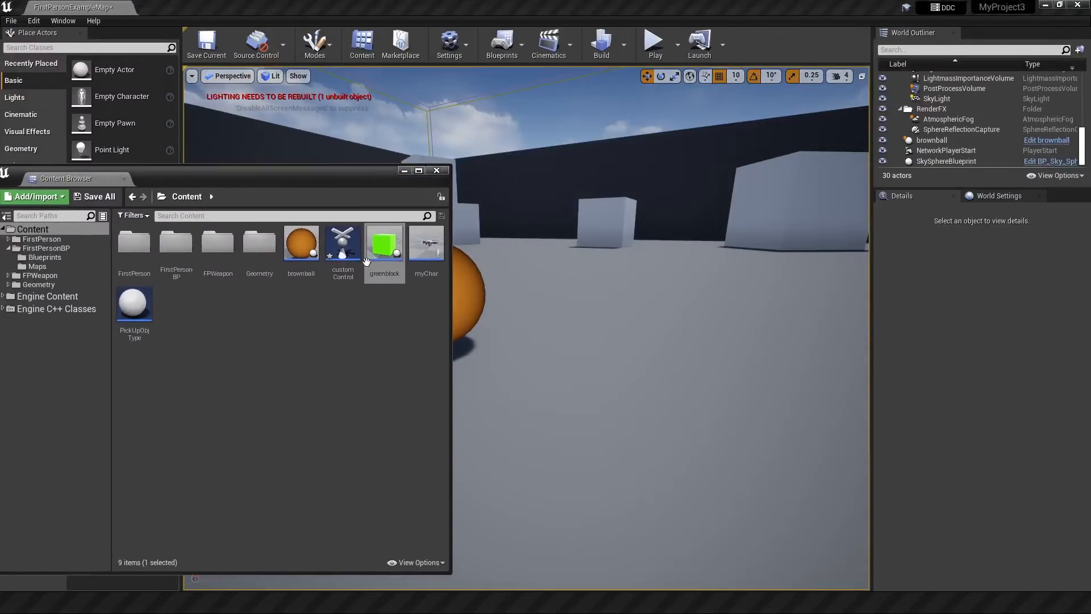
- Remove Mesh2P, FP_Gun, VR_Gun and the motion controller components from myChar
click(343, 245)
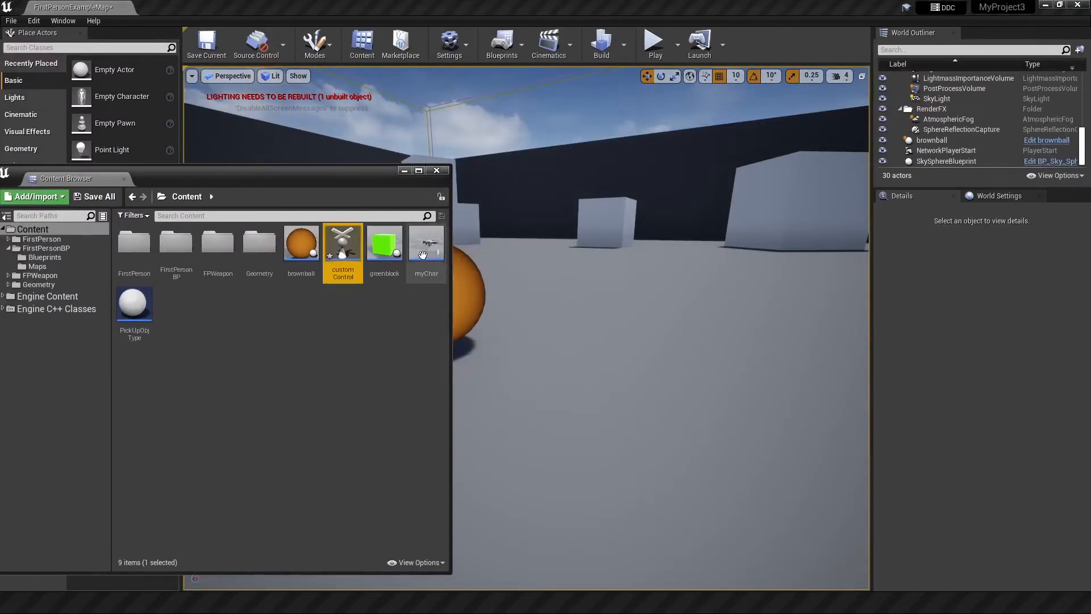
double_click(425, 244)
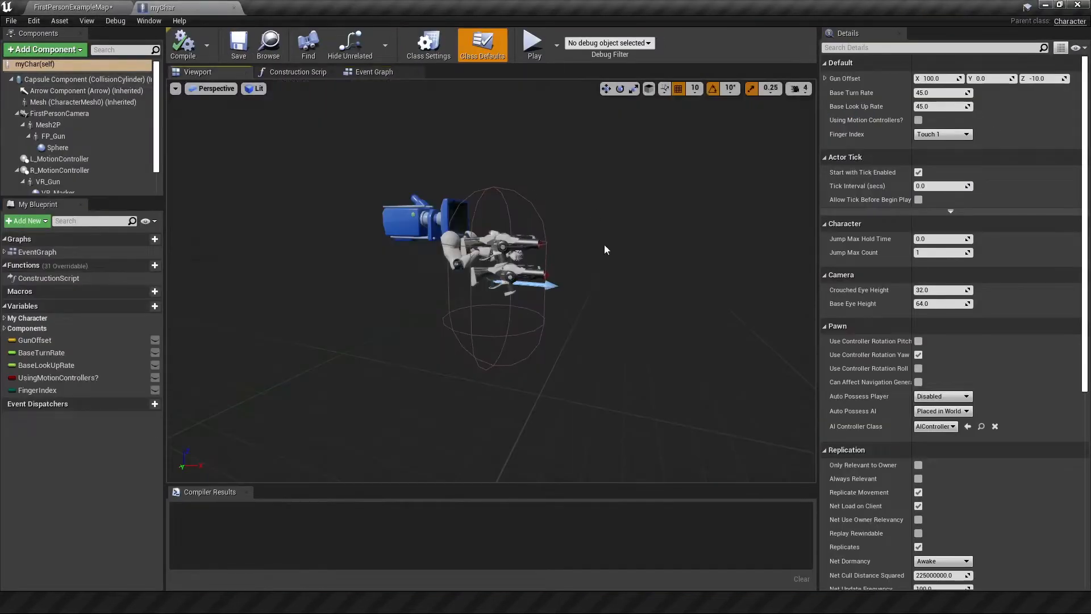
click(54, 136)
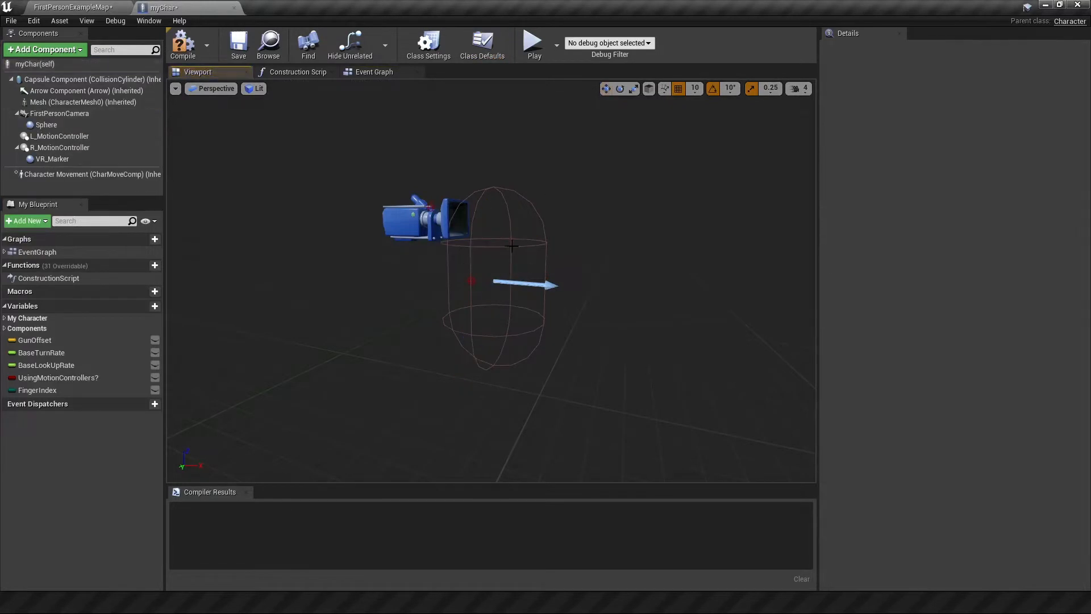
click(18, 113)
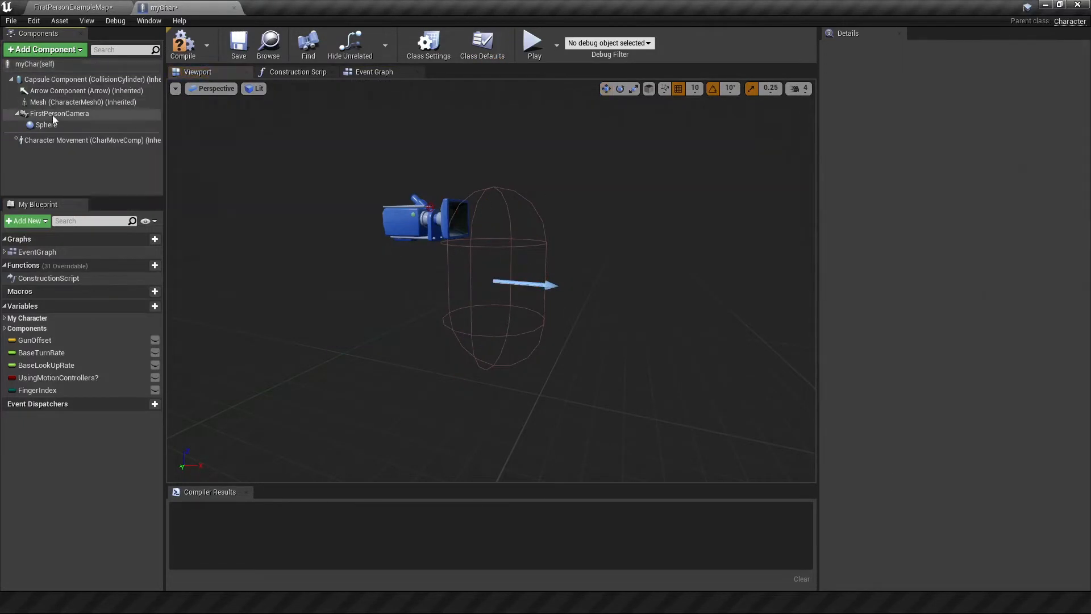
- Add a Scene component named CharAttachPoint under the FirstPersonCamera
click(61, 114)
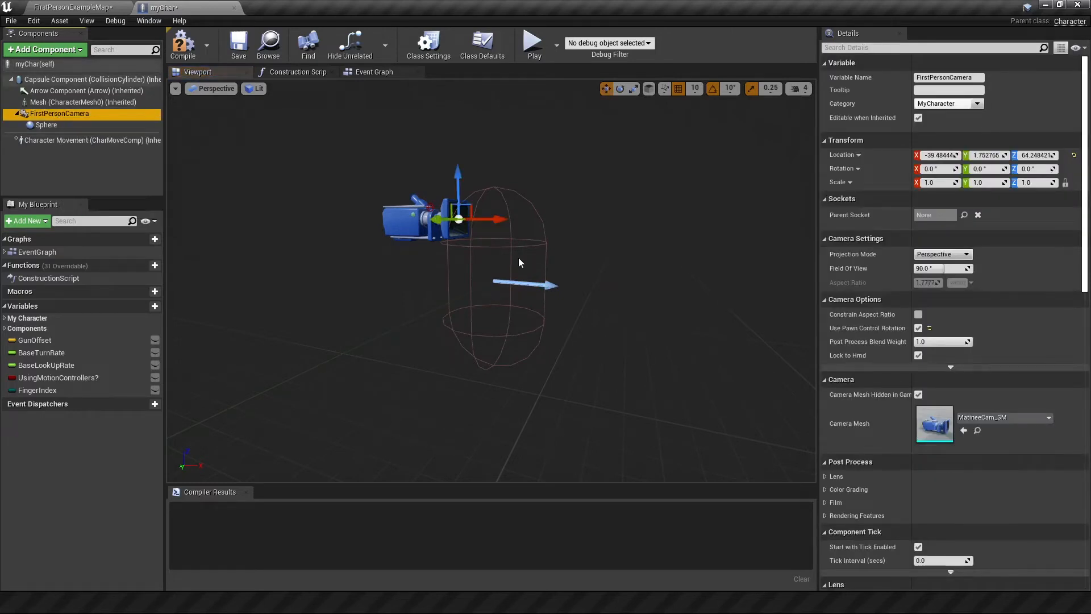
click(44, 49)
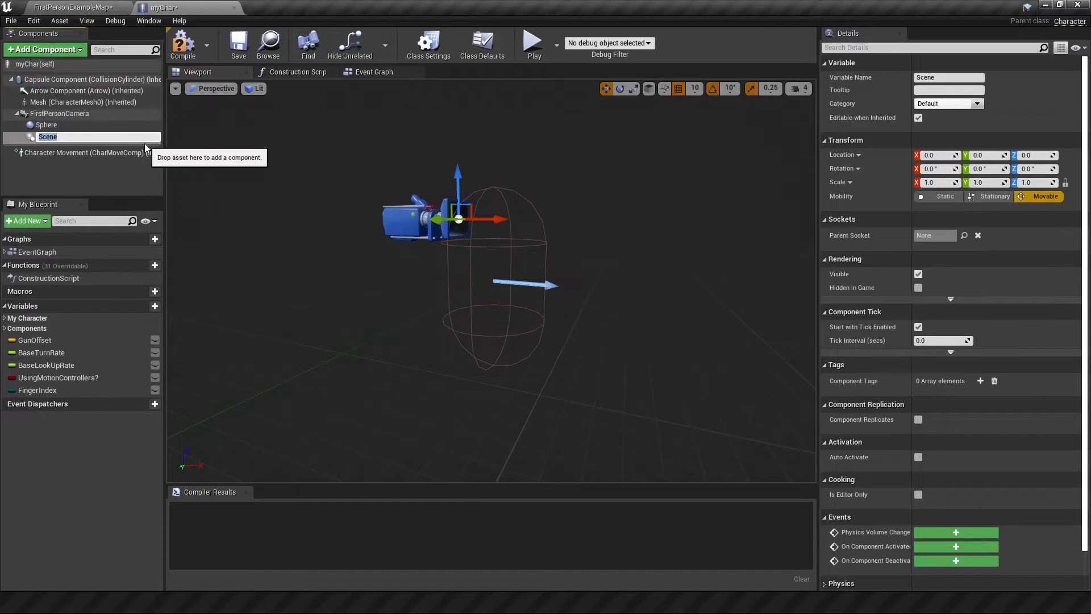
text(CharAttachPoi)
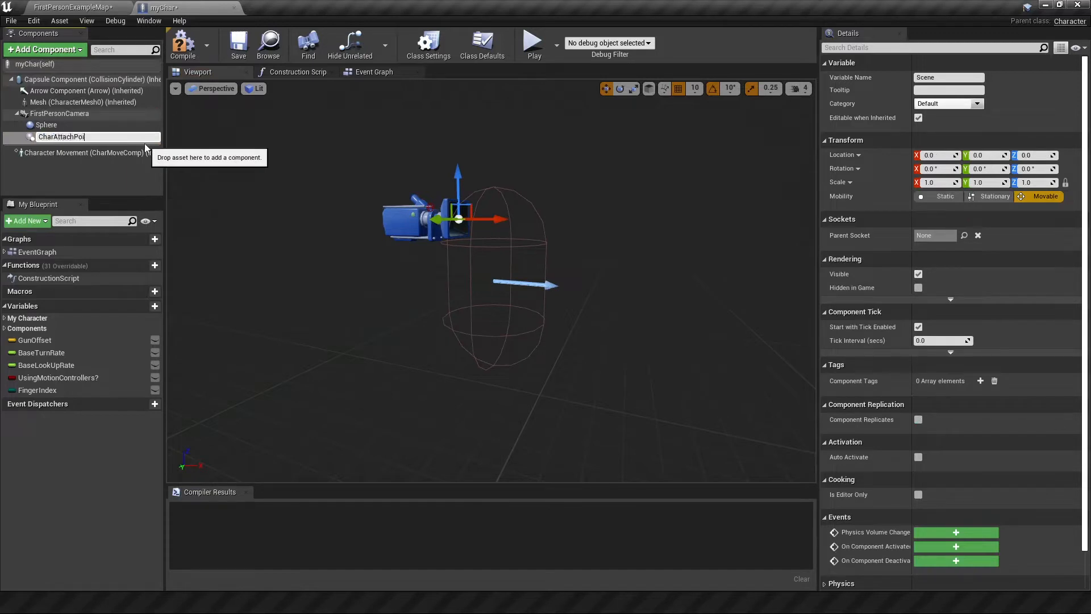
key(Return)
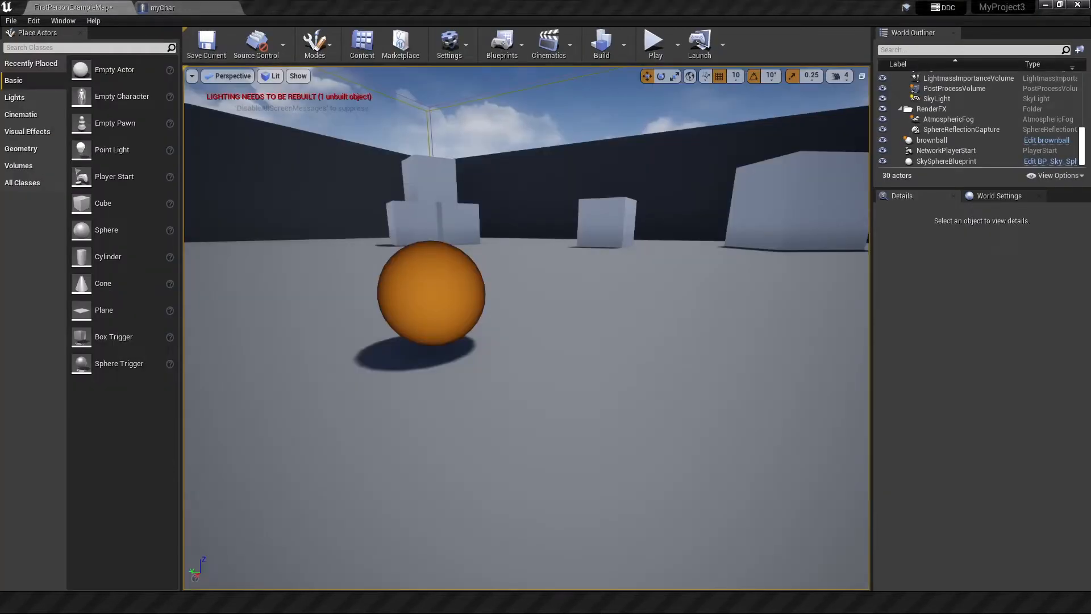
- Test-play the level from the customControl event graph
click(283, 8)
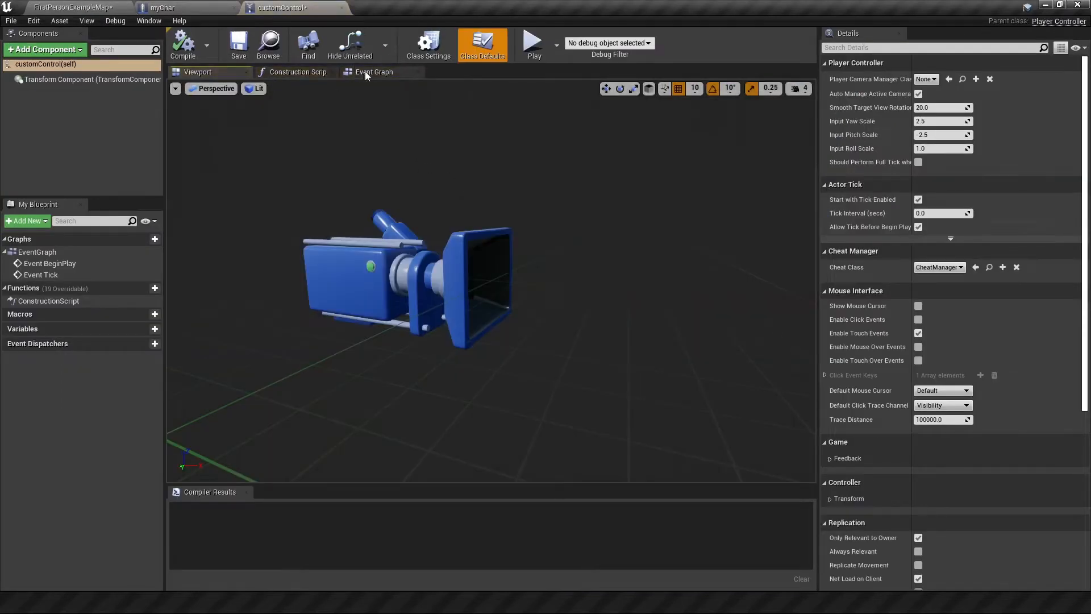
click(374, 72)
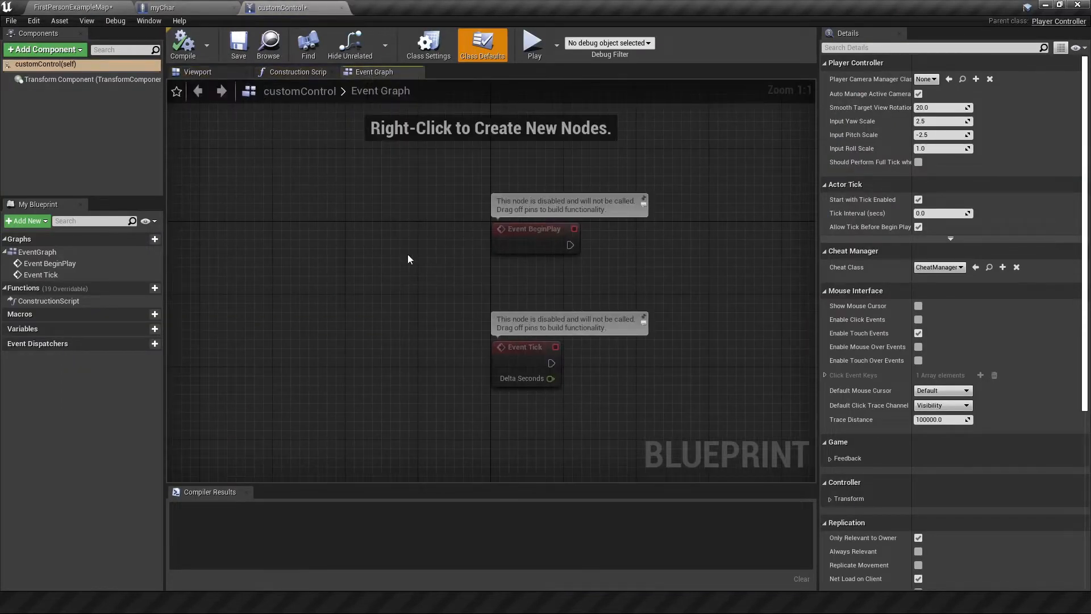
mouse_move(402, 364)
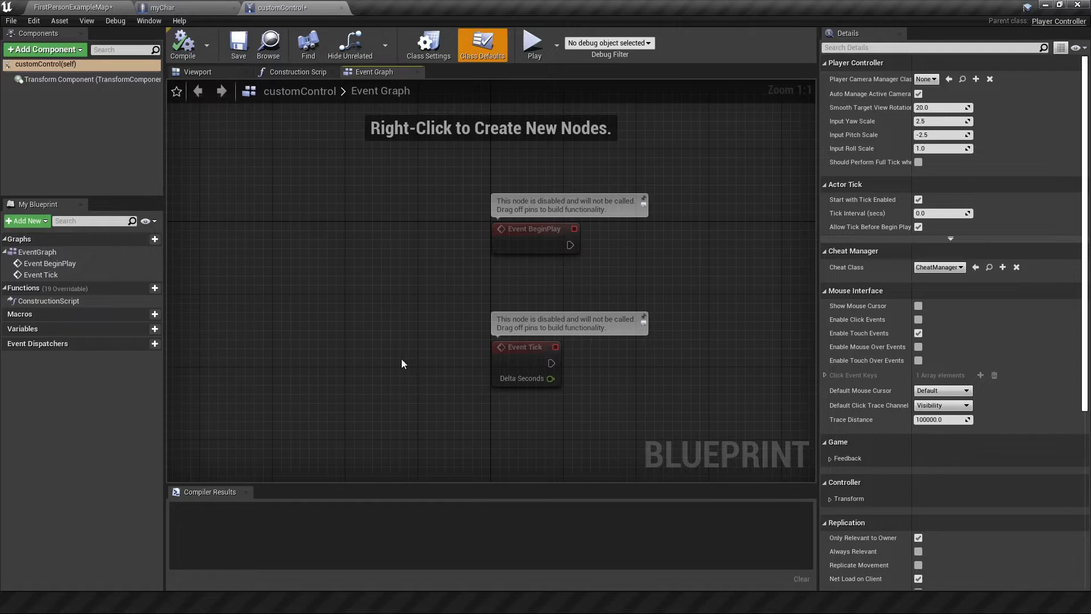
mouse_move(535, 43)
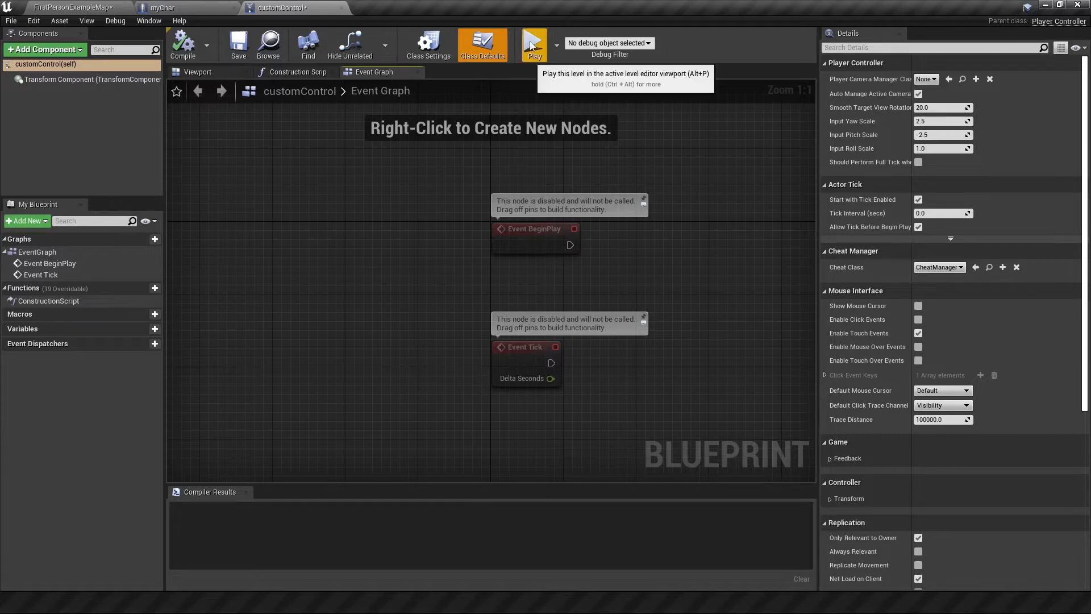
click(534, 43)
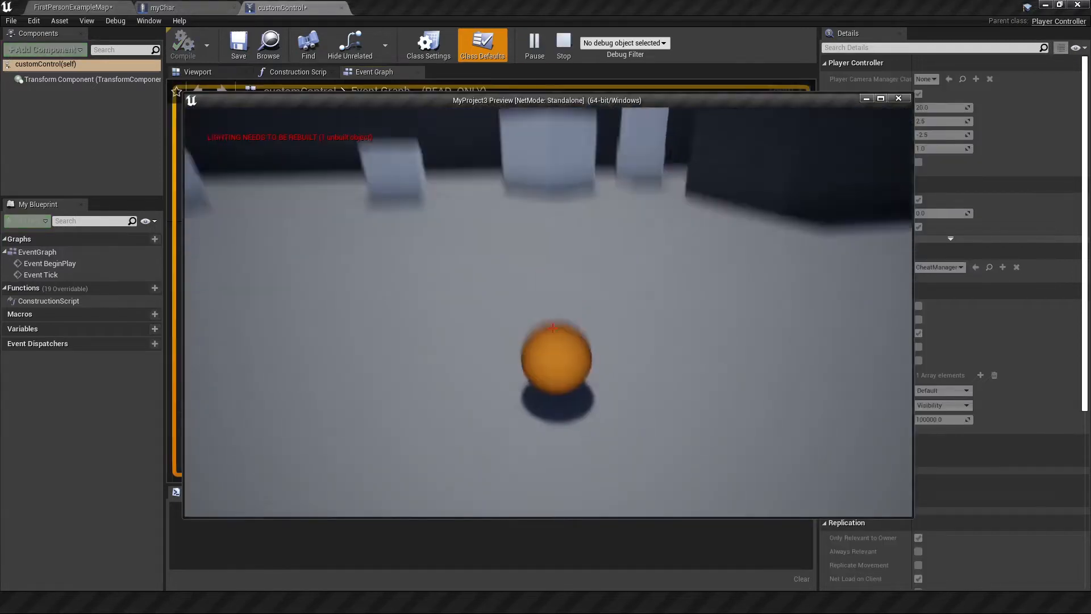
- Add a PickOrPlace action mapping in Project Settings > Input
click(33, 20)
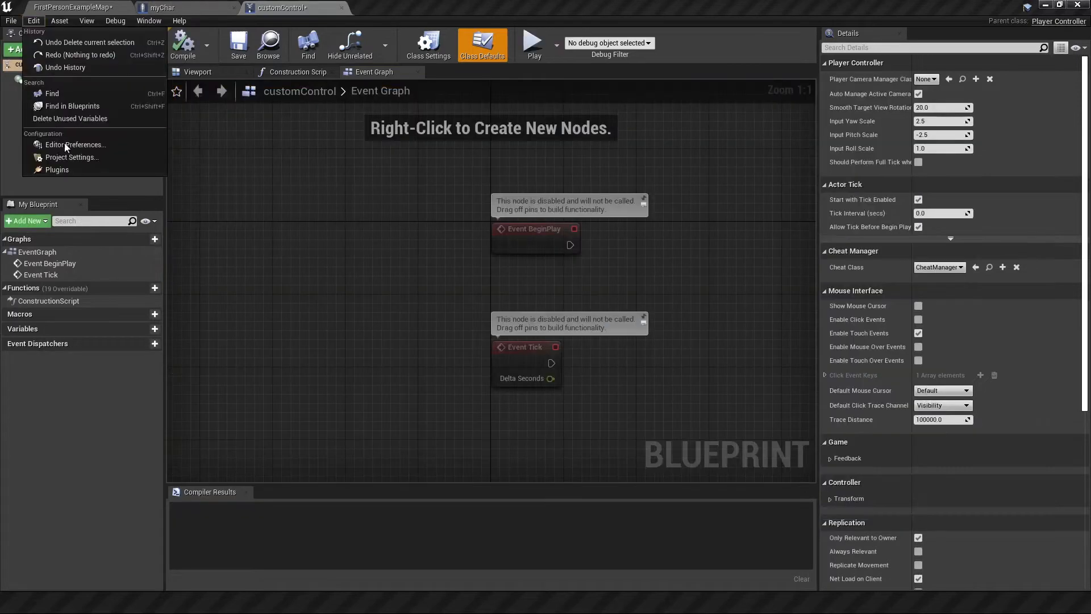
click(71, 157)
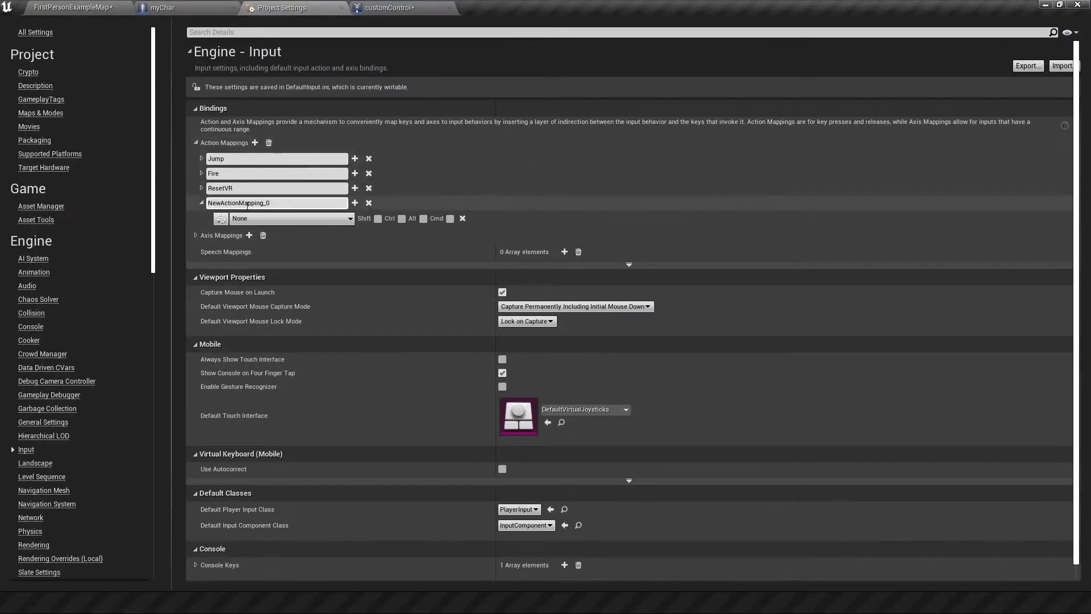
text(PickOrPl)
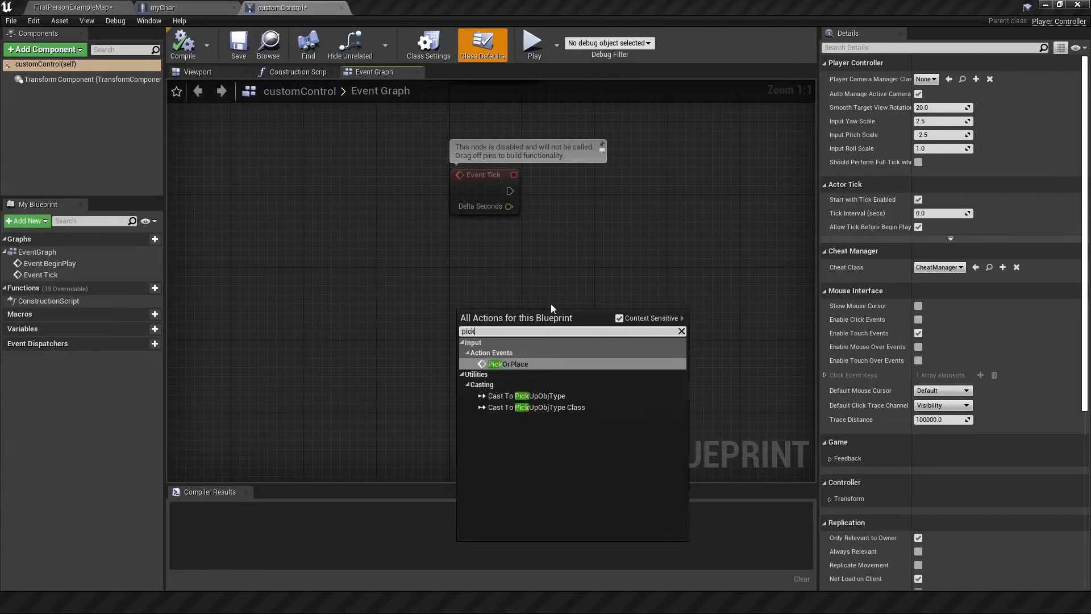
- Wire InputAction PickOrPlace to a Branch on isHoldingSmth printing 'Place Object' or 'Pick up Object'
click(508, 364)
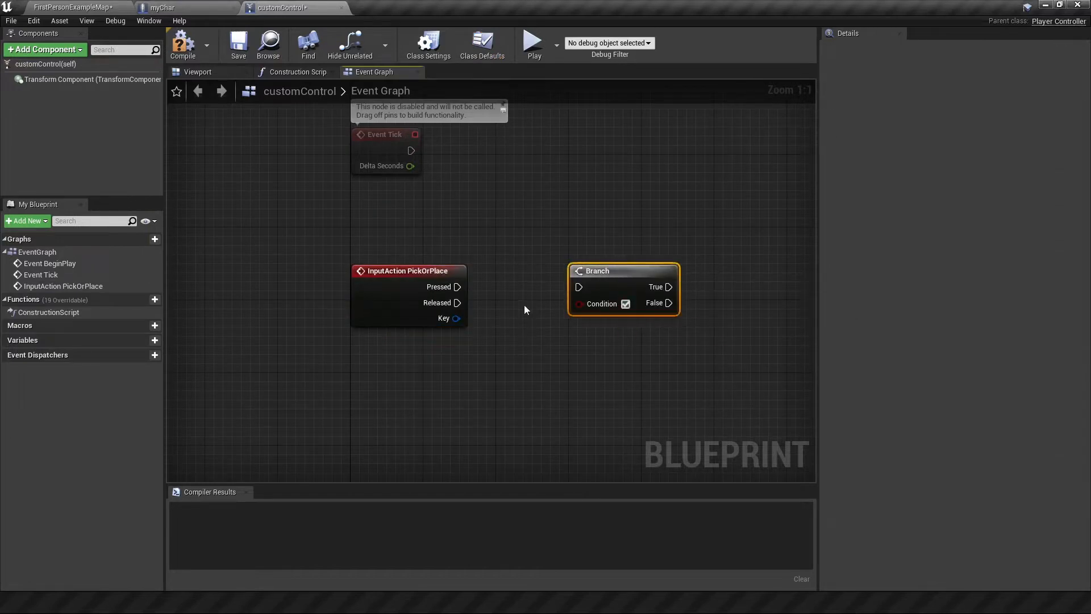
mouse_move(511, 294)
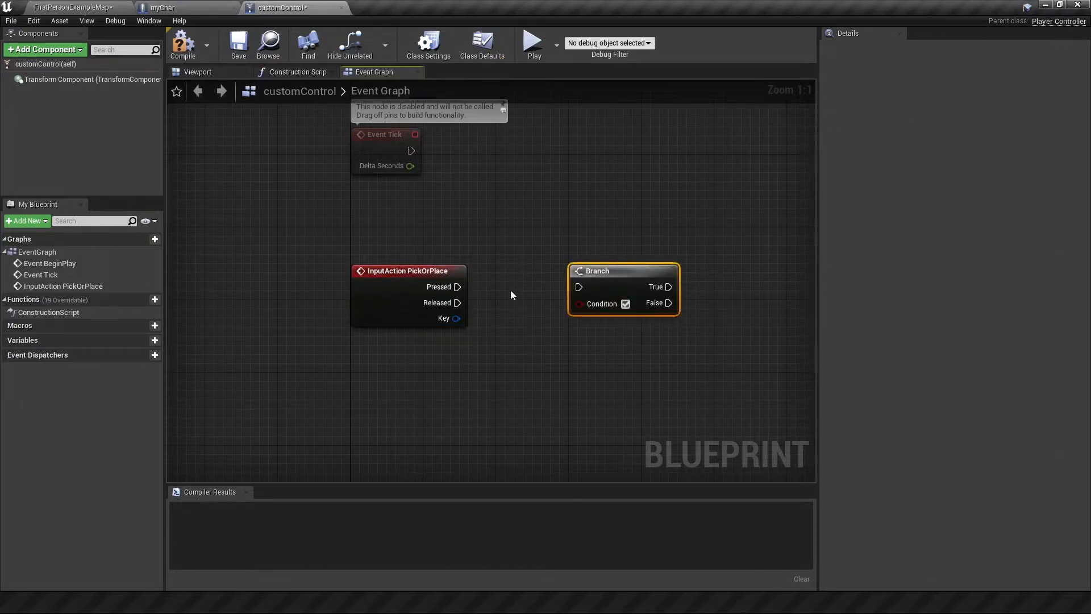
click(155, 340)
text(Place Object)
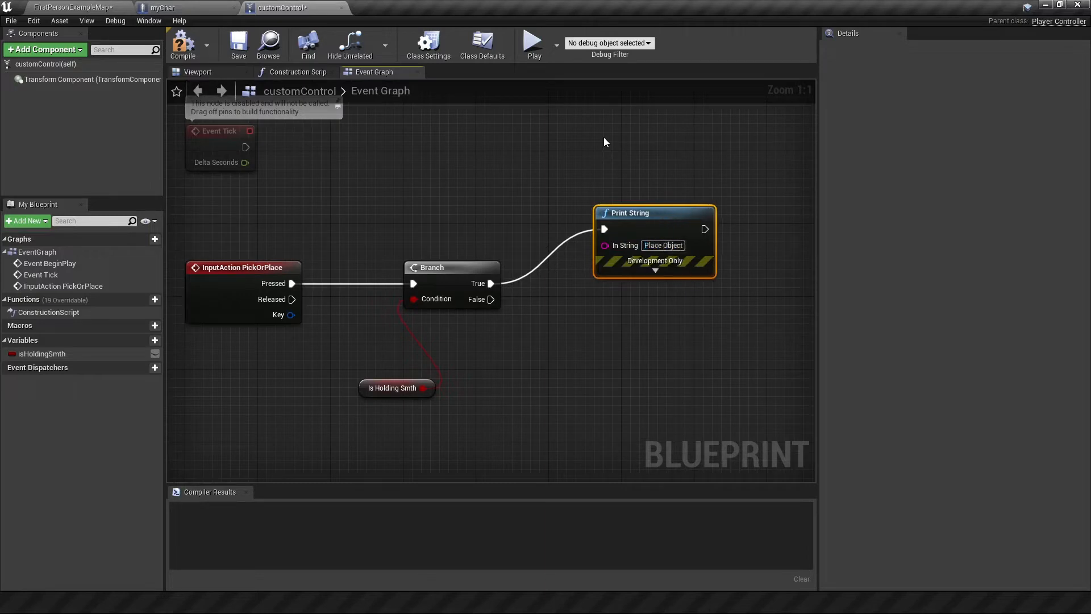
mouse_move(401, 380)
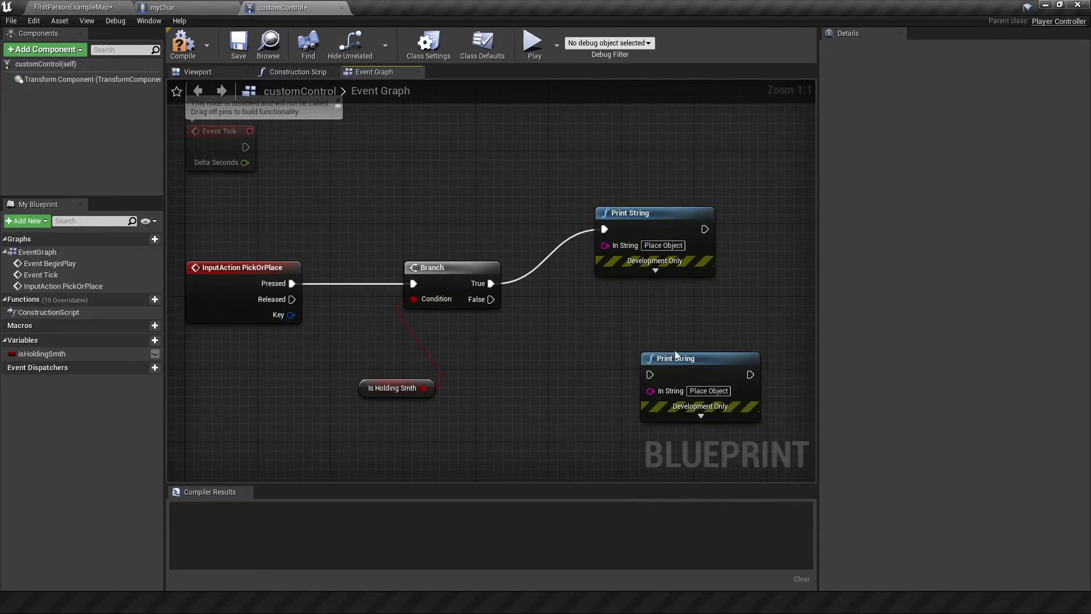
click(532, 42)
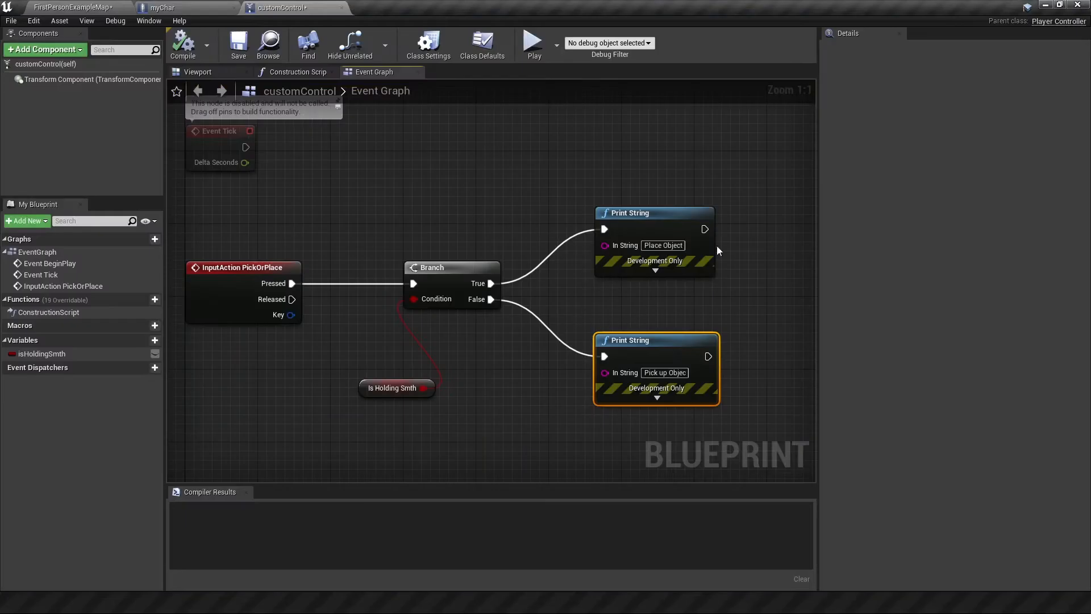
mouse_move(624, 313)
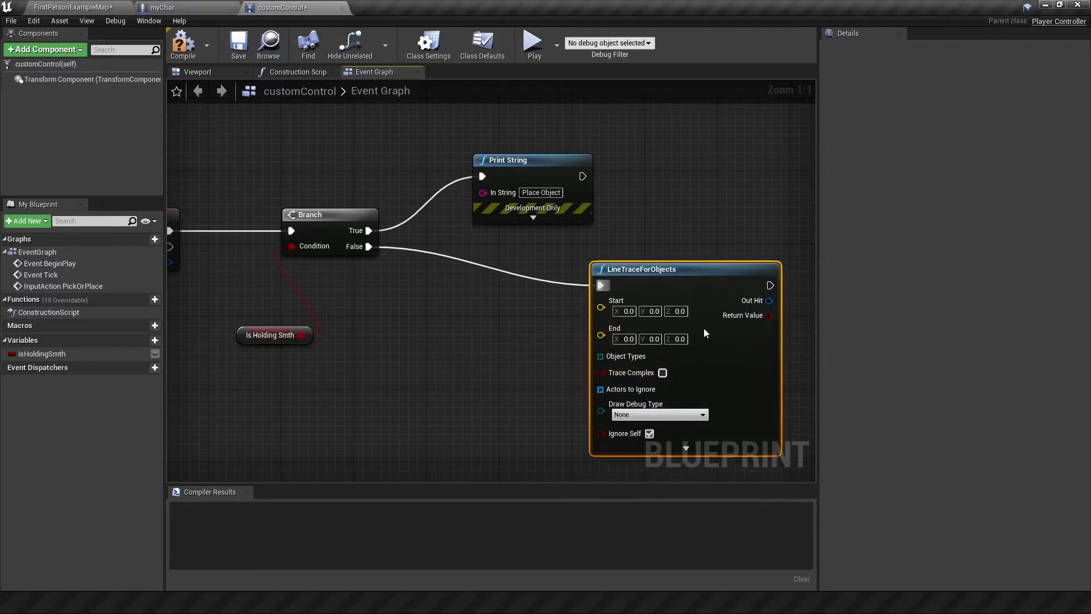
mouse_move(619, 327)
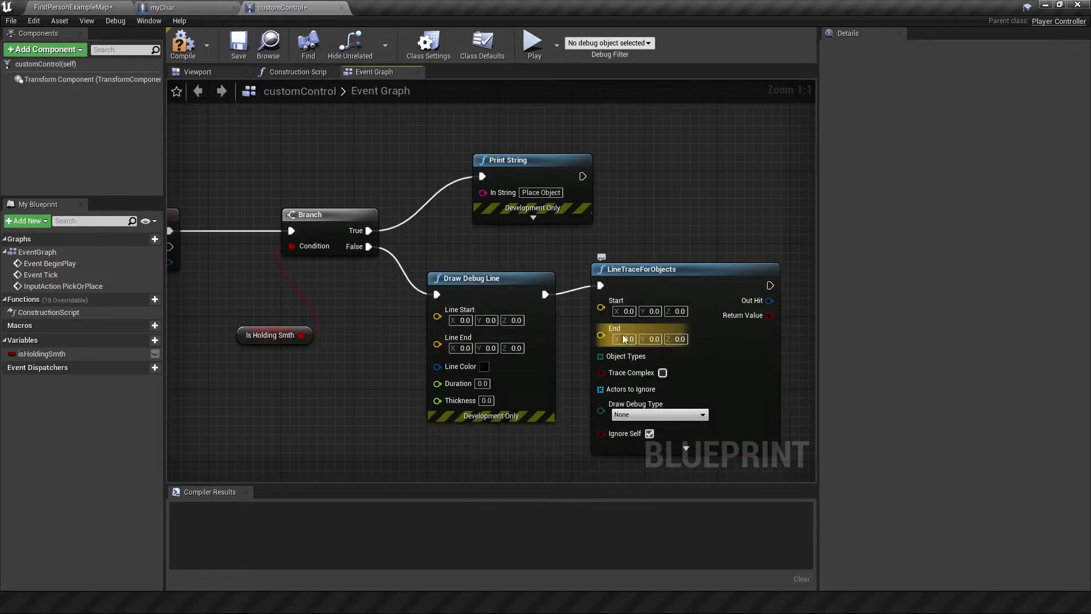
mouse_move(667, 256)
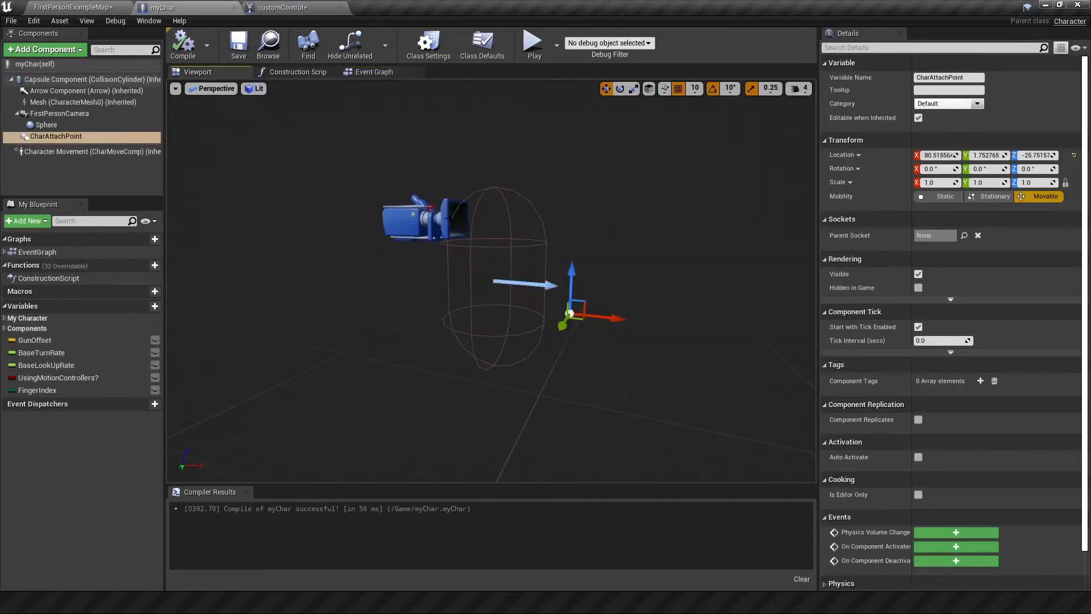
- On Event On Possess, cast the possessed pawn to myChar
click(60, 114)
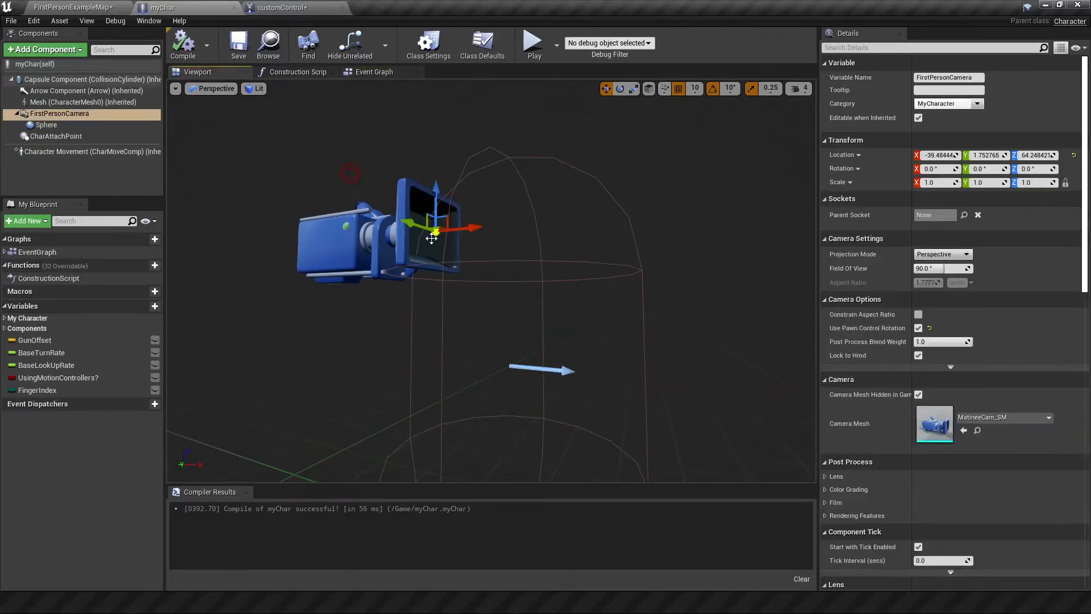
mouse_move(357, 122)
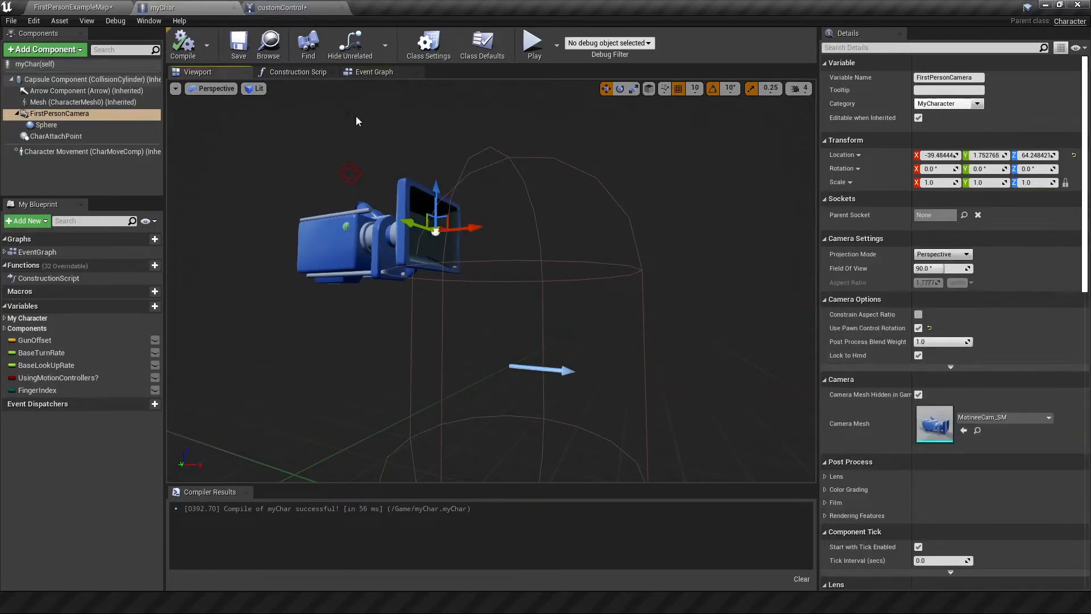
click(285, 8)
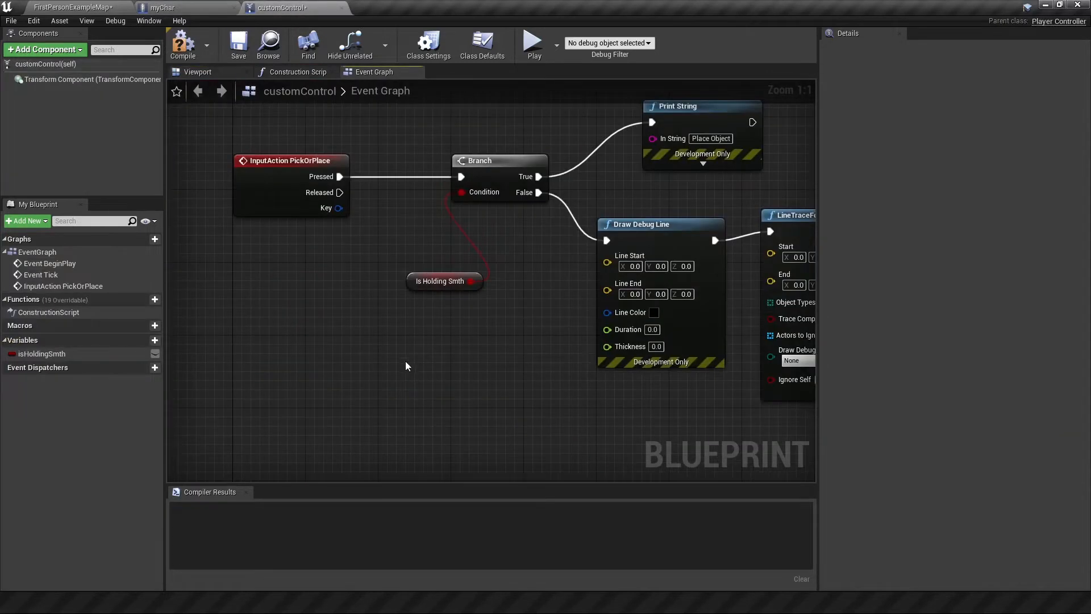
mouse_move(351, 238)
text(casttom)
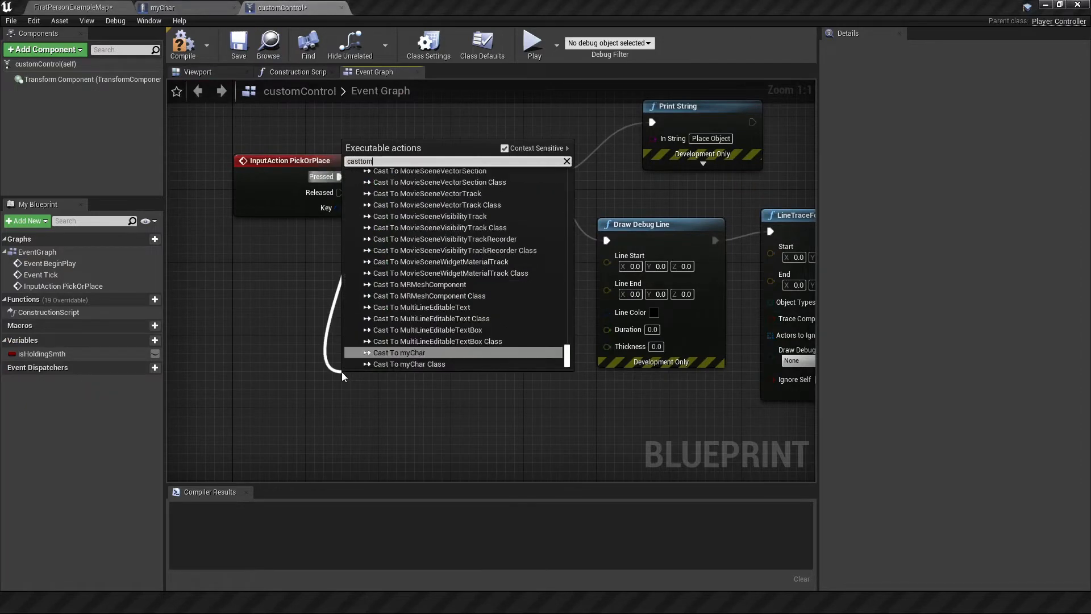
click(400, 352)
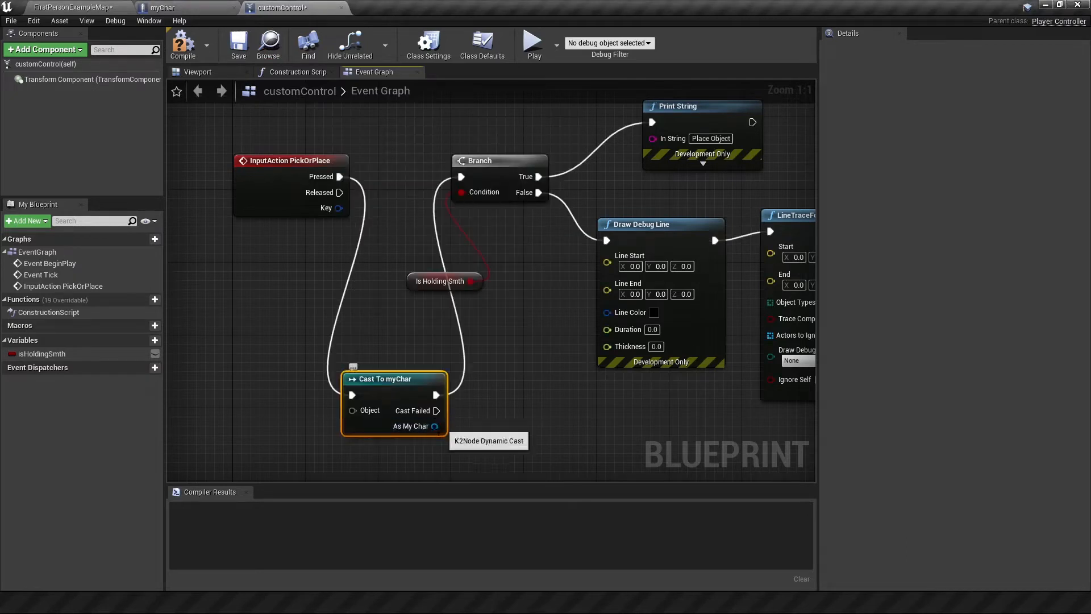
mouse_move(403, 373)
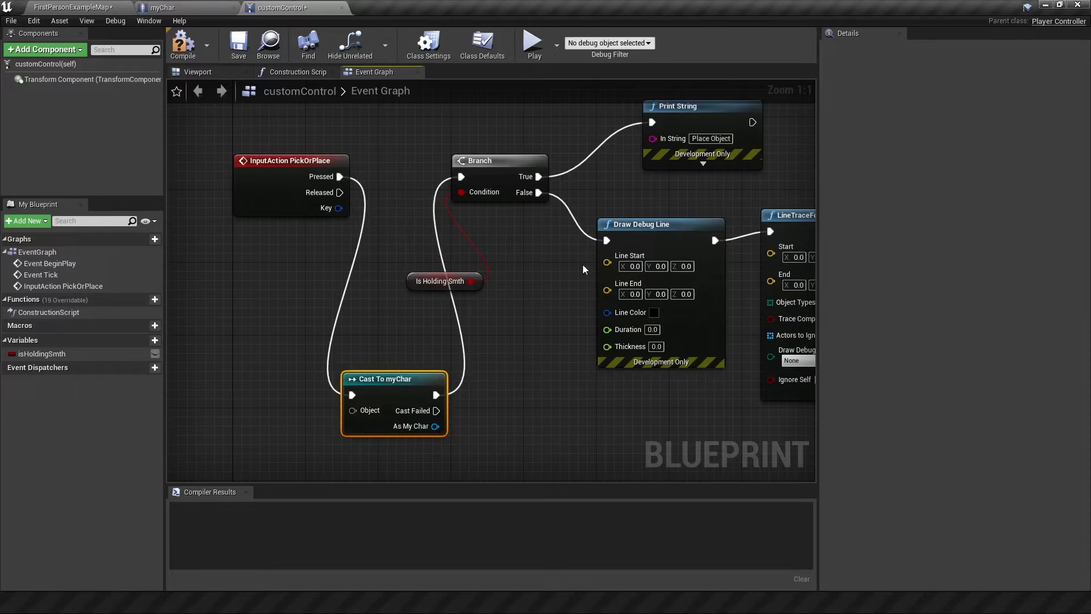
key(Delete)
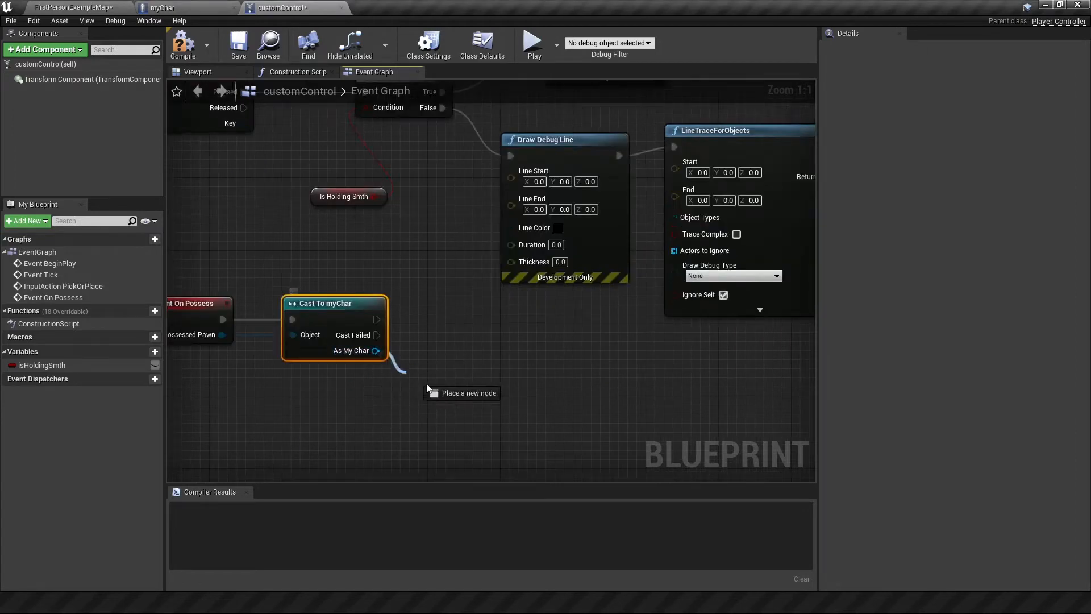
- Promote myChar's First Person Camera and Char Attach Point to customControl variables
text(first pe)
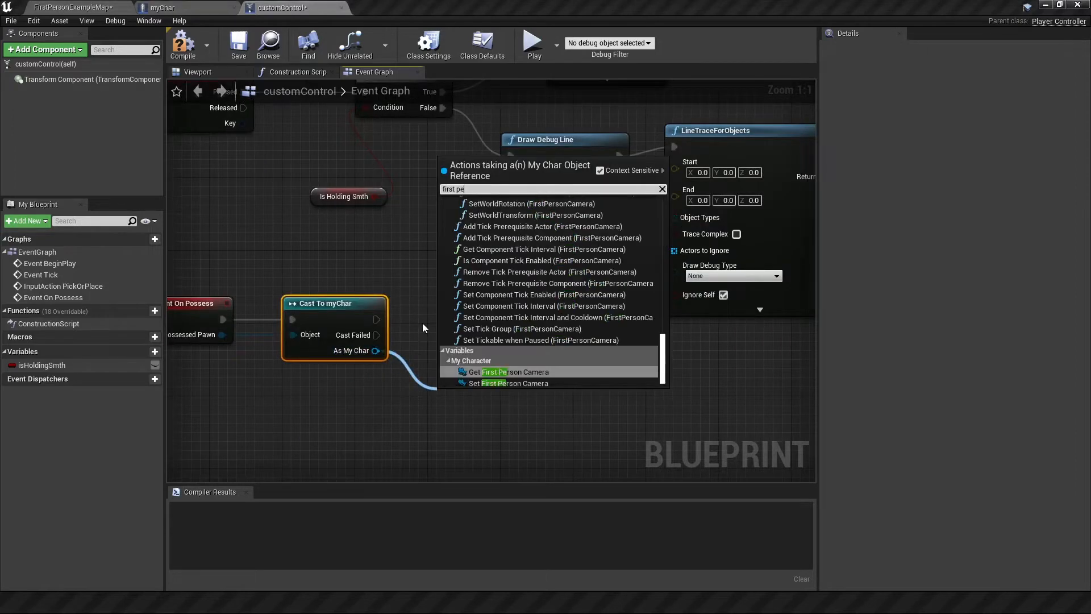
click(507, 372)
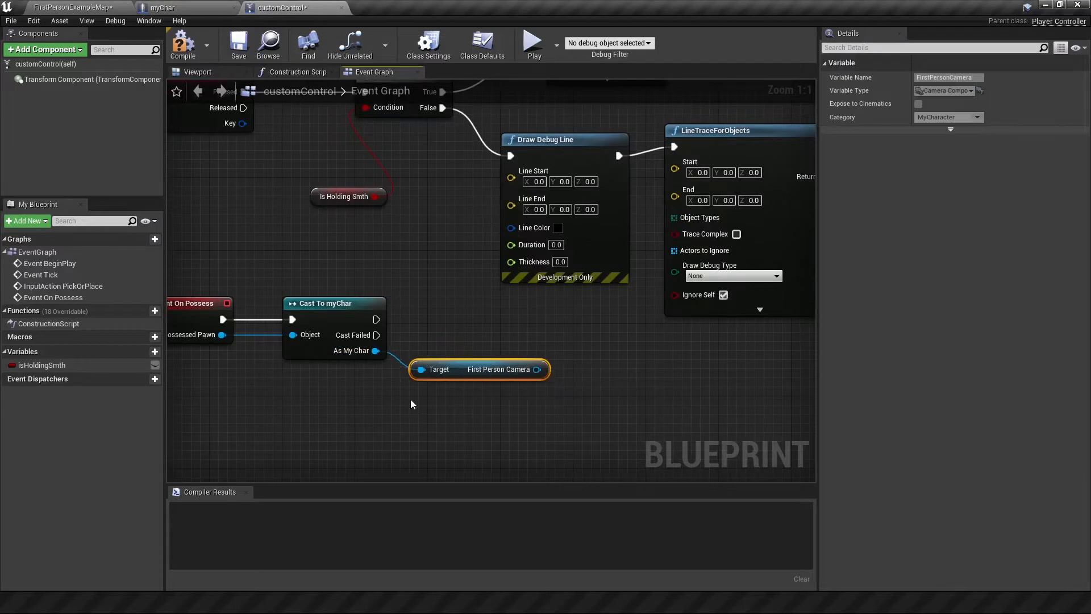
right_click(536, 368)
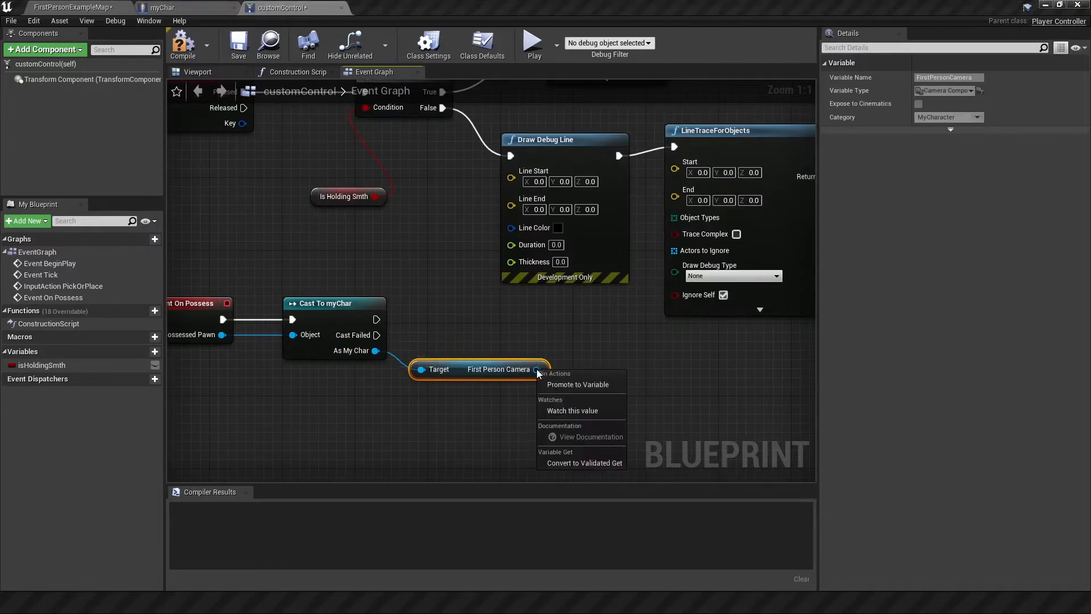
click(577, 383)
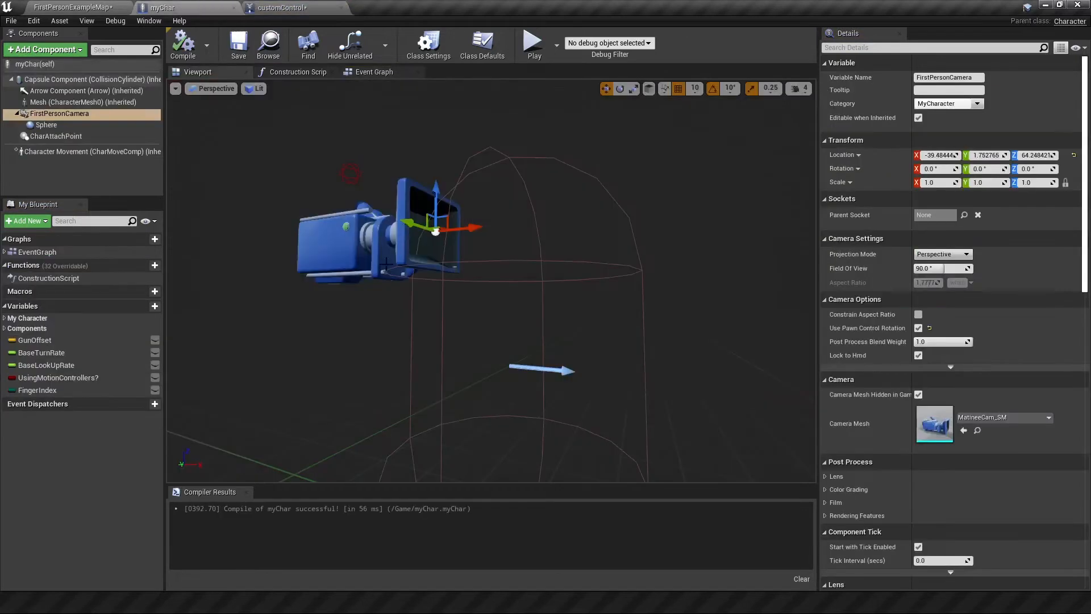
click(56, 135)
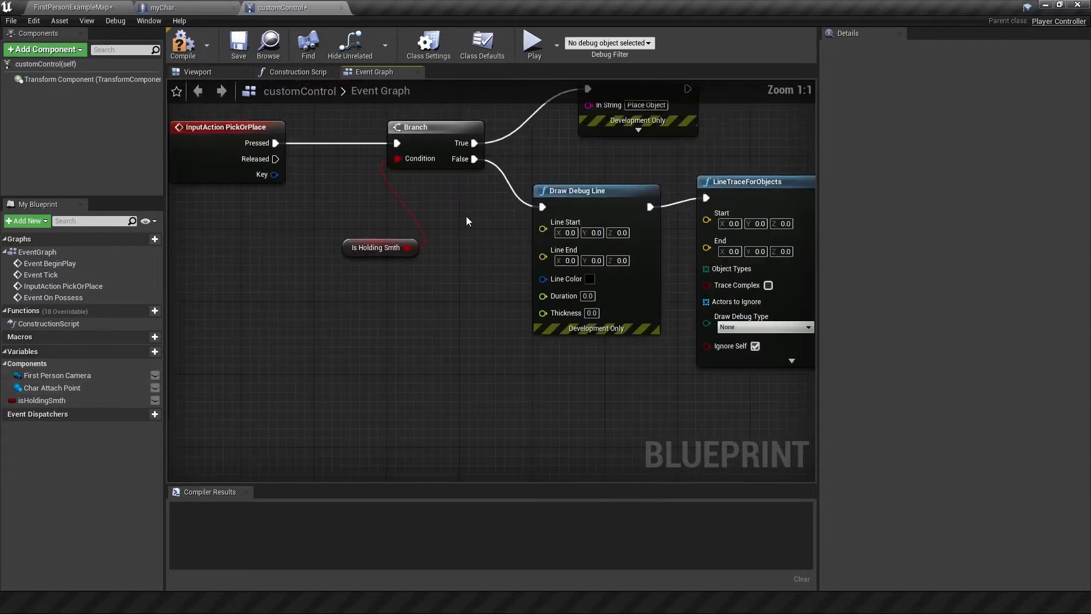
- Get the camera's world location and rotation to start the debug line
click(57, 375)
text(getw)
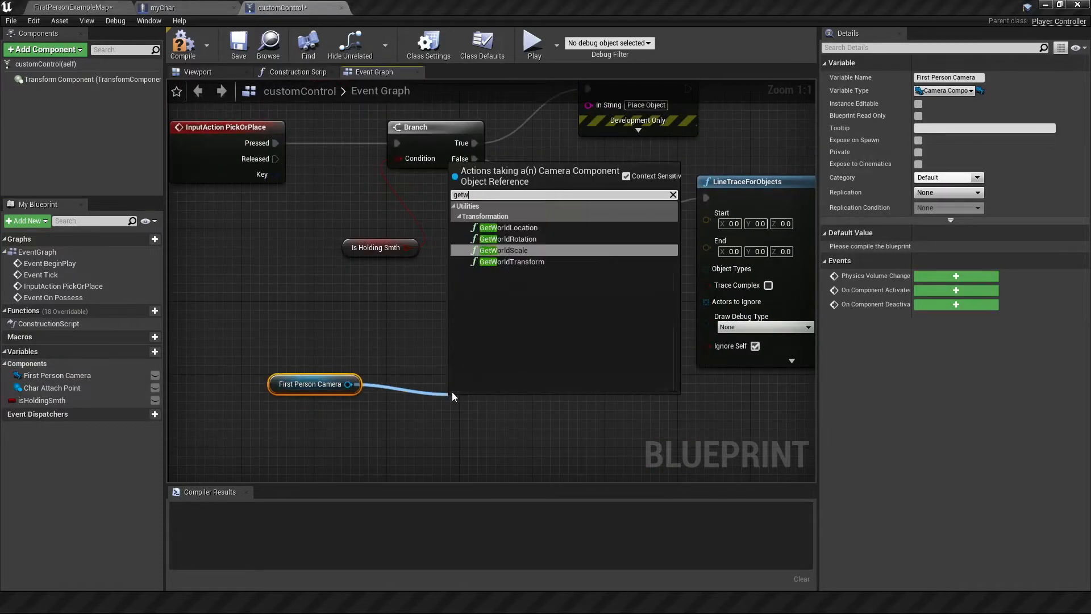
text(orld)
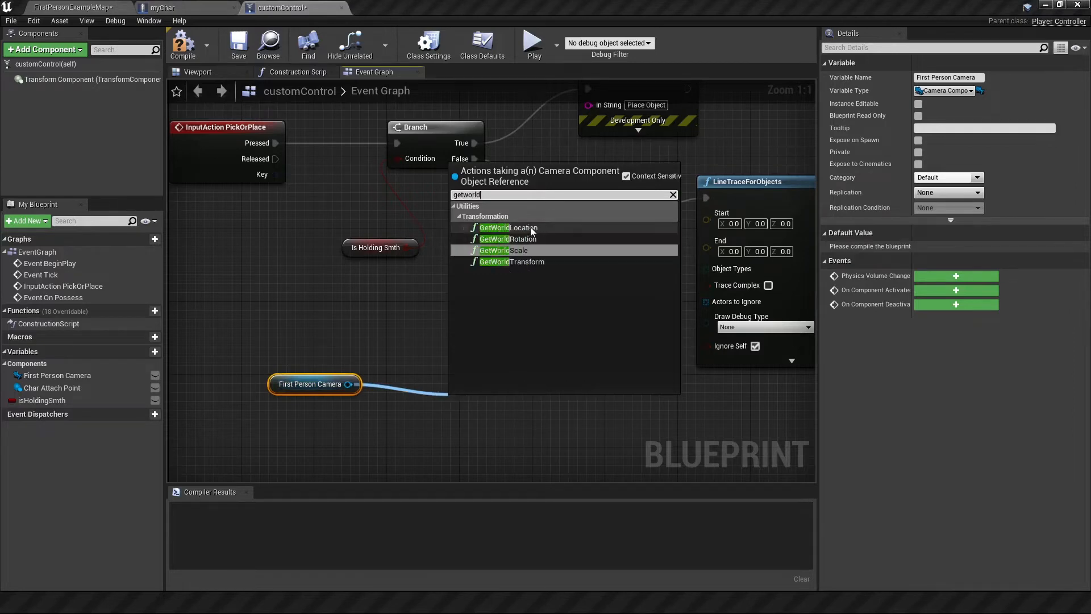
mouse_move(507, 239)
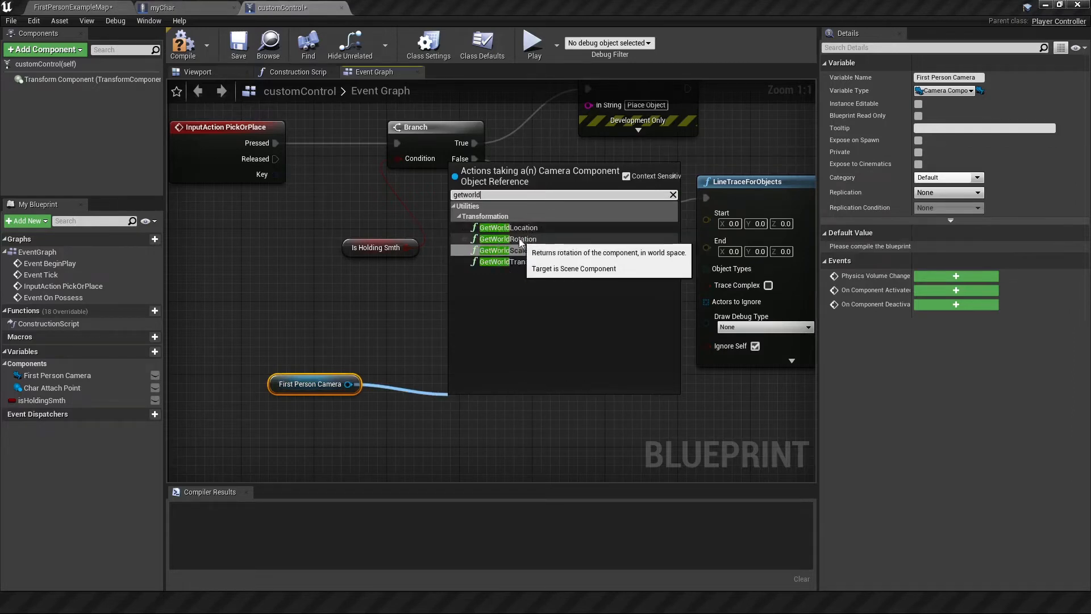
mouse_move(513, 262)
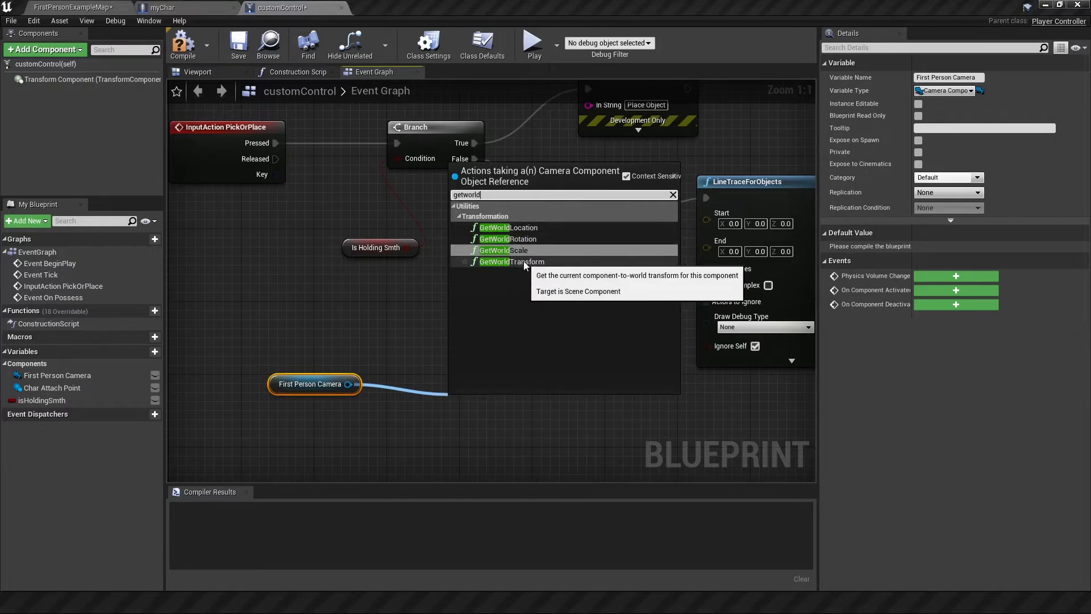
click(513, 261)
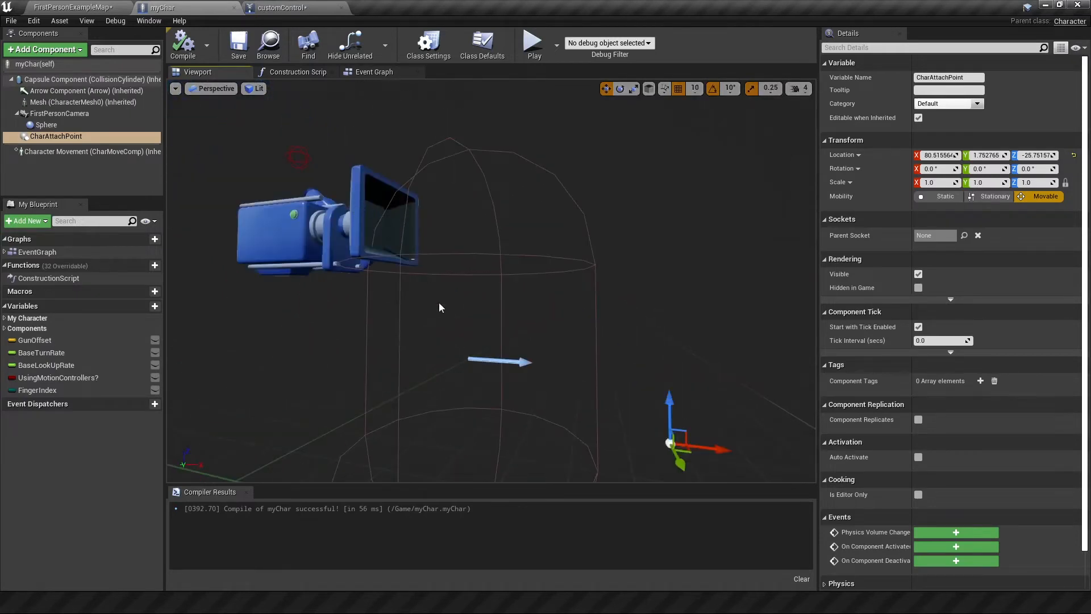
click(531, 40)
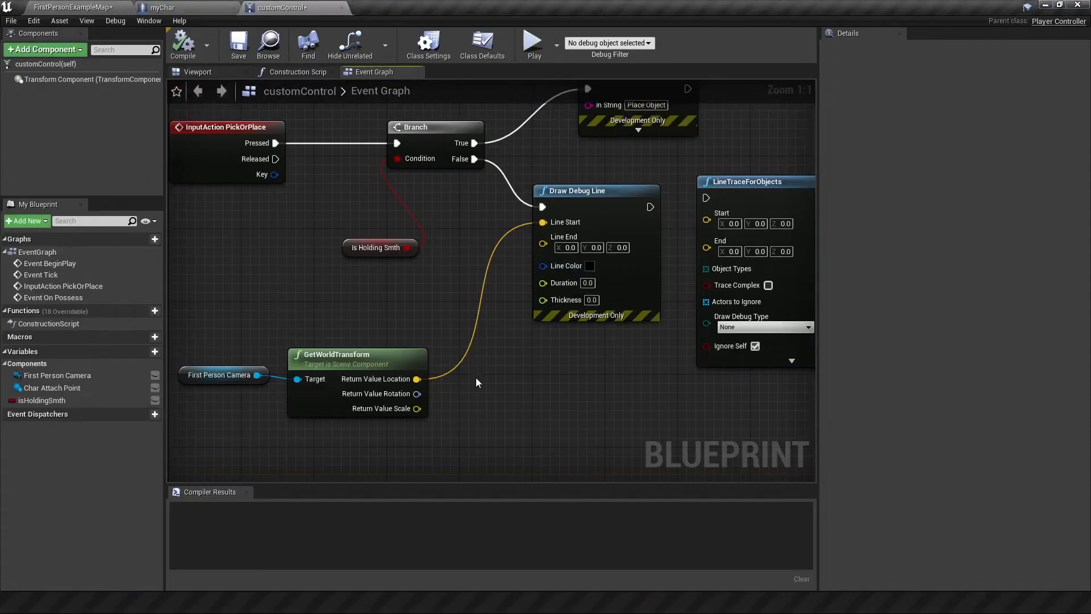
mouse_move(565, 236)
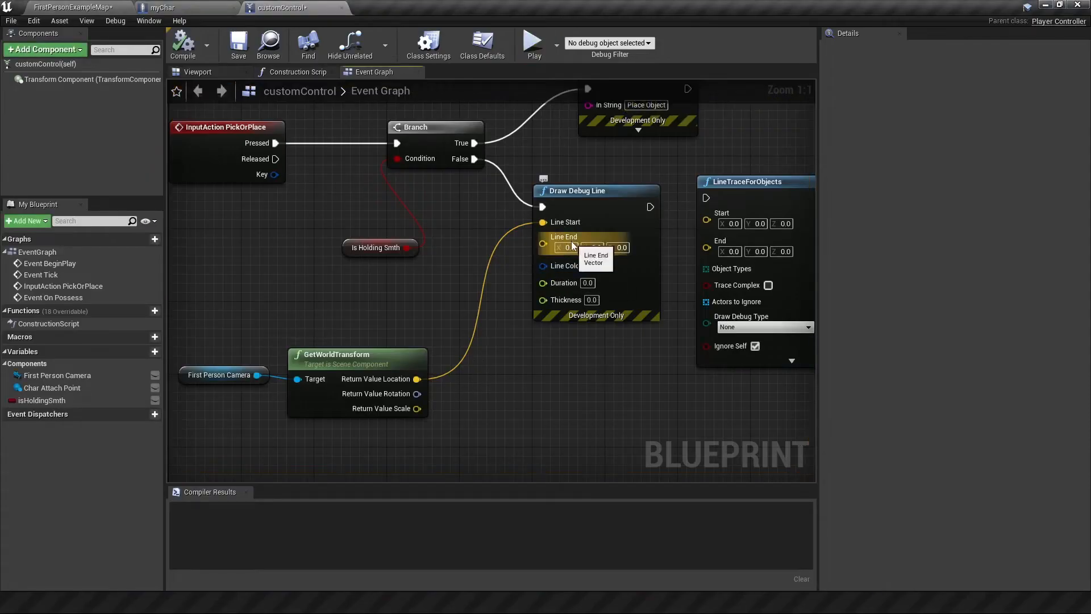
mouse_move(417, 393)
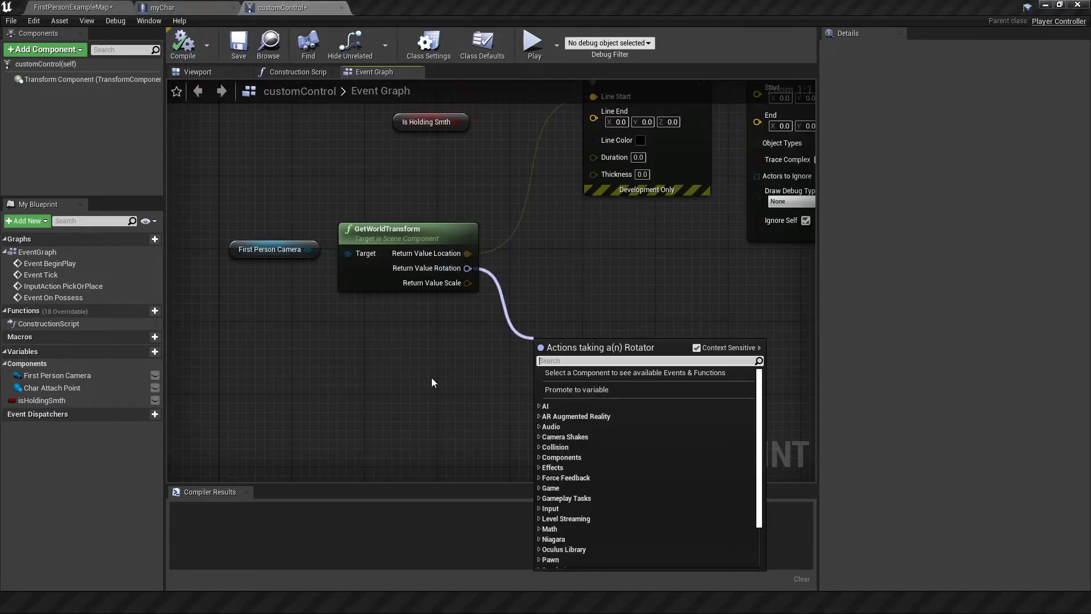
- Derive Get Forward Vector from the camera rotation and multiply it by 500
text(get f)
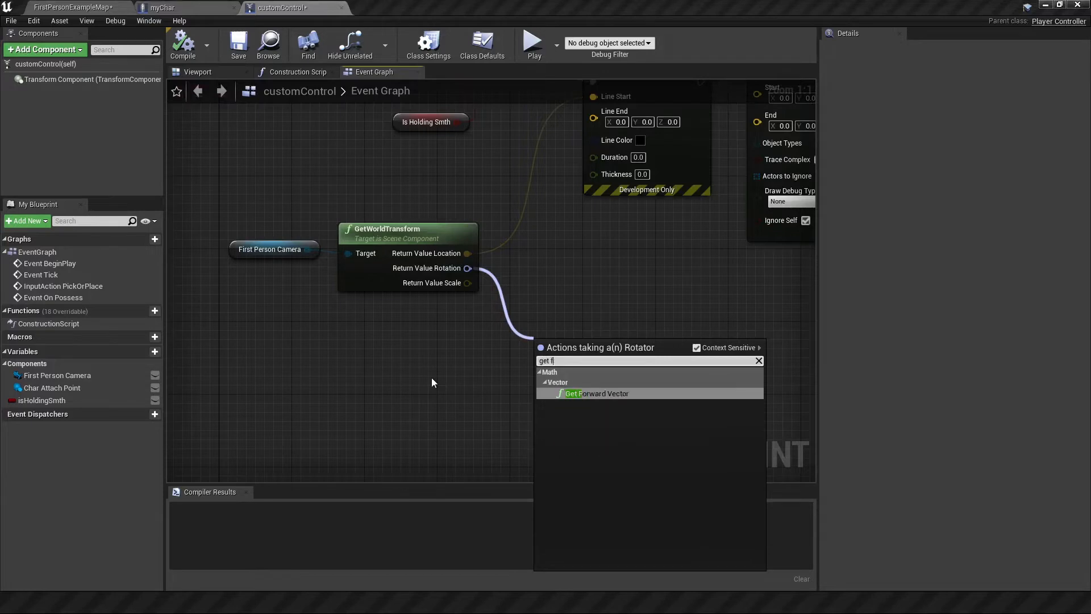
click(596, 394)
text(500)
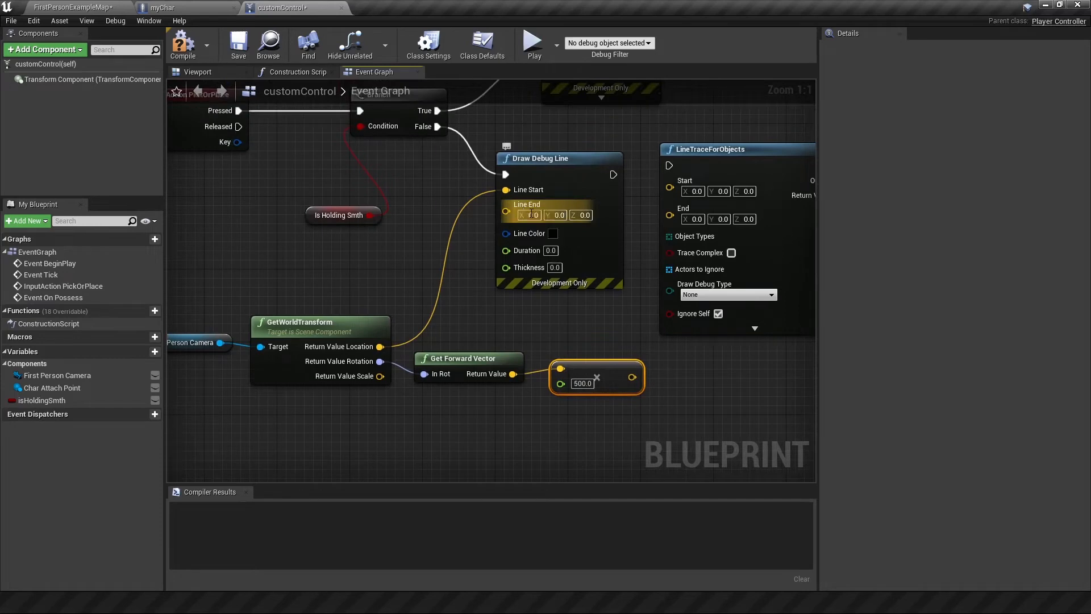
mouse_move(632, 376)
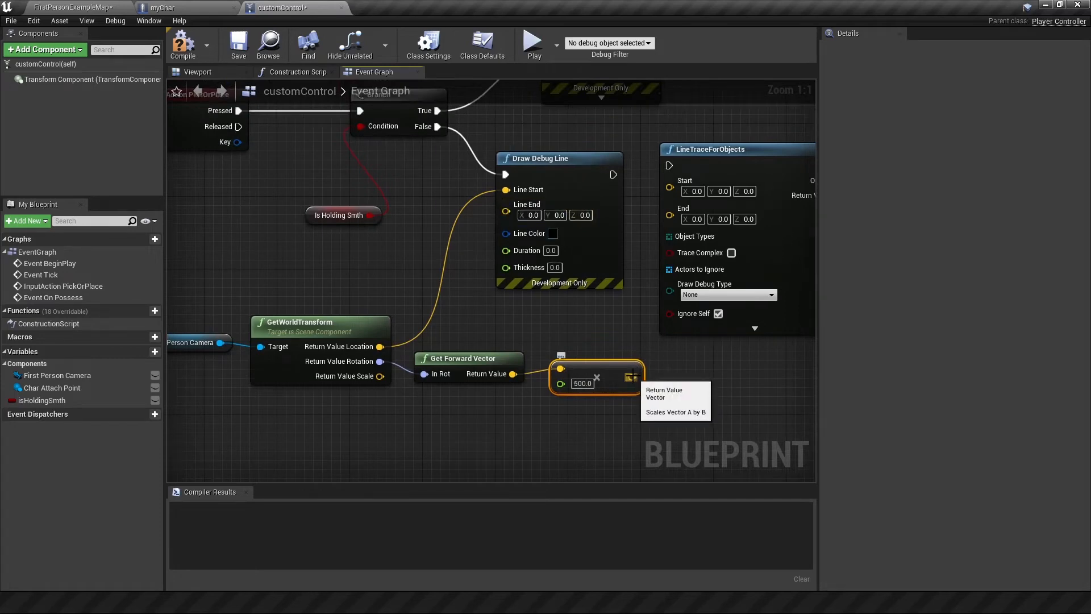
mouse_move(502, 380)
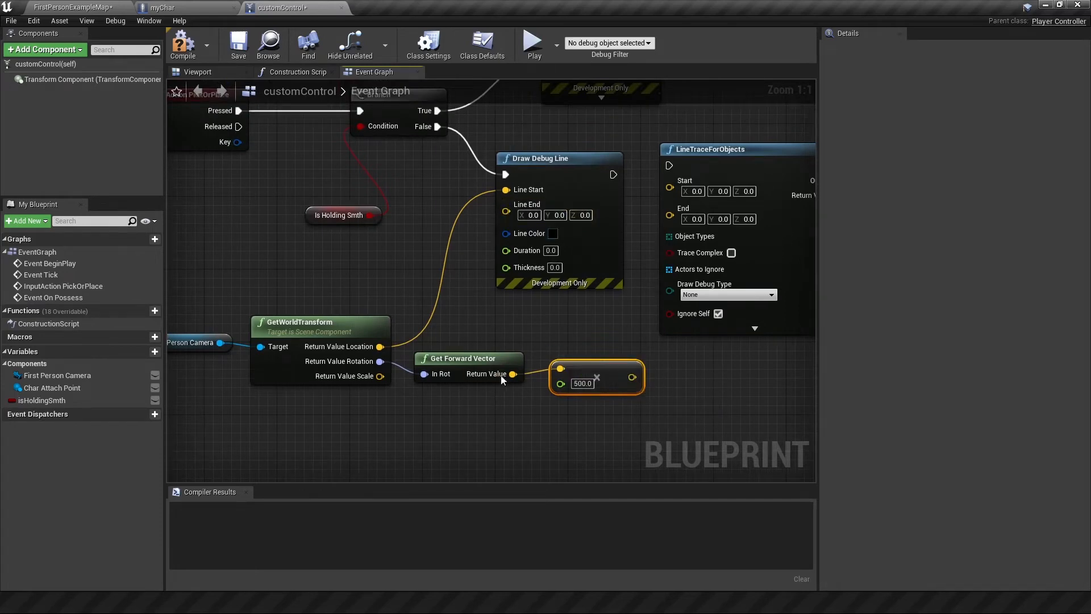
mouse_move(552, 355)
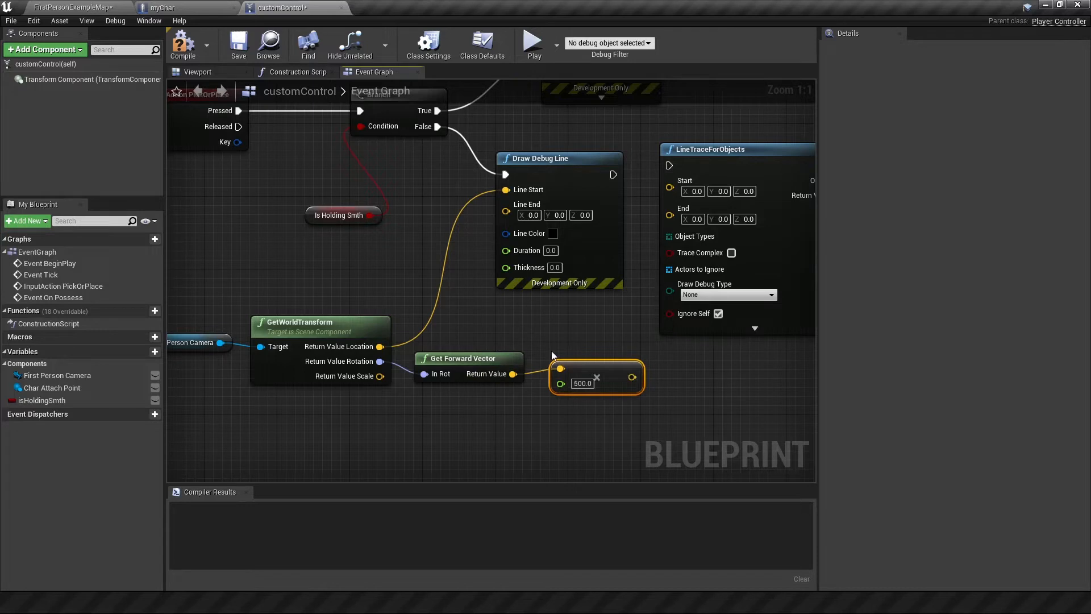
mouse_move(464, 292)
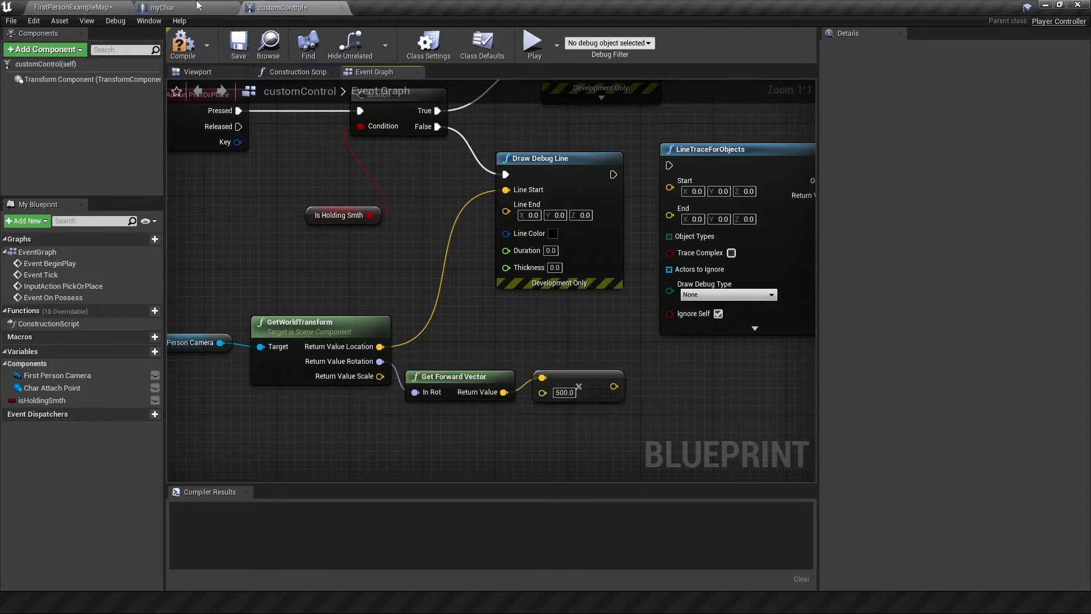
- Sum camera location with the scaled forward vector as trace end; debug line pink, duration 10, thickness 2
click(161, 7)
text(2)
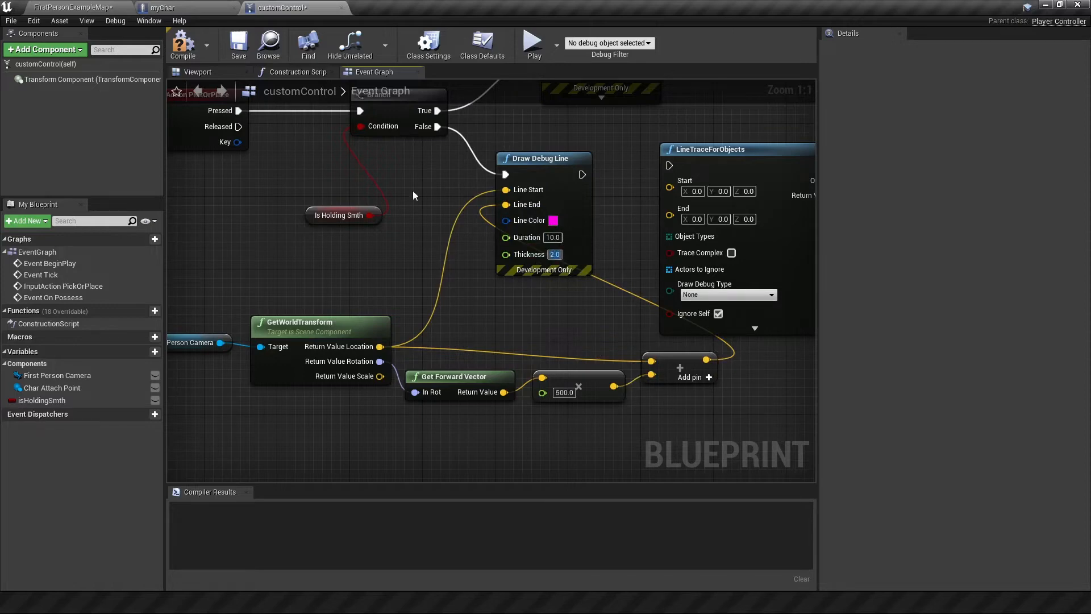
click(533, 40)
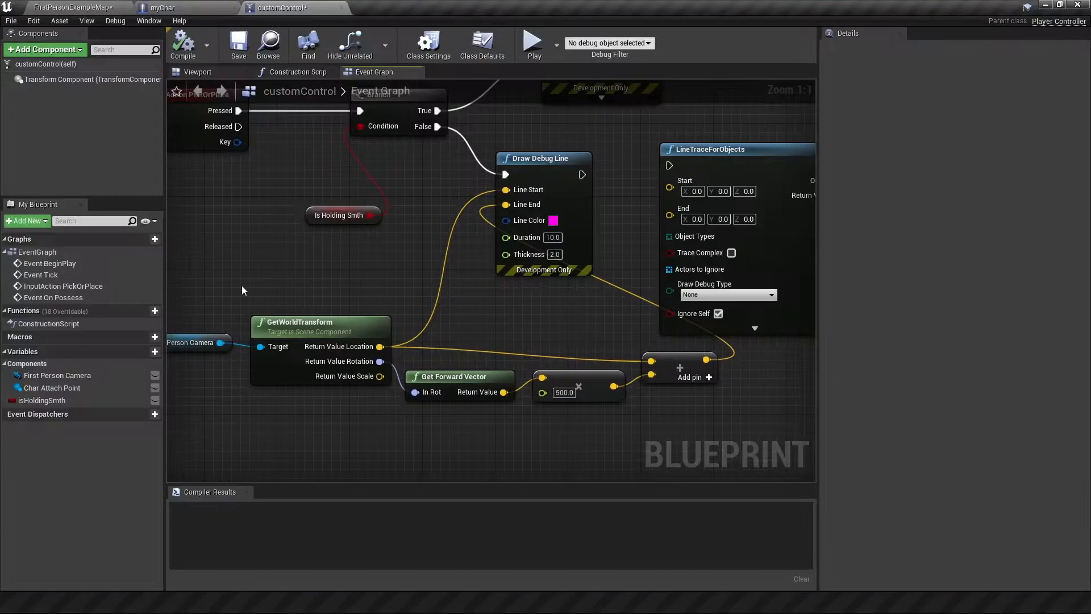
scroll(down, 3)
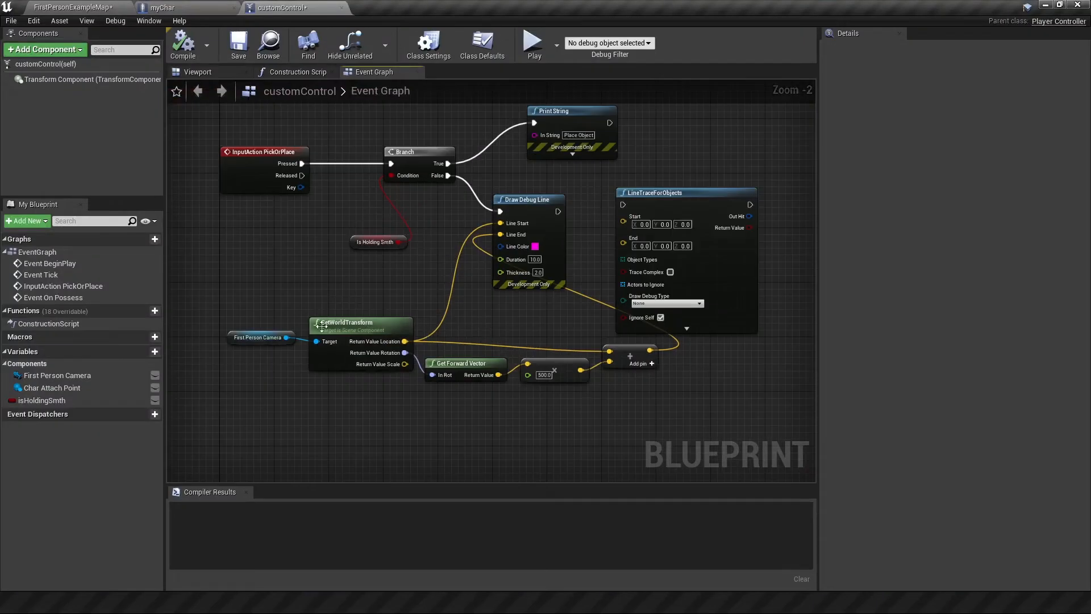
mouse_move(631, 222)
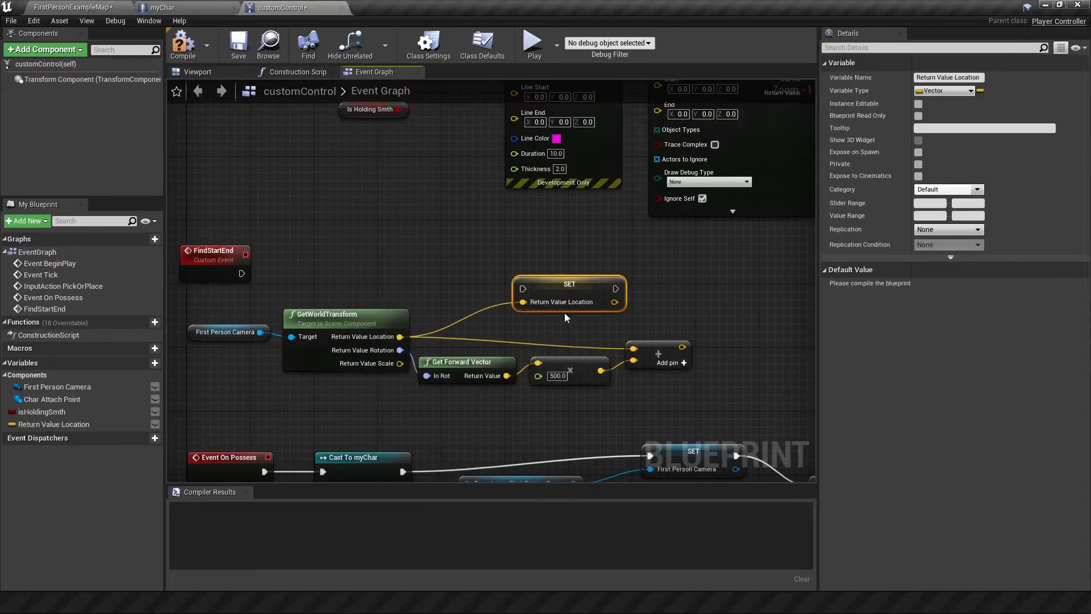
- Promote trace start and end to LineStartVec and LineEndVec variables under FindStartEnd, then compile
click(55, 424)
text(LineStartVec)
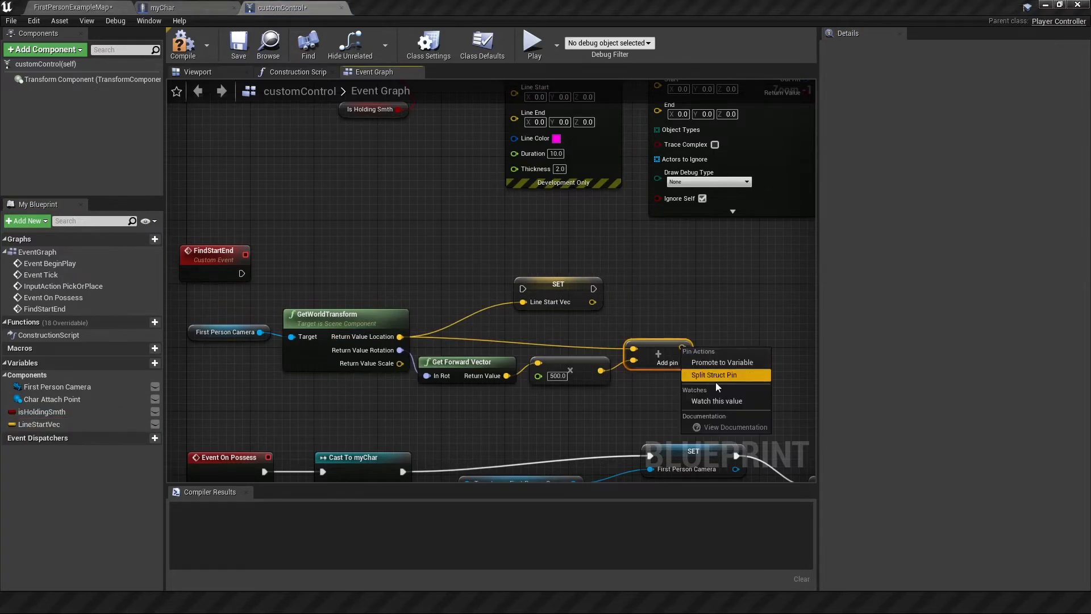
click(722, 362)
text(LineEndVec)
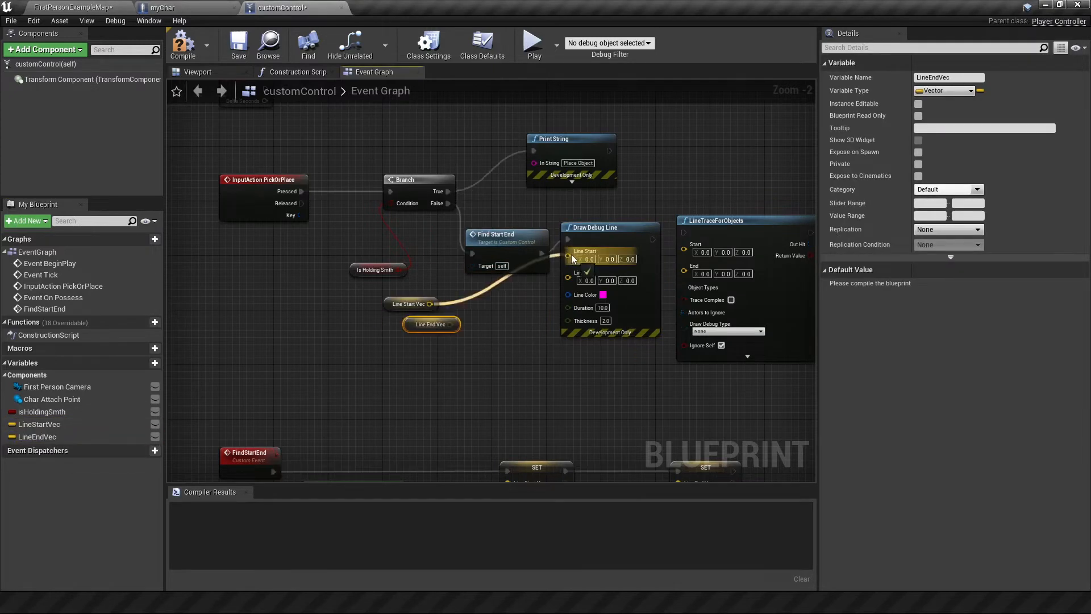
click(181, 42)
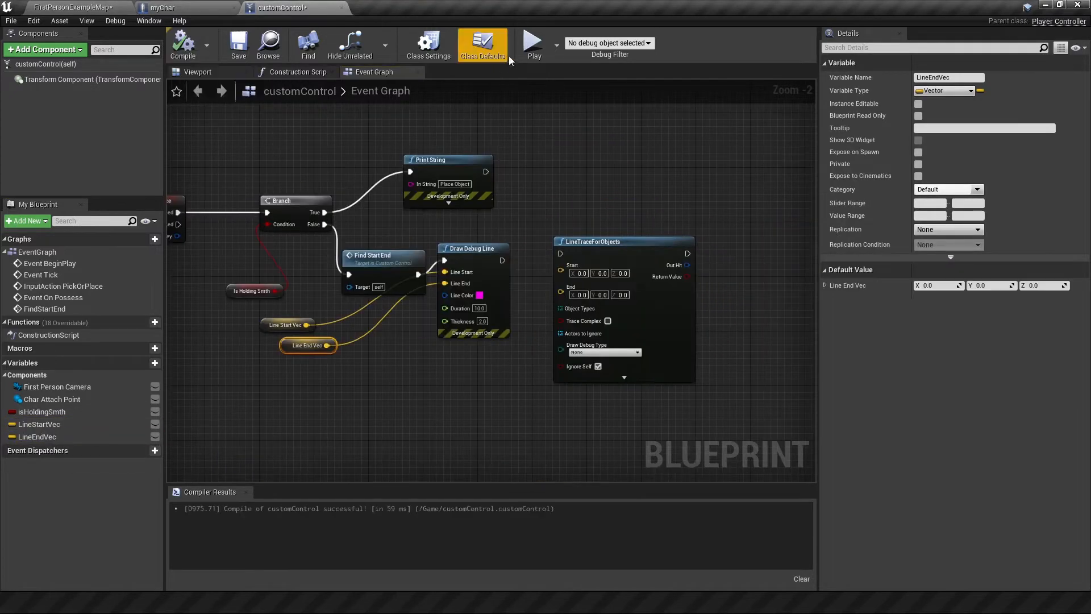
click(532, 42)
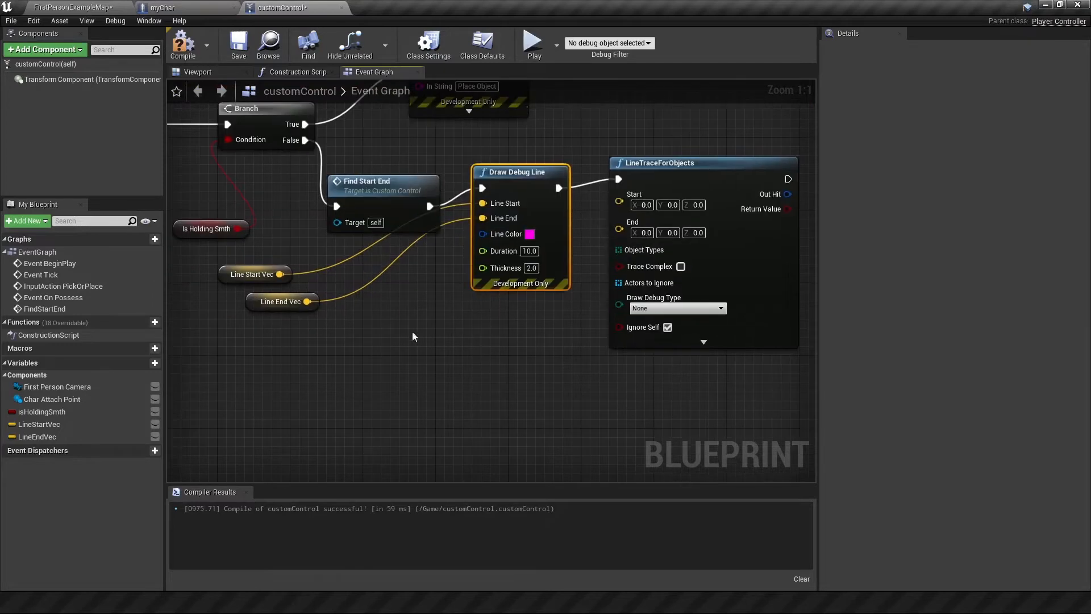
- Wire LineStartVec/LineEndVec into LineTraceForObjects with a WorldStatic Make Array, Break Hit Result and PickUpObjType cast
click(282, 301)
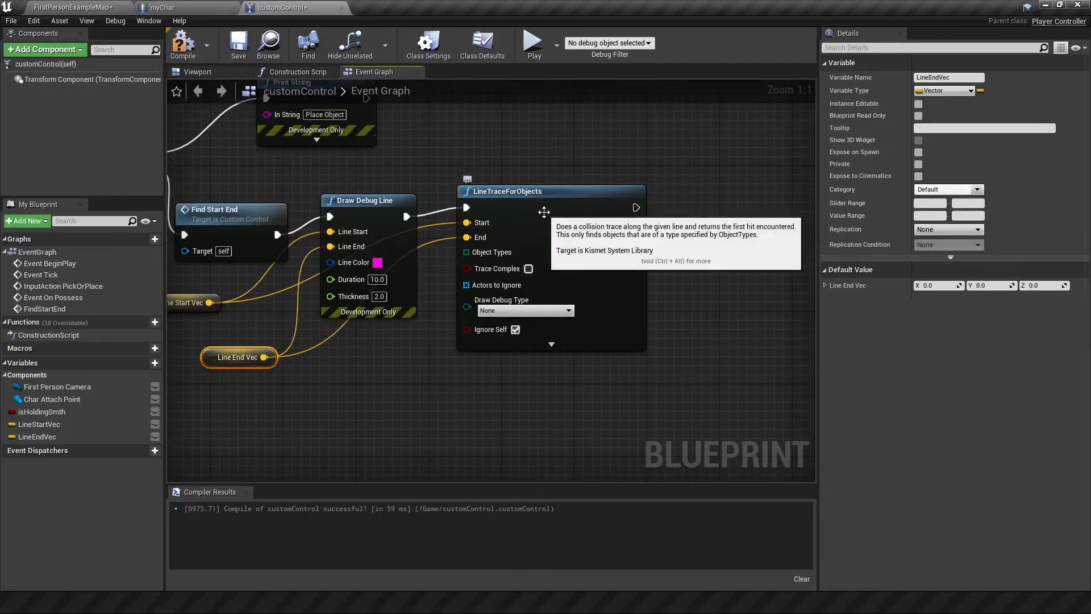
mouse_move(475, 252)
text(ma)
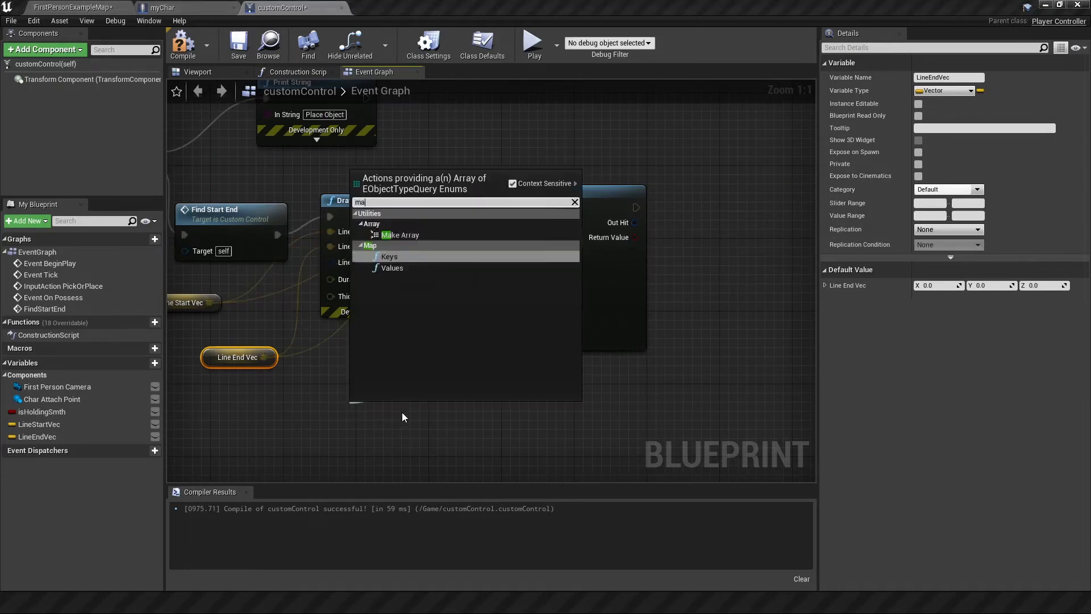
click(400, 234)
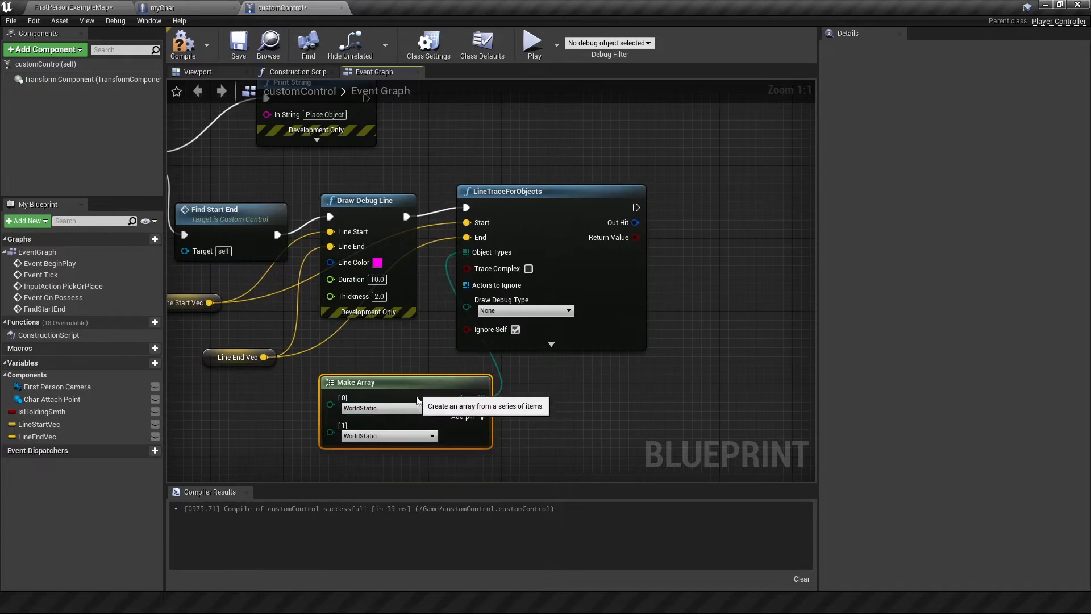
click(482, 416)
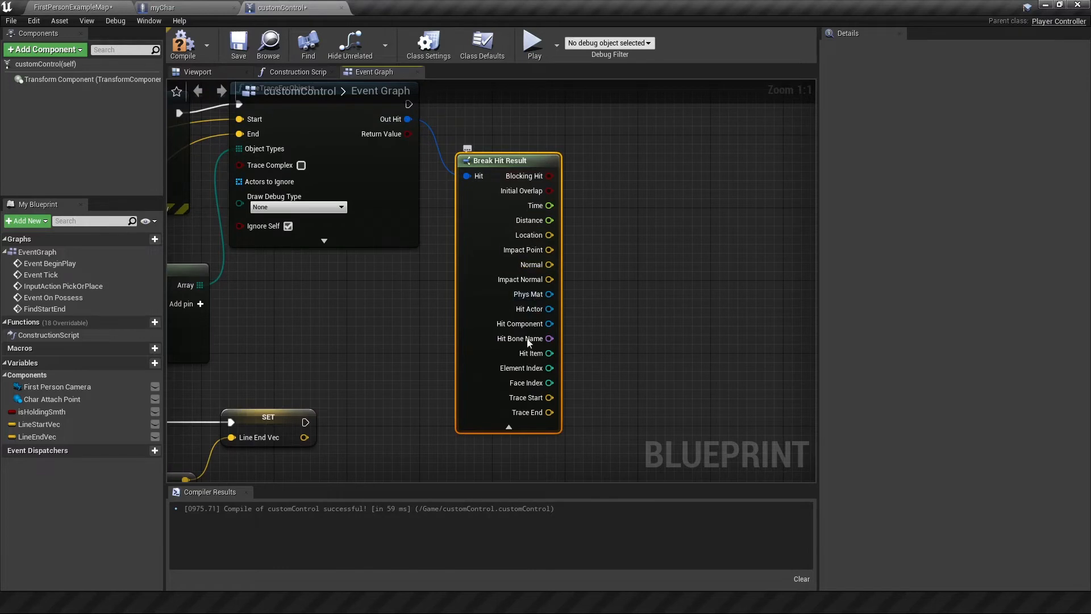
mouse_move(529, 341)
text(cast)
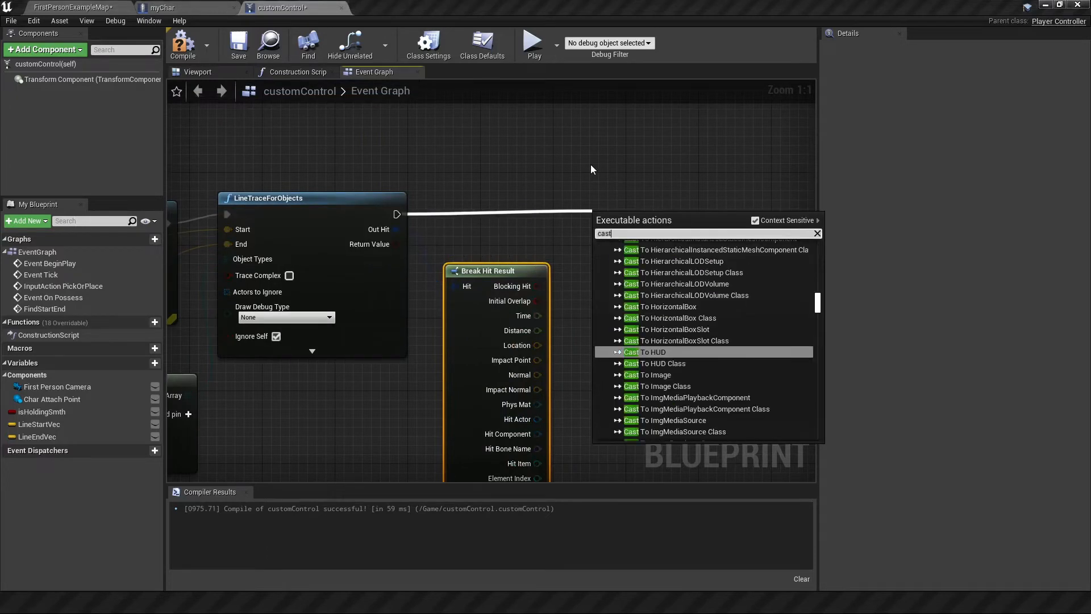
click(669, 351)
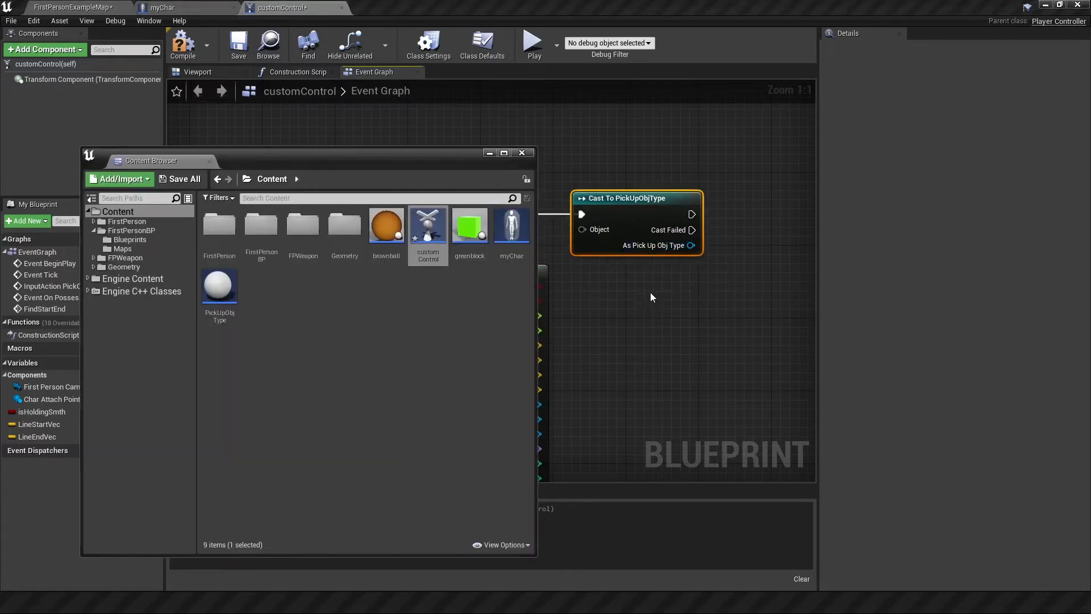
mouse_move(470, 226)
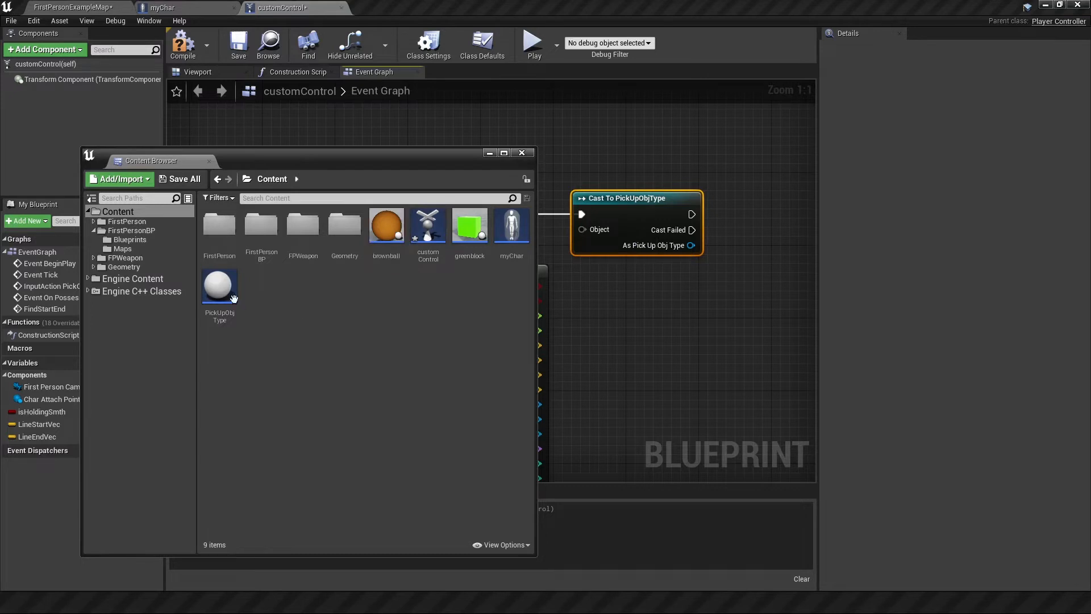
- Select the greenblock asset in the floating Content Browser
click(469, 226)
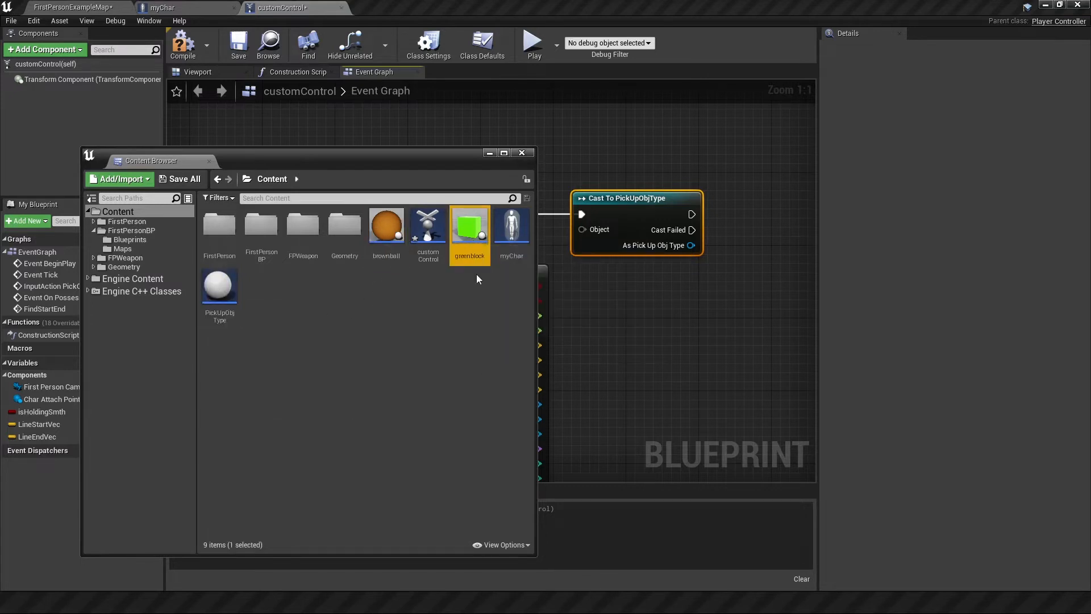
mouse_move(236, 318)
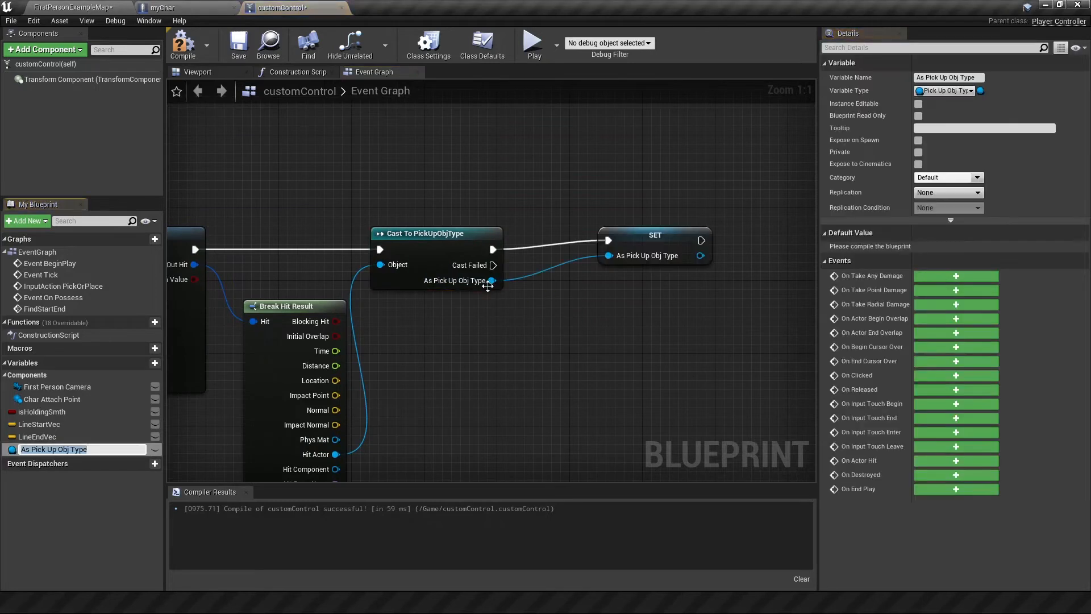
- Rename the variable CurrentlyHeldObj and add Char Attach Point and Bottom Of Object getters
double_click(54, 449)
text(CurrentlyHeldObj)
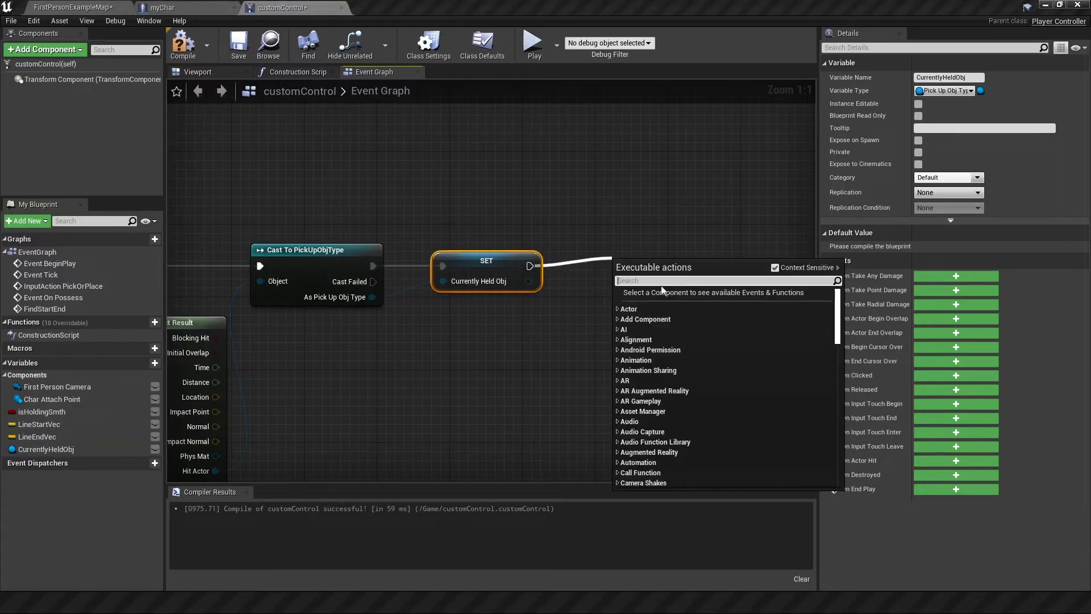
click(160, 7)
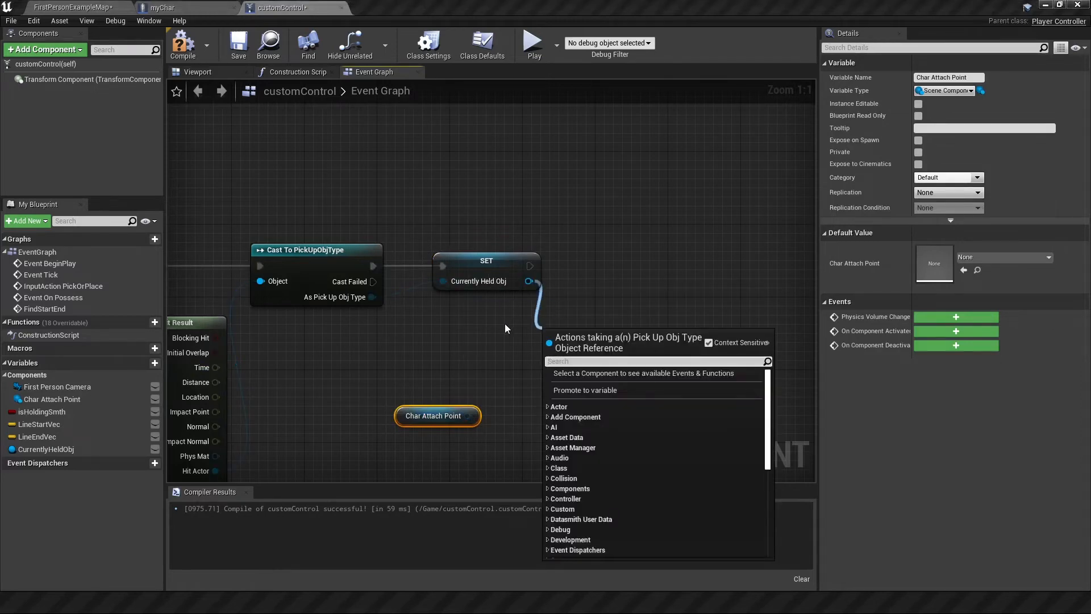
text(bottom of)
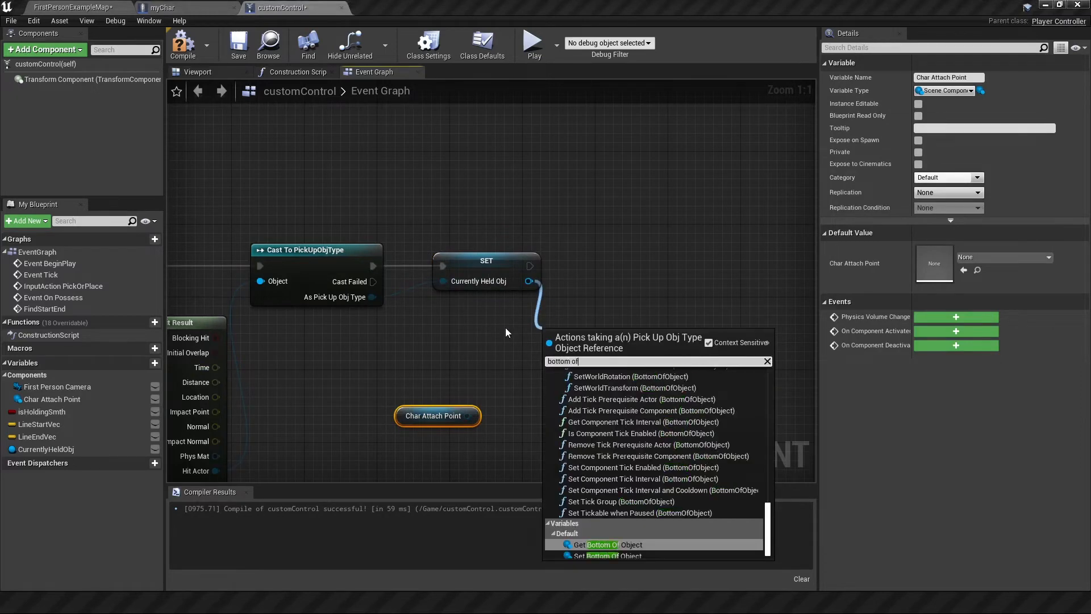
click(599, 544)
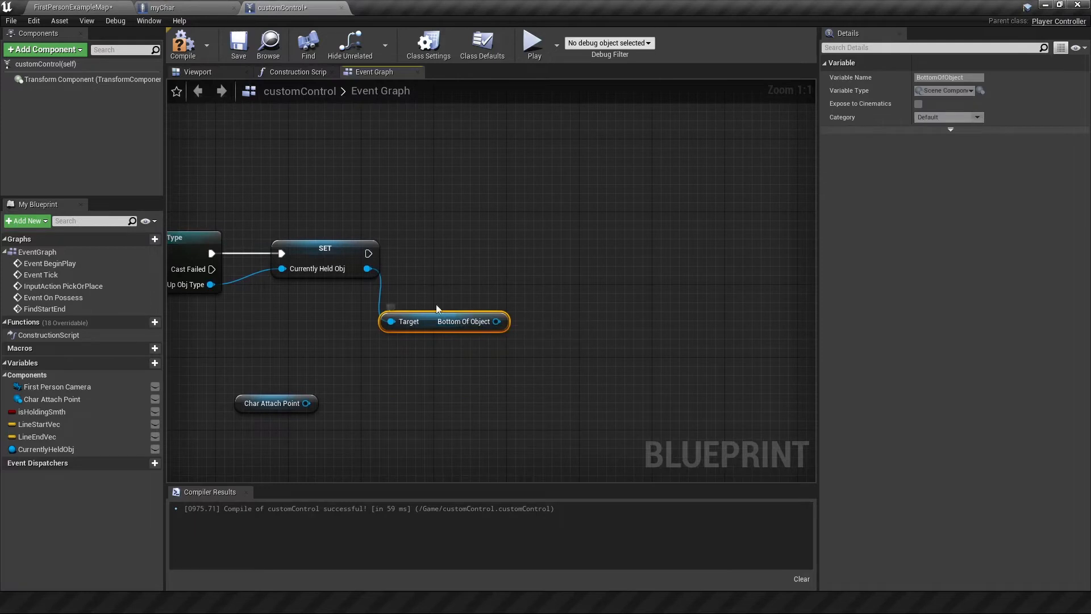
click(272, 402)
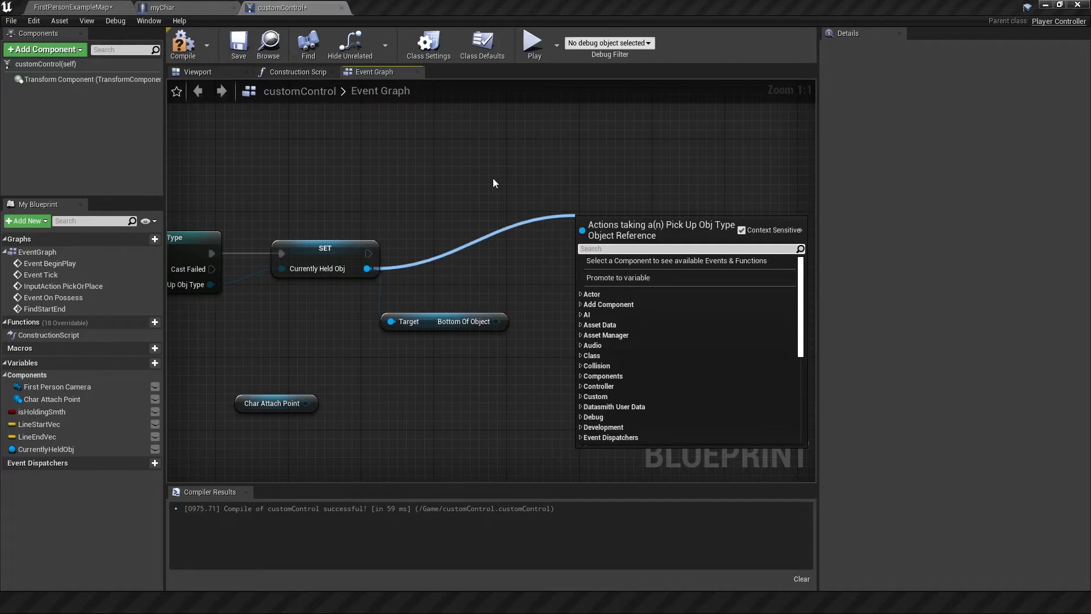
- Attach the held object and set its world location from Char Attach Point's GetWorldLocation
text(attachto)
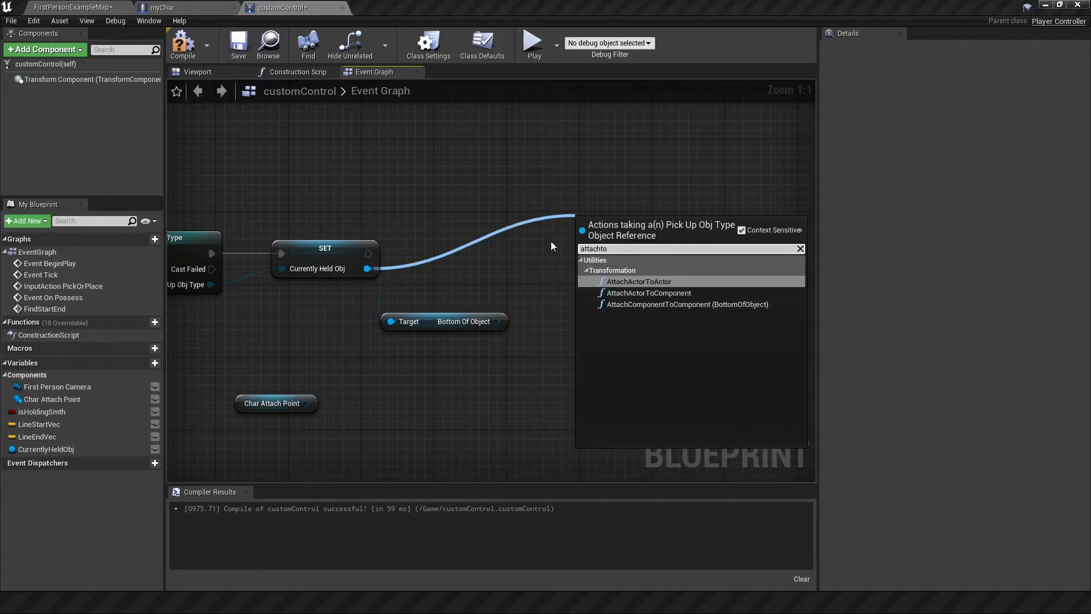
click(647, 293)
text(setworl)
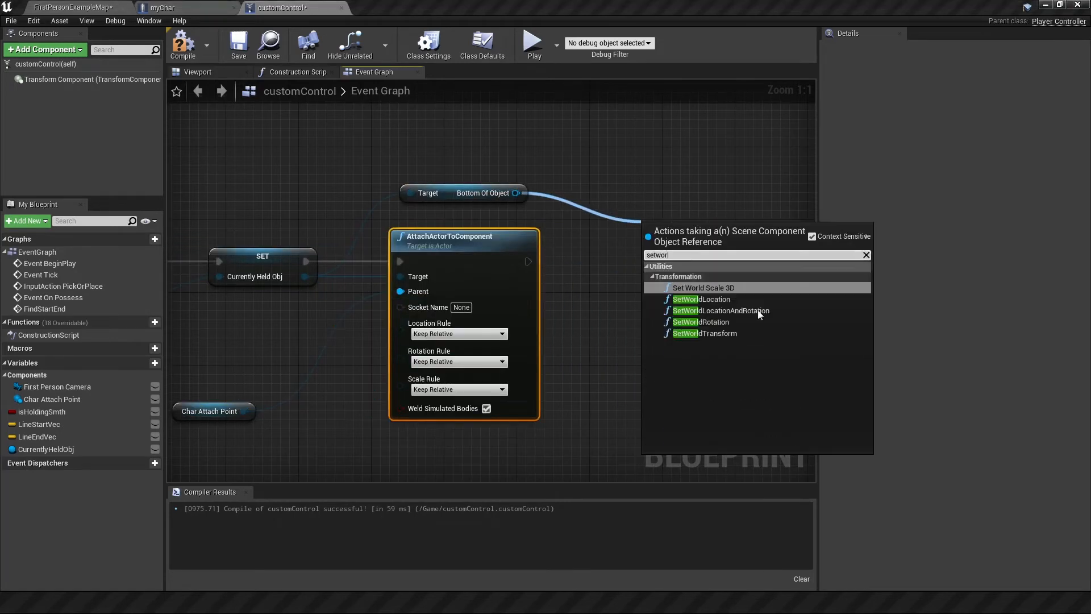
click(701, 299)
text(getwor)
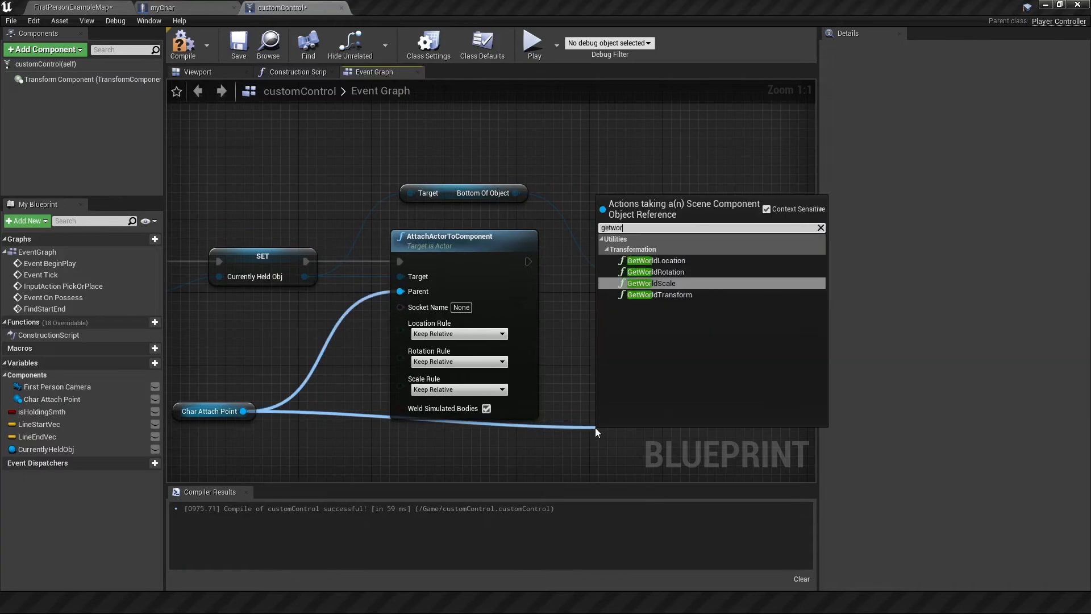
click(655, 260)
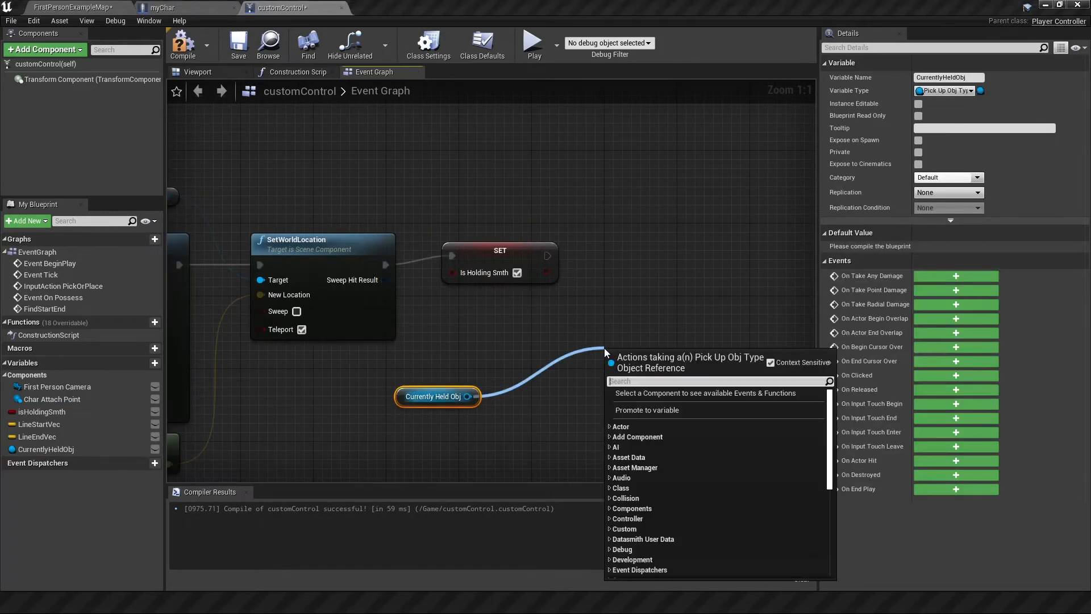
- Set Is Holding Smth true, disable the held object's collision, and compile customControl
text(enable)
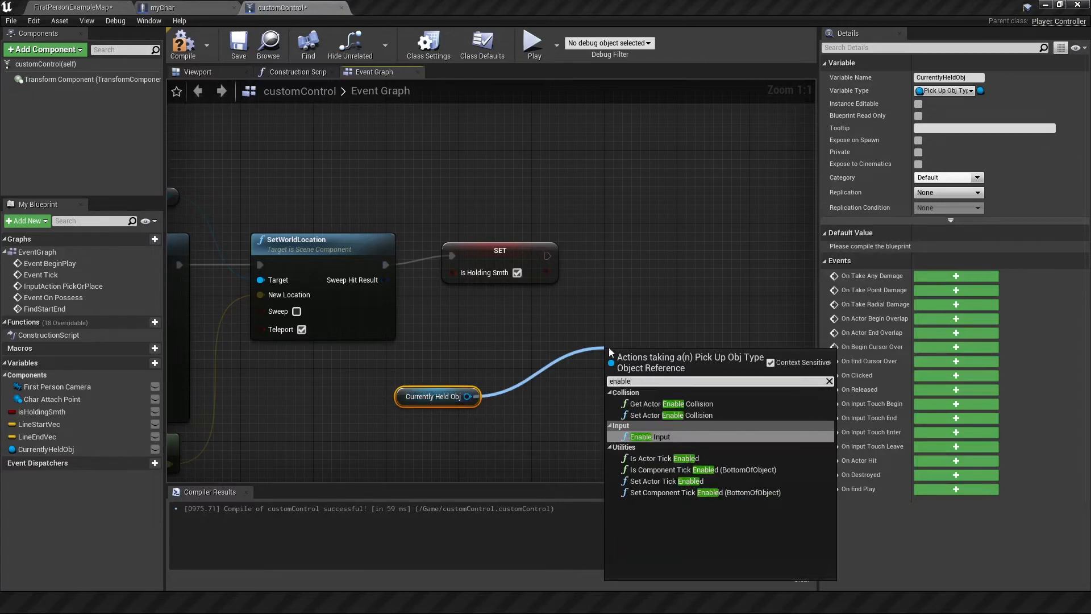
click(672, 415)
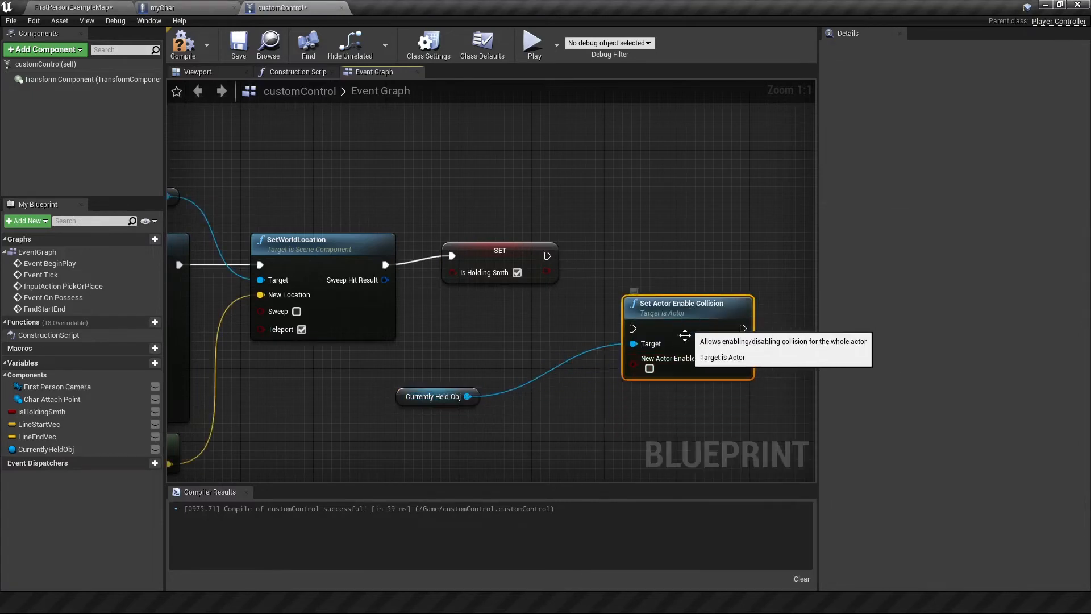
mouse_move(668, 321)
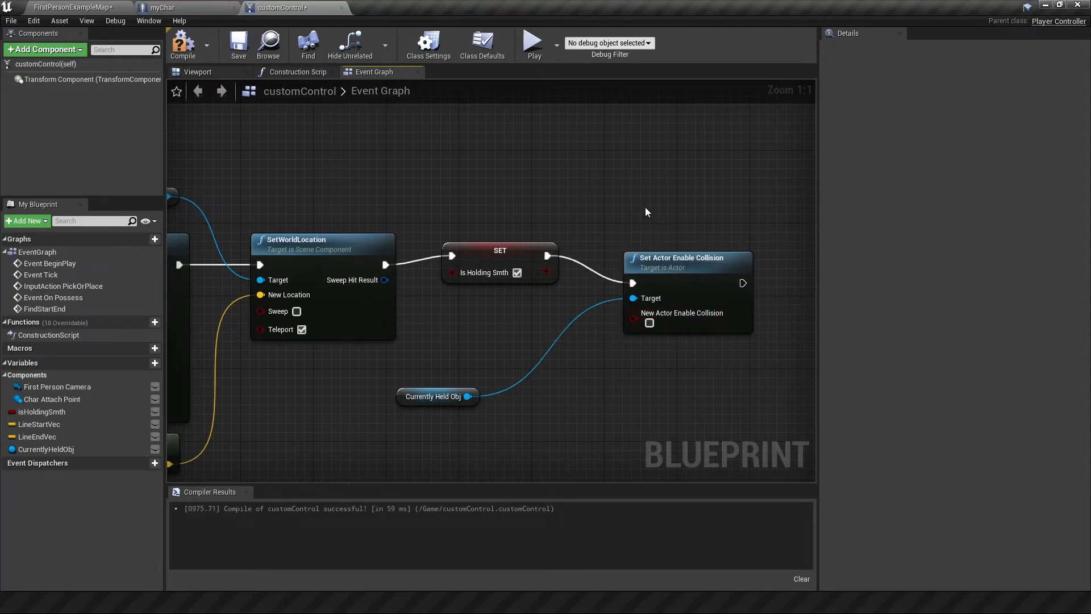
mouse_move(639, 198)
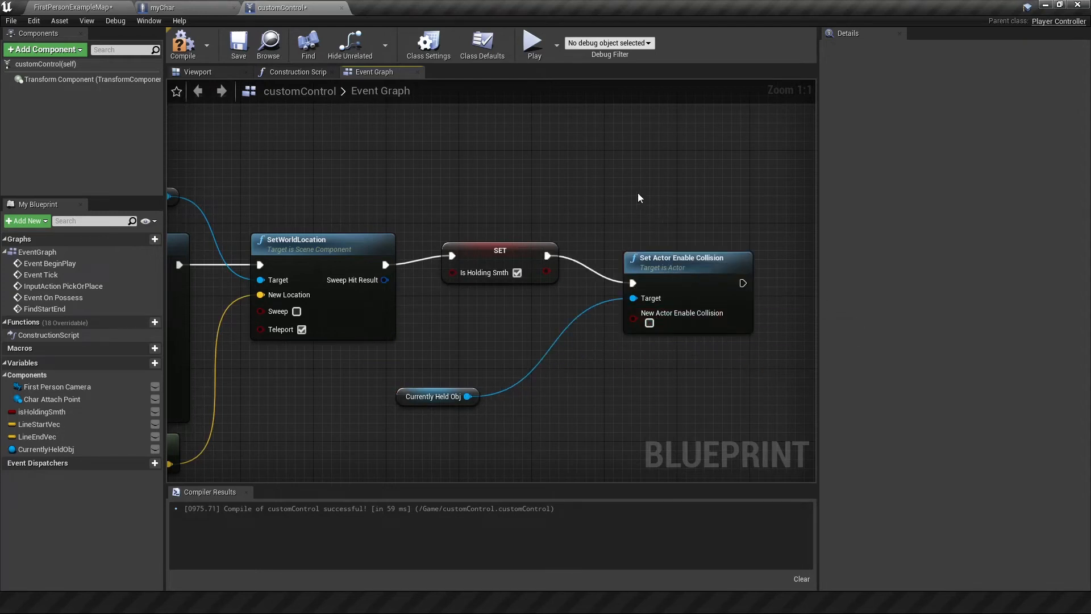
click(182, 43)
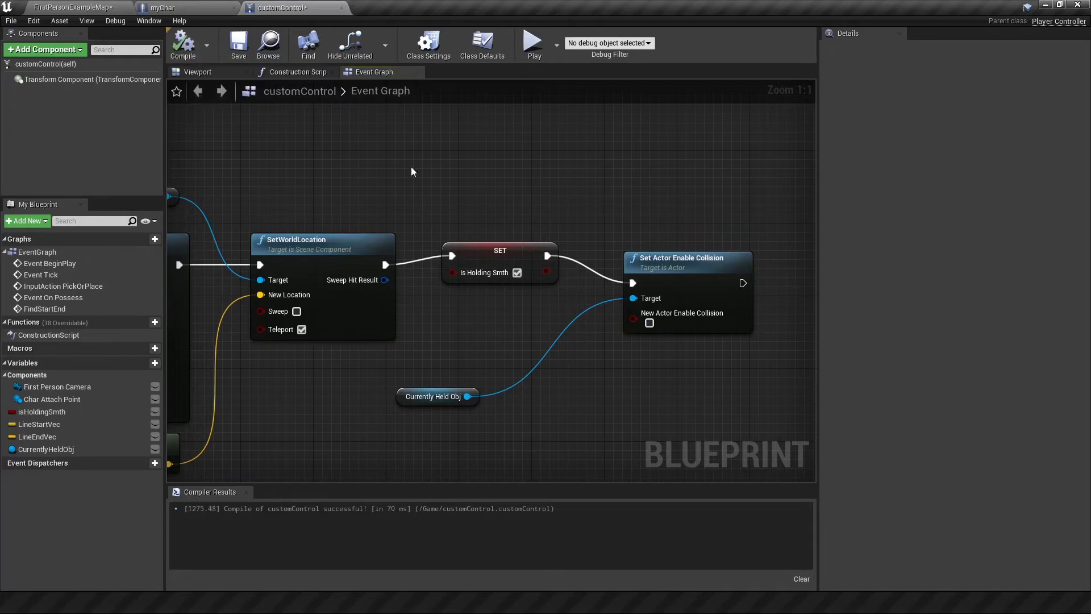
click(533, 41)
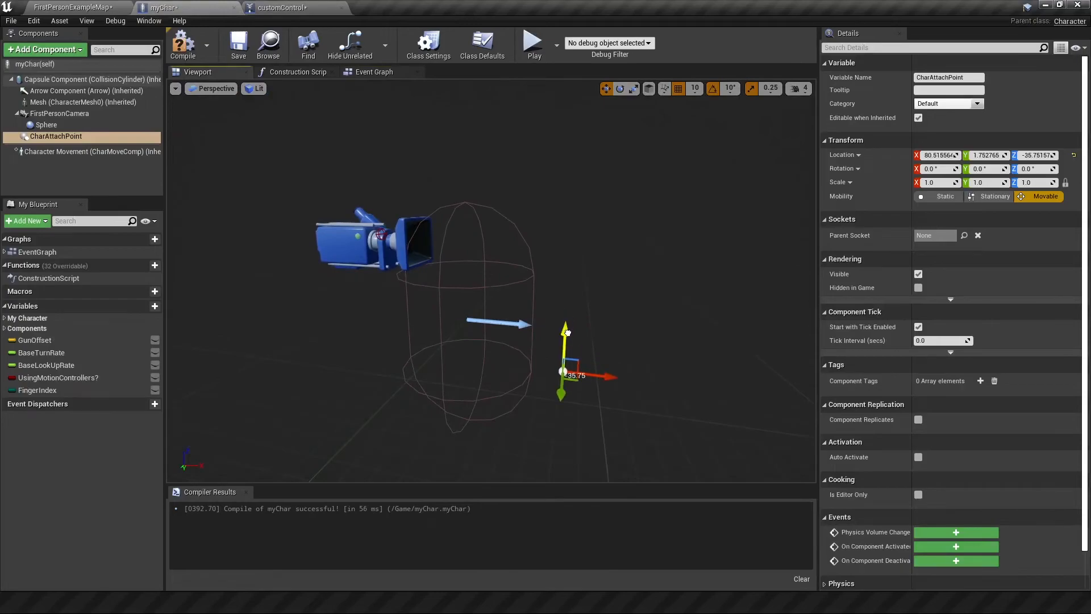
click(532, 41)
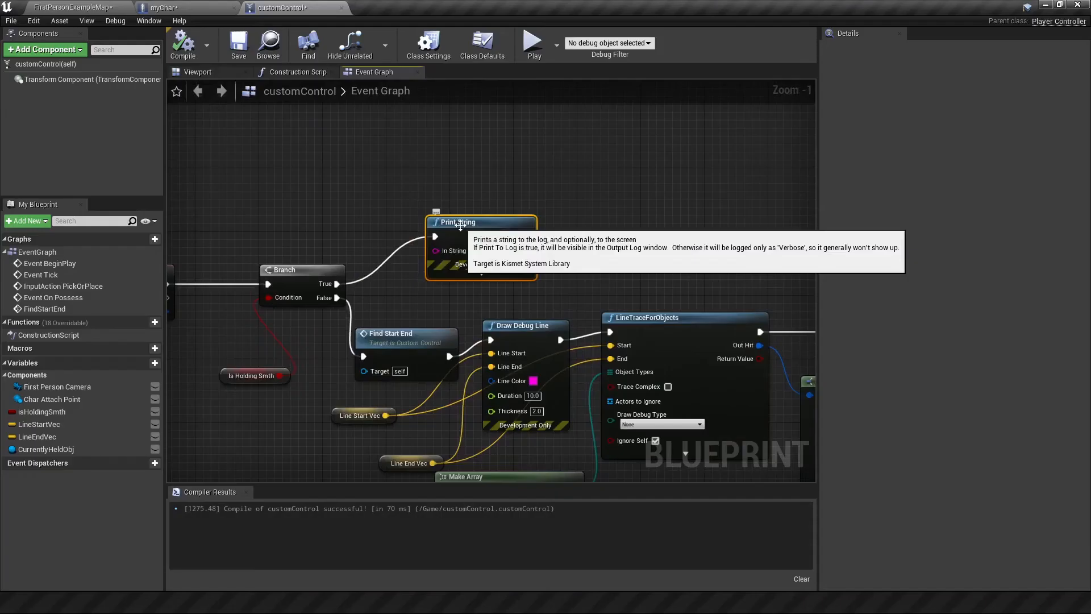
- Replace the True-path Print String with Find Start End and a WorldStatic/WorldDynamic LineTraceForObjects
click(406, 333)
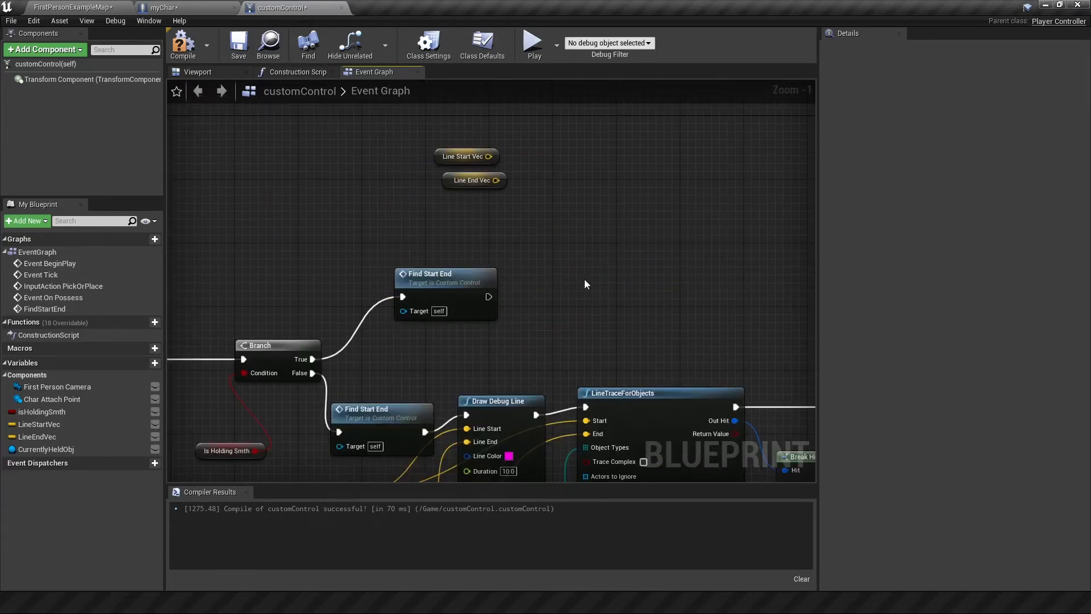
drag(445, 273, 397, 273)
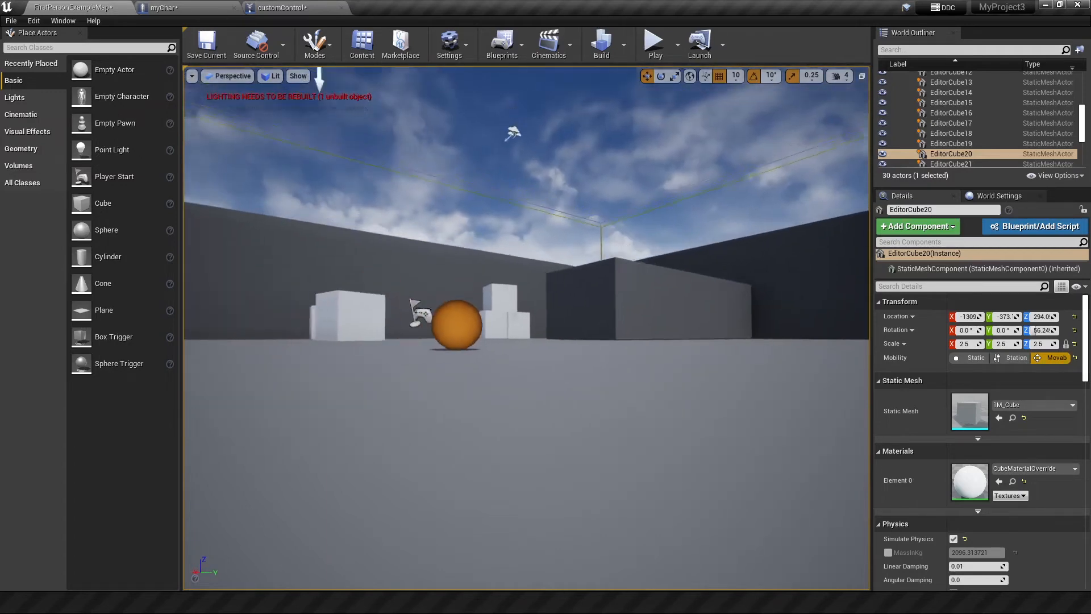
click(282, 8)
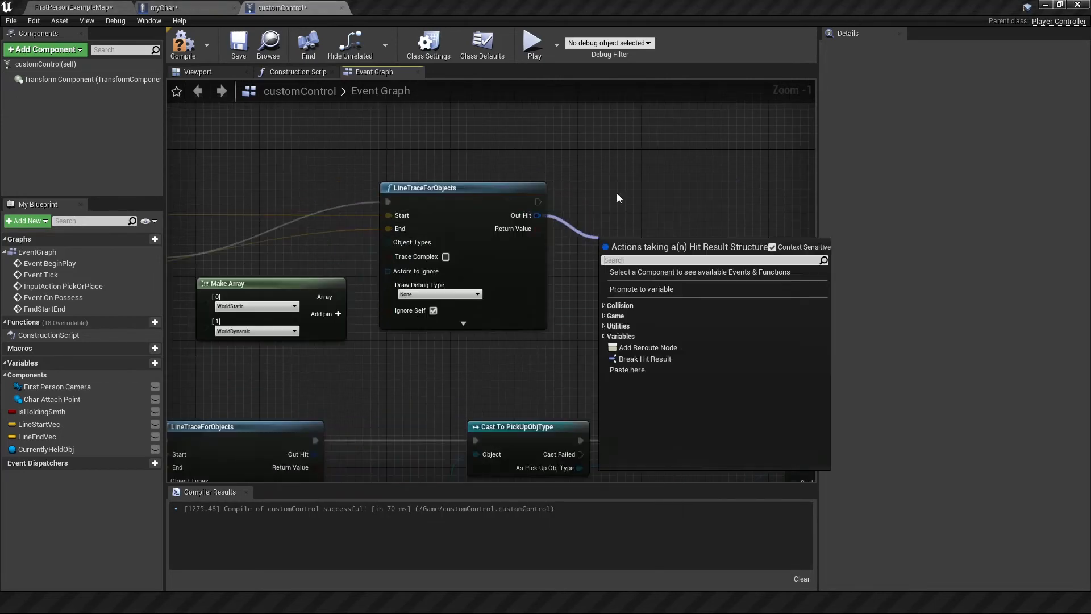
- Add Break Hit Result on the drop trace's Out Hit
click(644, 358)
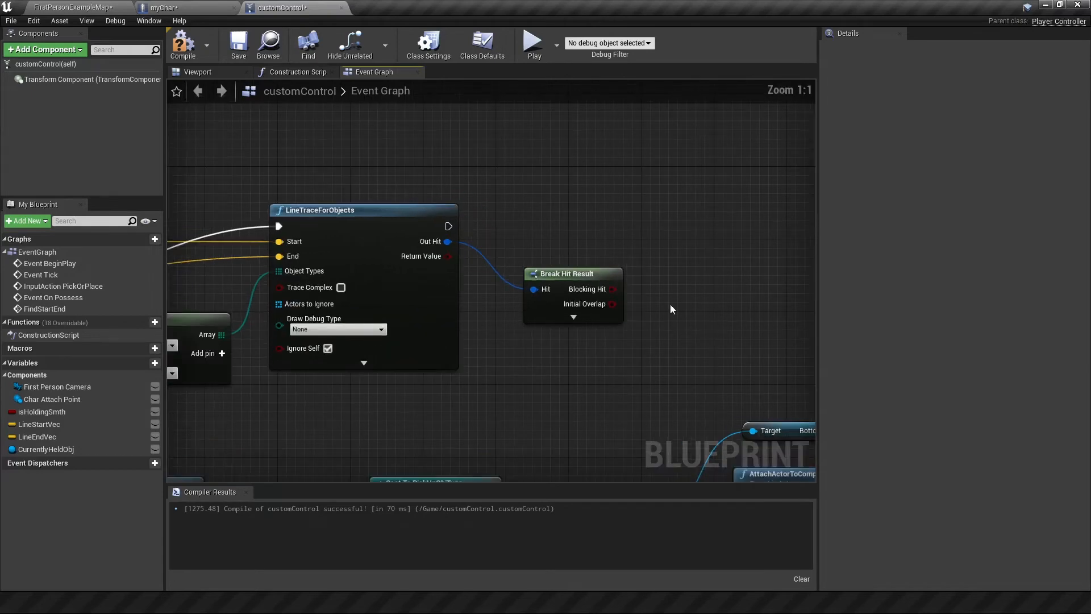
mouse_move(603, 291)
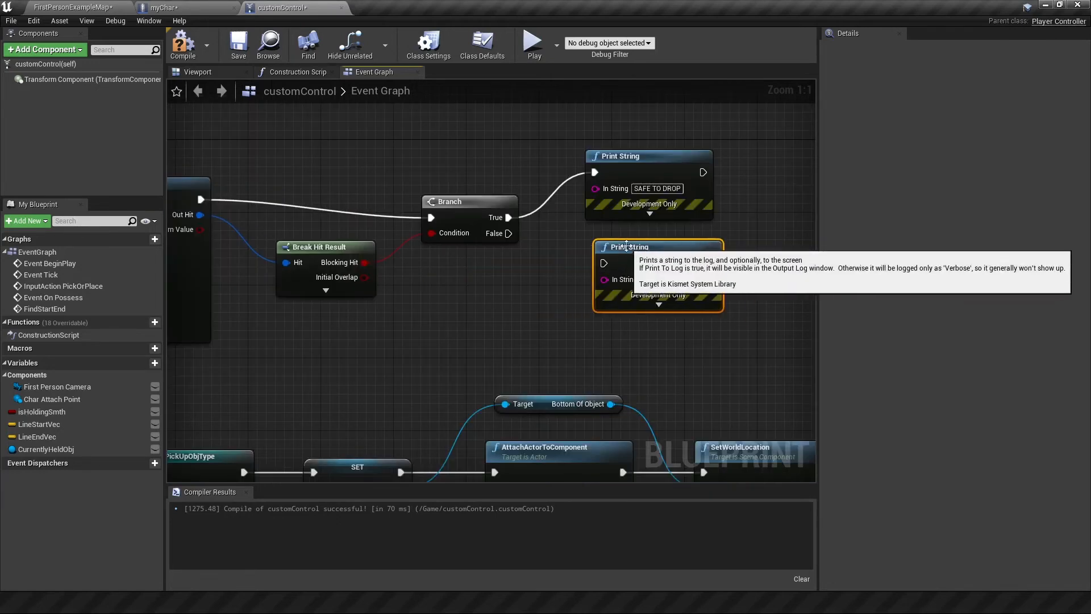
- Remove the extra print node from the drop path
click(533, 39)
text(bot)
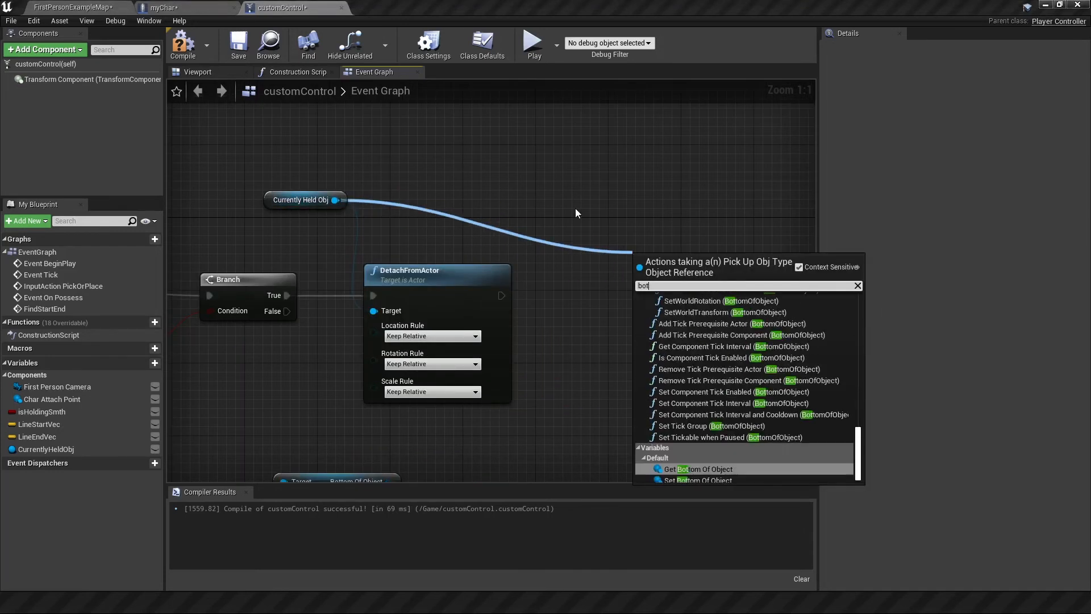
- Reposition via Bottom Of Object and add an empty SET CurrentlyHeldObj, then switch to the level
click(699, 468)
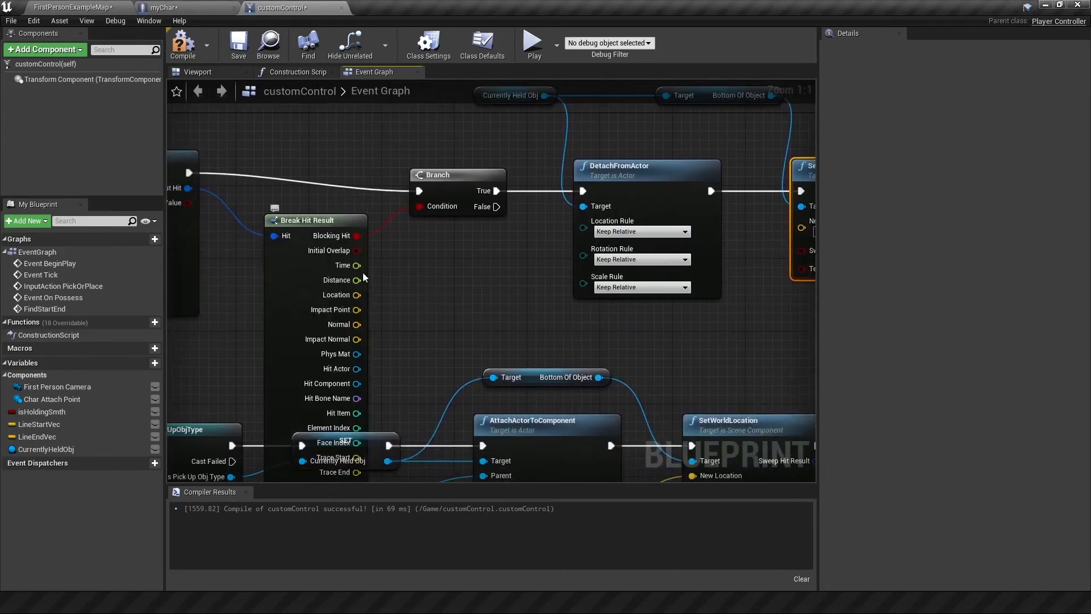
mouse_move(361, 314)
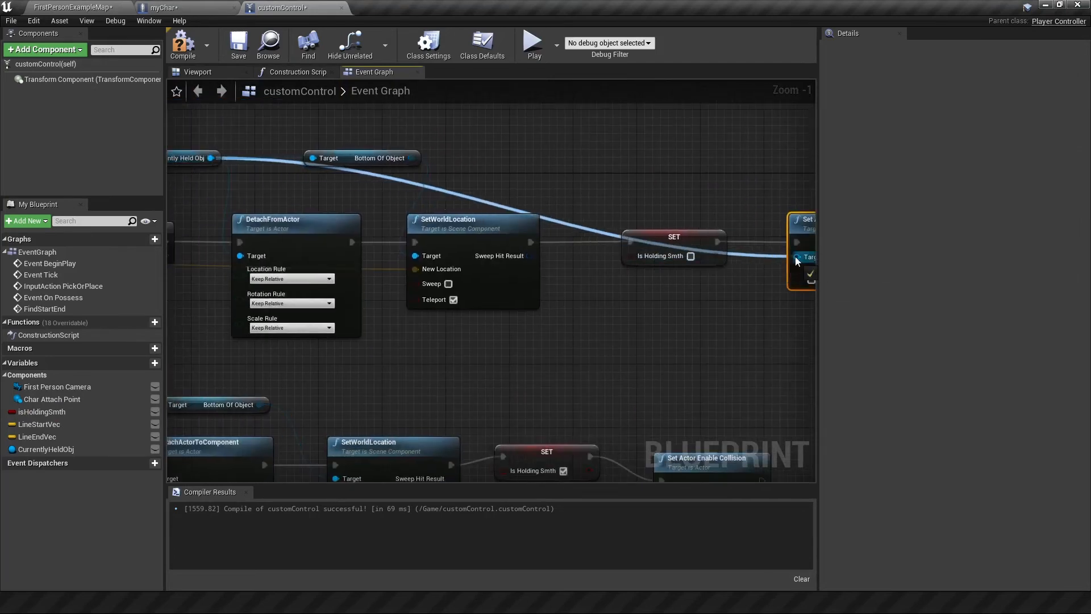
scroll(down, 3)
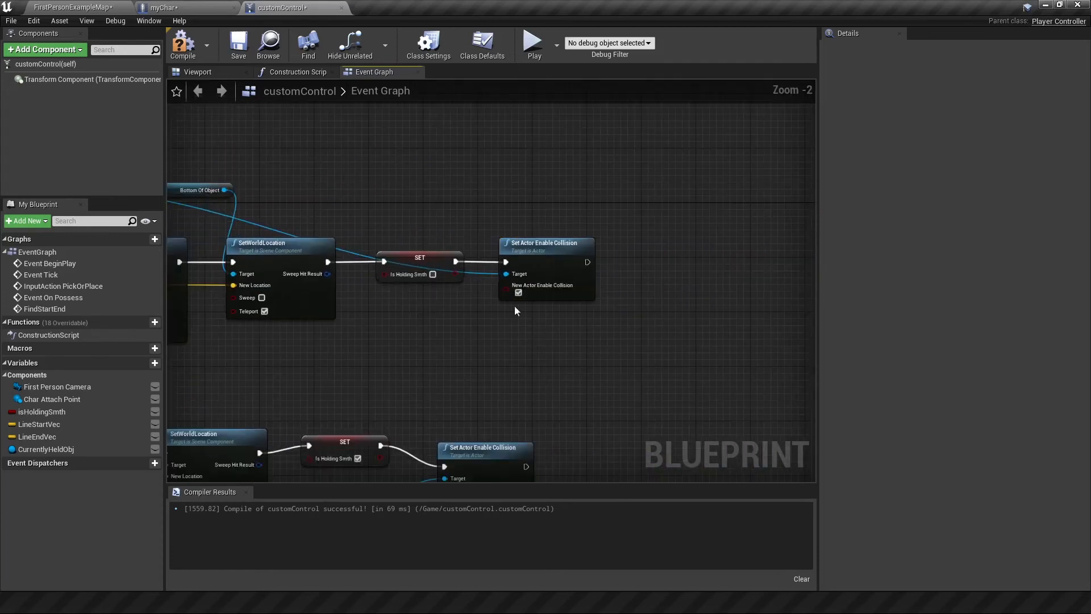
click(45, 449)
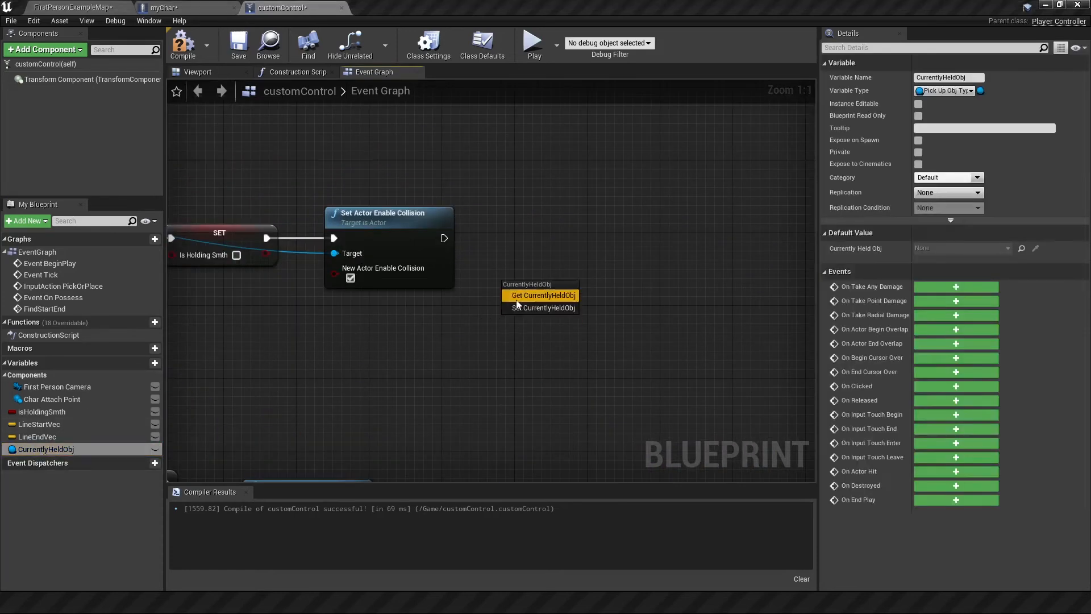
click(545, 308)
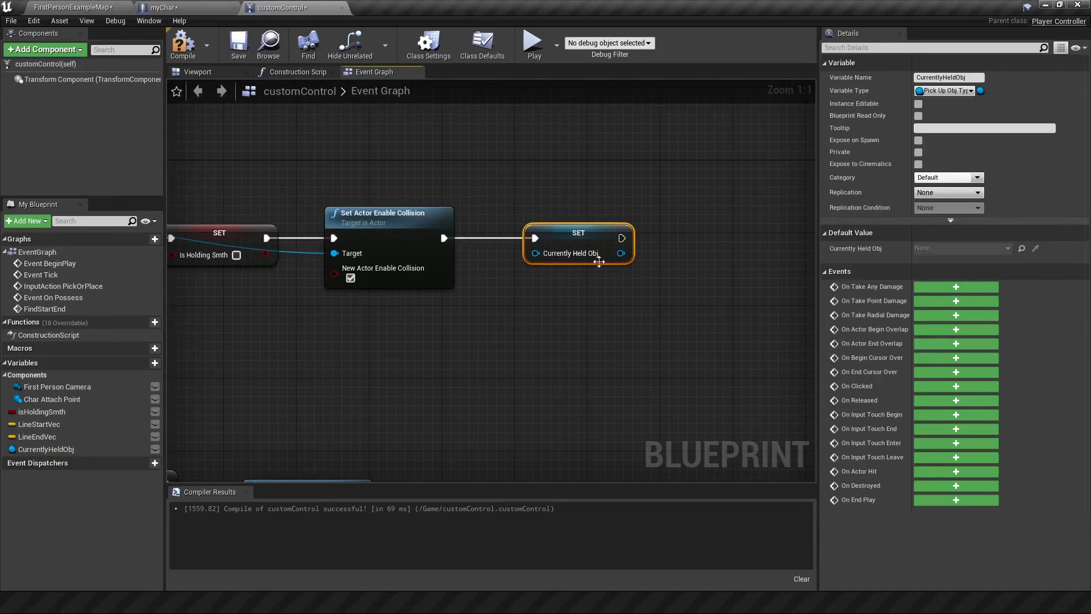
mouse_move(640, 272)
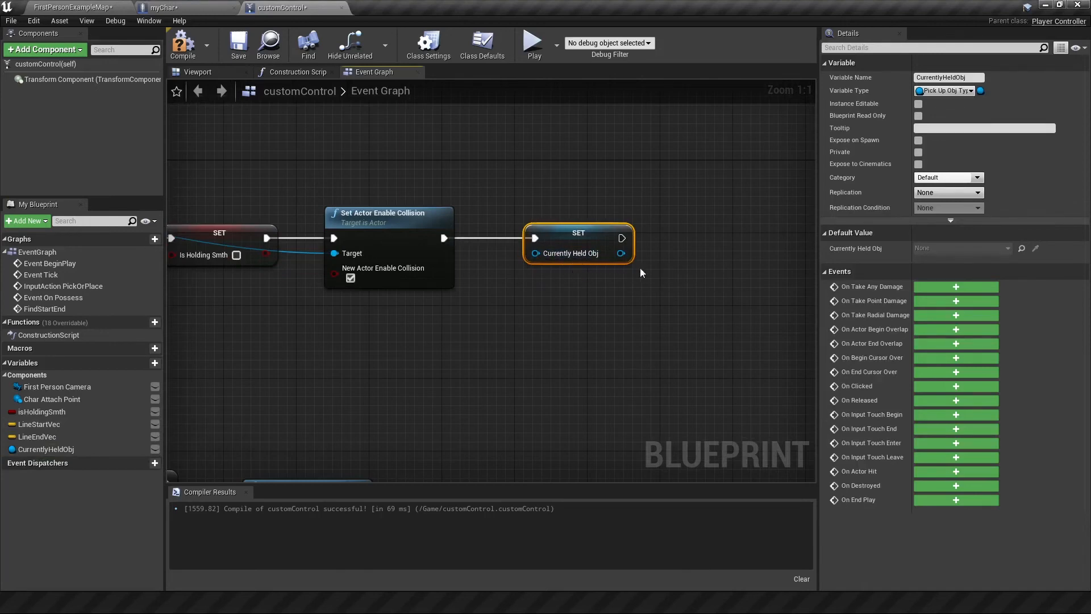
click(532, 40)
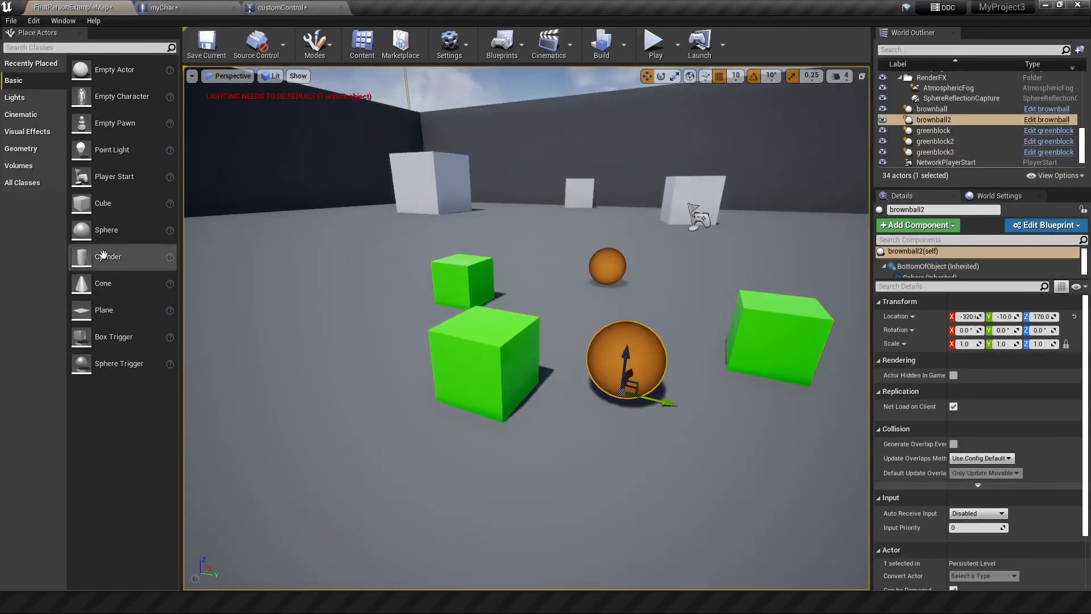
- Place brownball and greenblock pickup actors in the level for testing
click(653, 42)
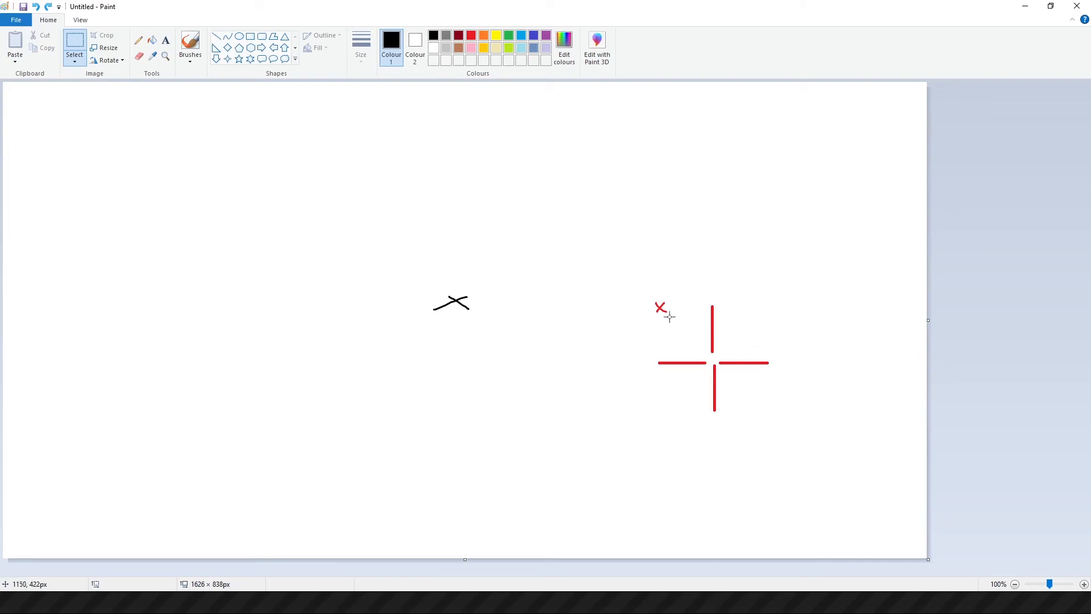
mouse_move(667, 306)
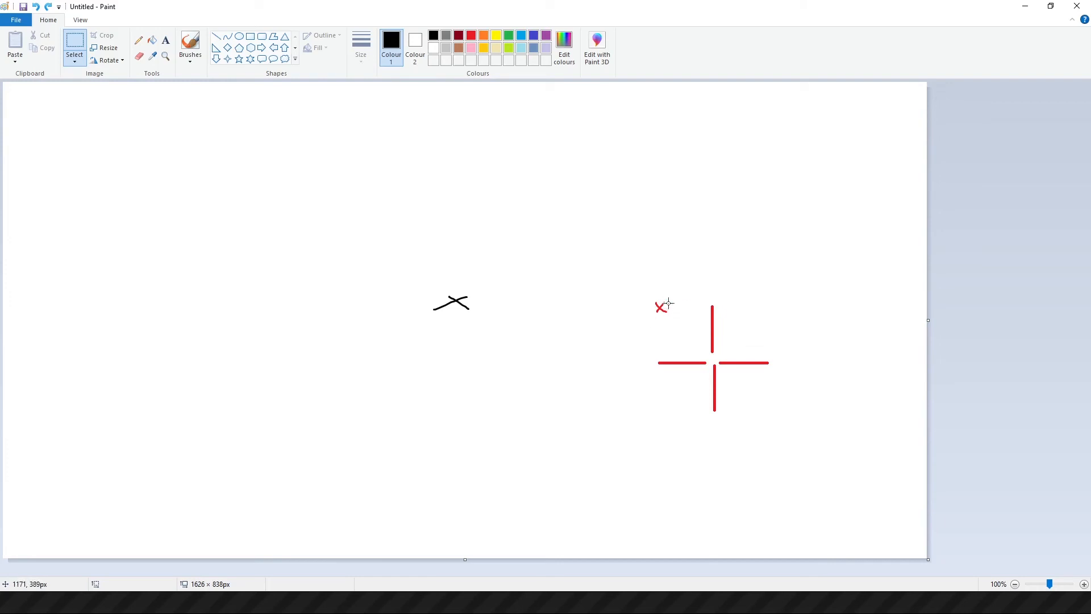
mouse_move(751, 368)
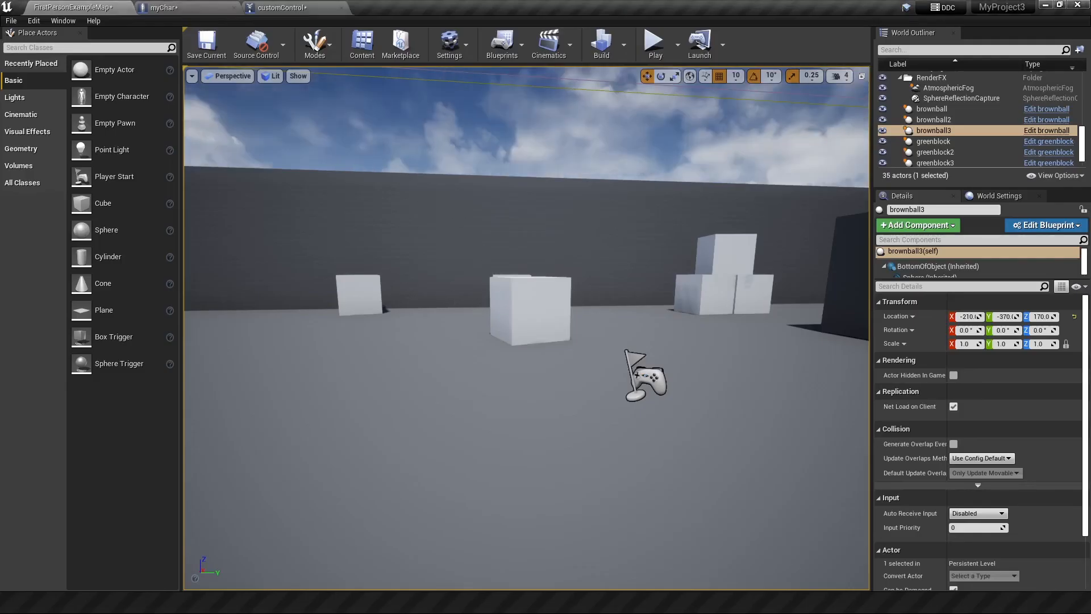
- In FirstPersonHUD, subtract 8 from each crosshair screen coordinate after the divide-by-2 nodes
click(362, 45)
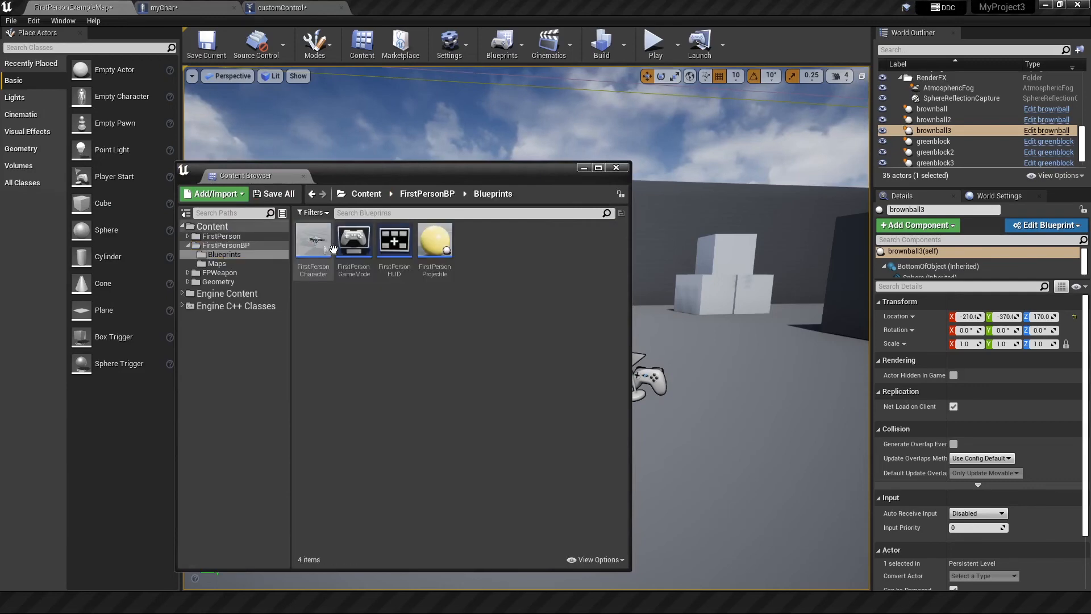
double_click(394, 240)
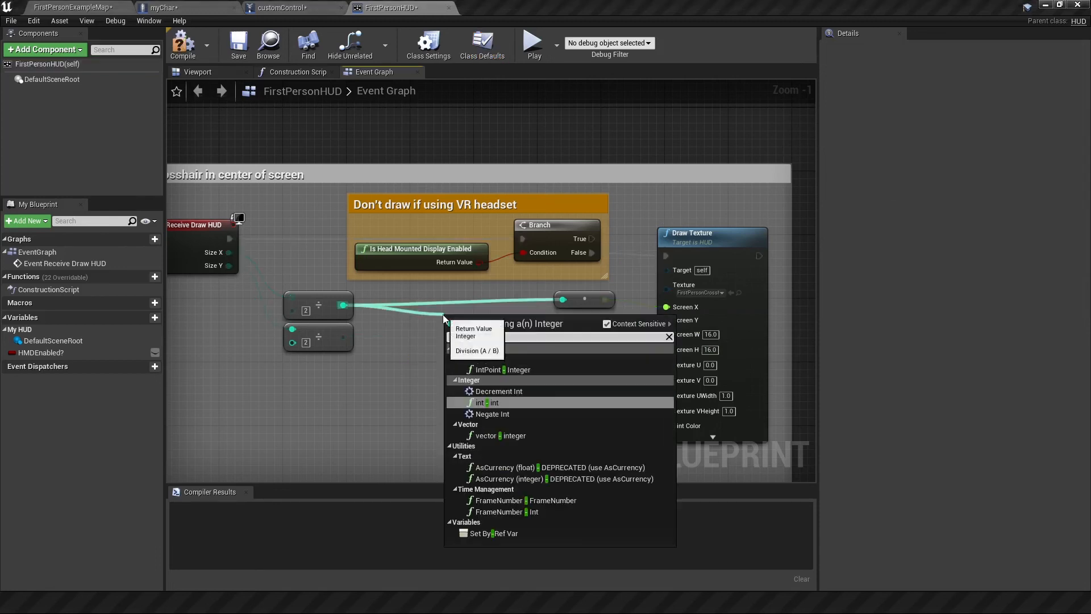
click(484, 403)
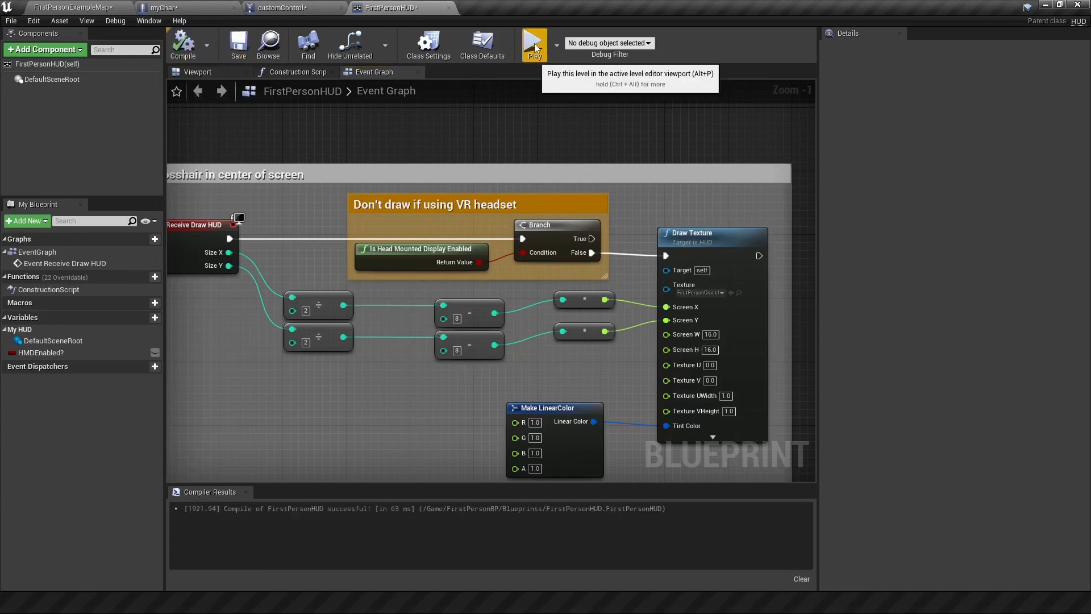
- Compile and run the level in a play preview to check the crosshair
click(533, 43)
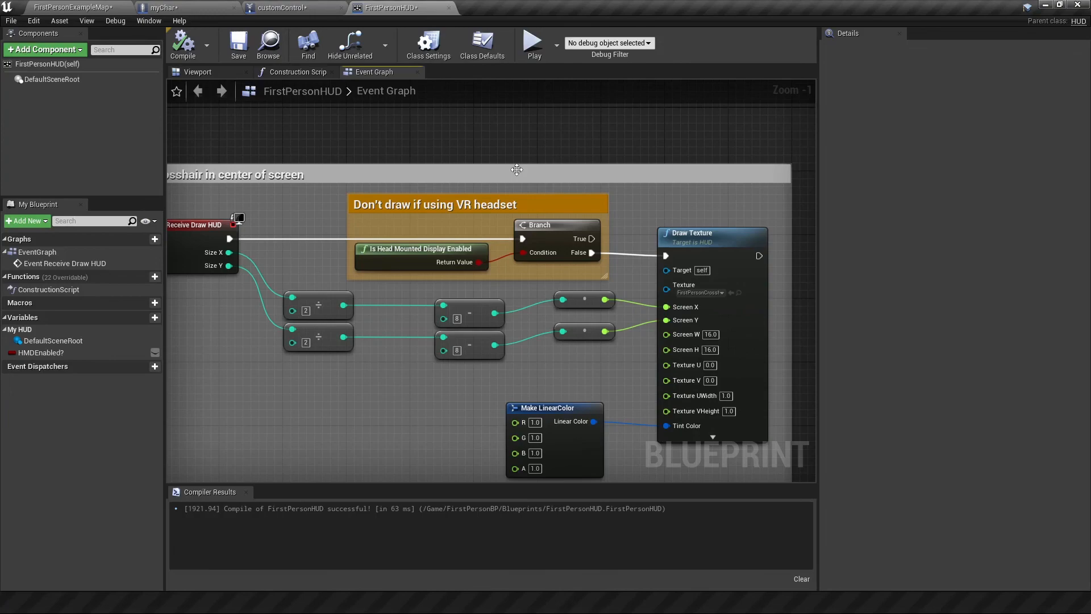
click(531, 42)
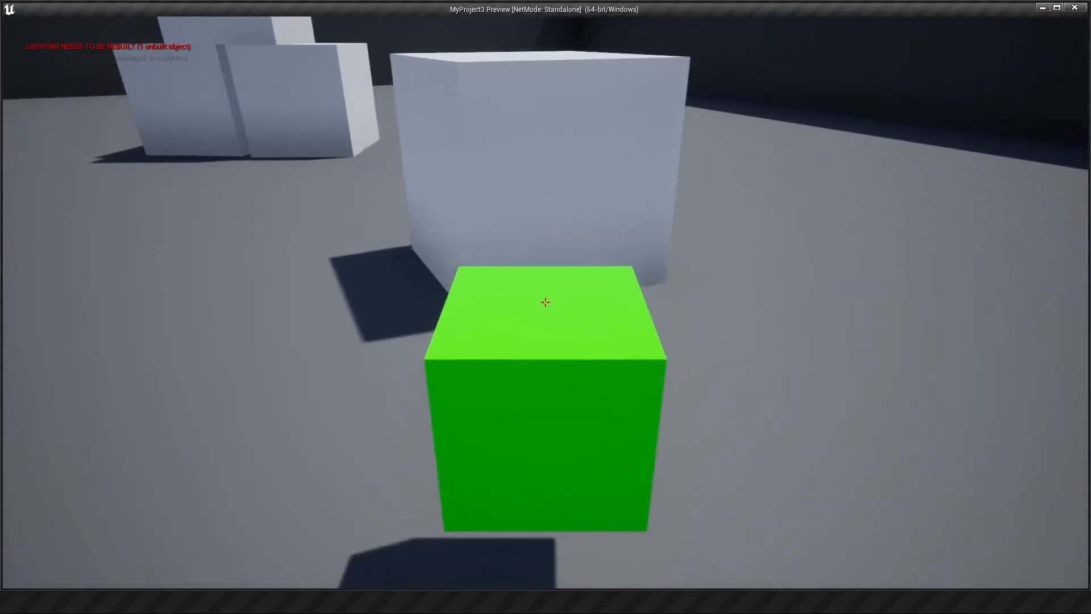